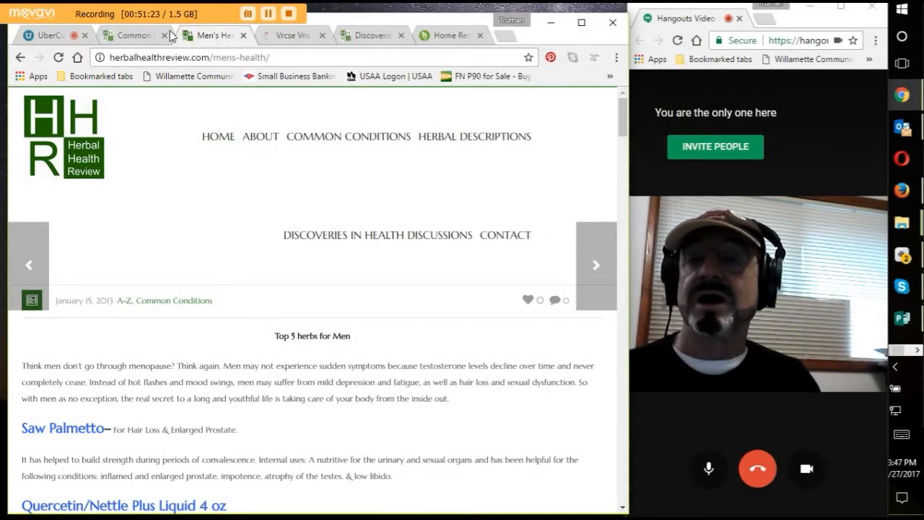
{"action": "mouse_move", "coordinate": [182, 48]}
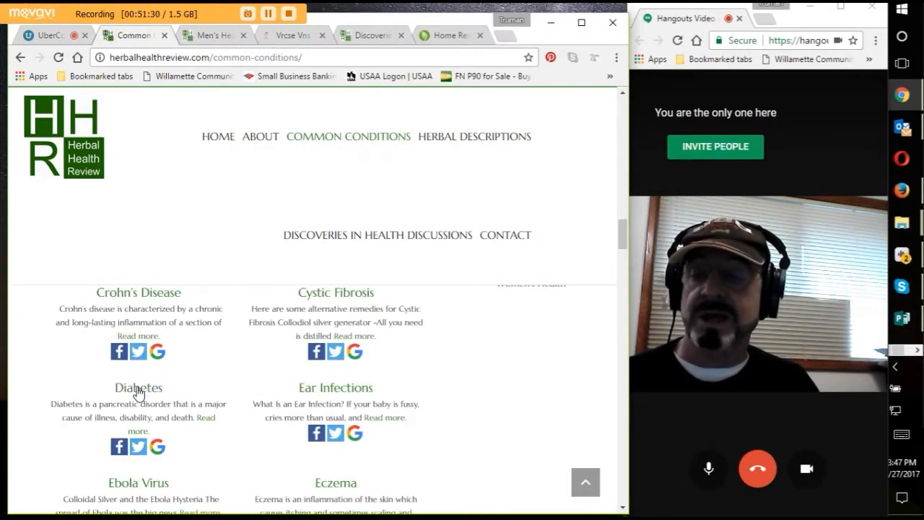
Step: Open the Diabetes article from the common conditions list and scroll to its herb list
{"action": "left_click", "coordinate": [137, 387]}
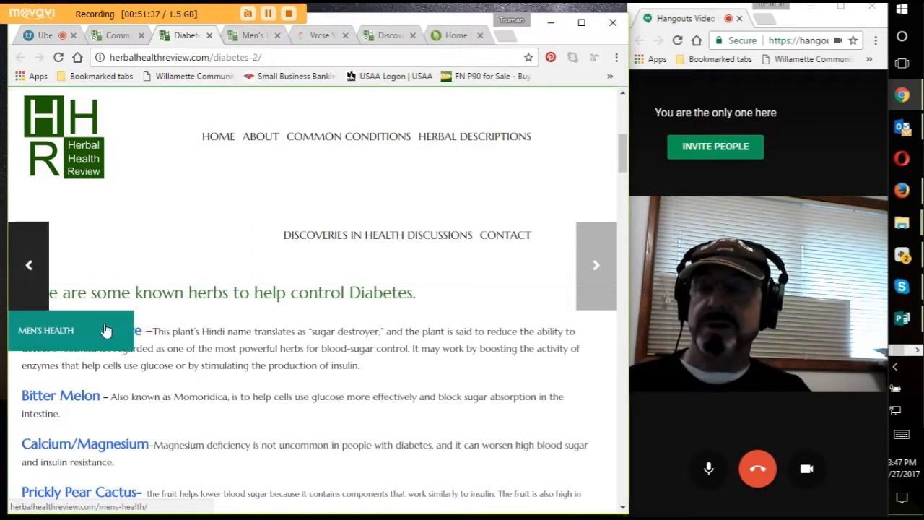
{"action": "scroll", "scroll_direction": "up", "scroll_amount": 3}
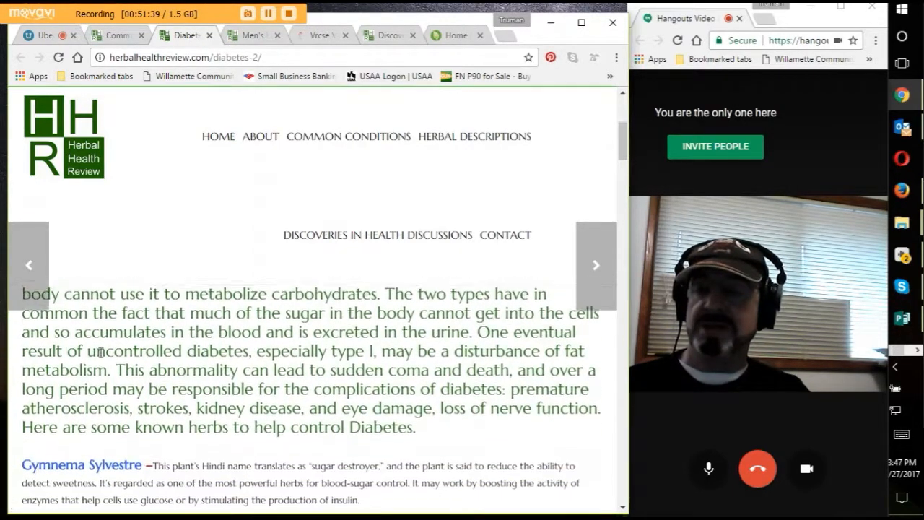
{"action": "scroll", "scroll_direction": "down", "scroll_amount": 3}
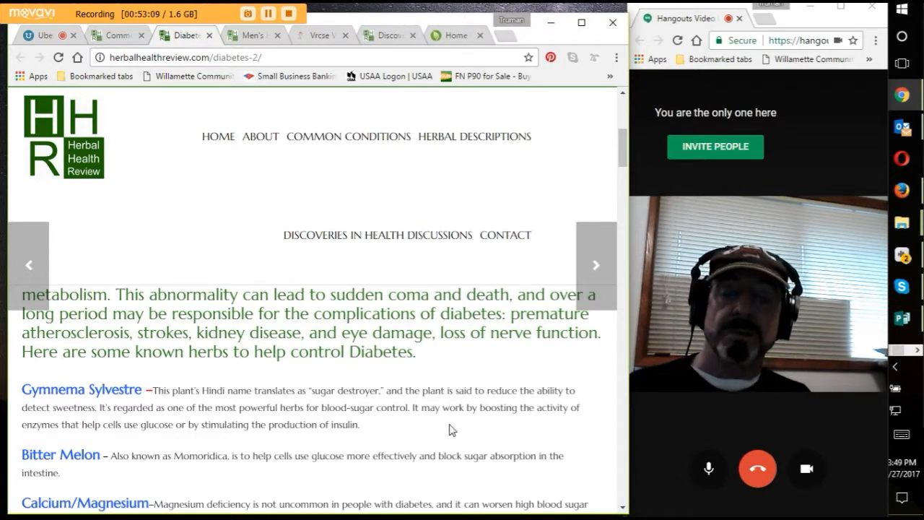
{"action": "mouse_move", "coordinate": [553, 443]}
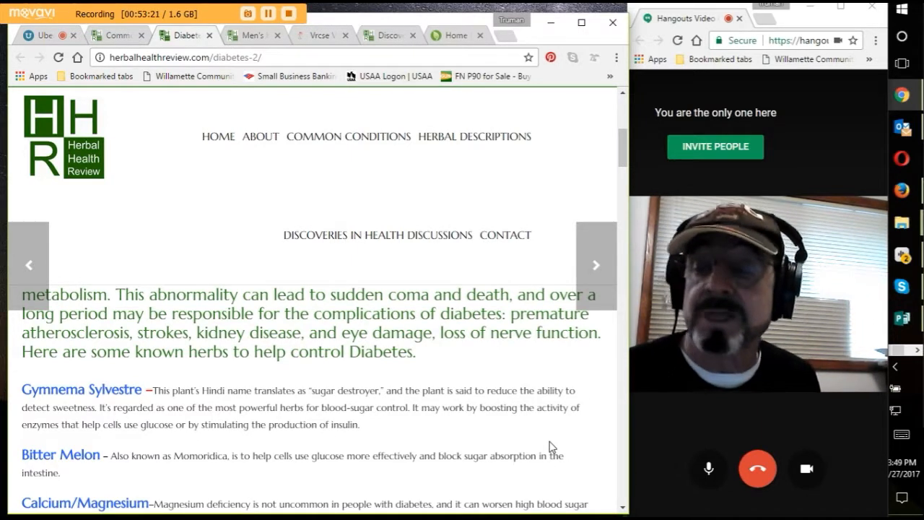
{"action": "mouse_move", "coordinate": [367, 443]}
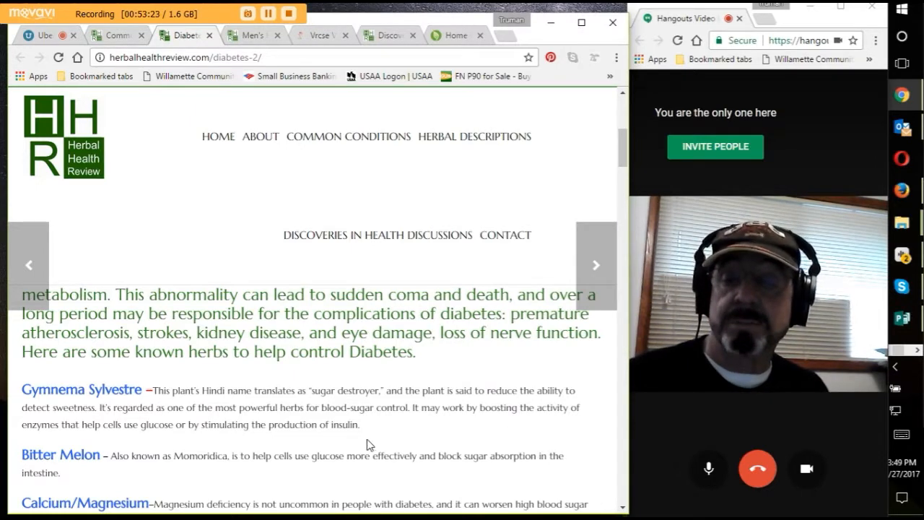
{"action": "scroll", "scroll_direction": "down", "scroll_amount": 3}
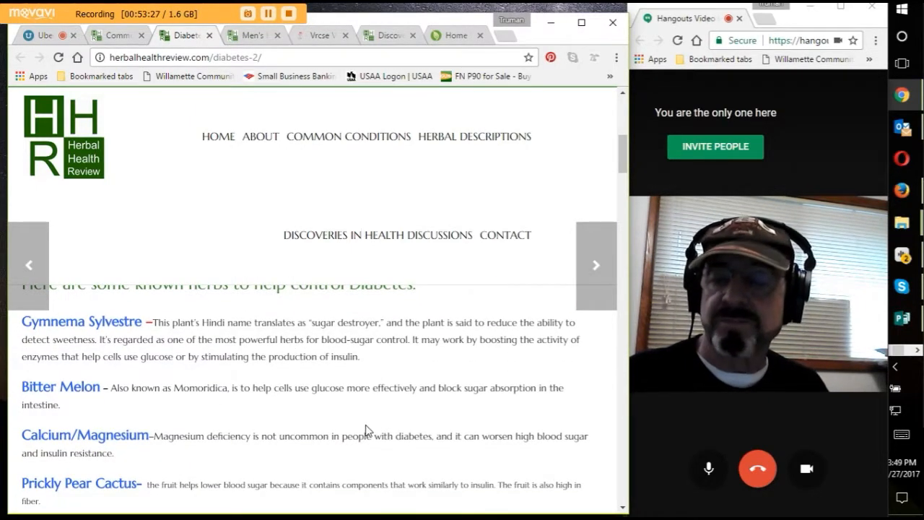
{"action": "mouse_move", "coordinate": [354, 462]}
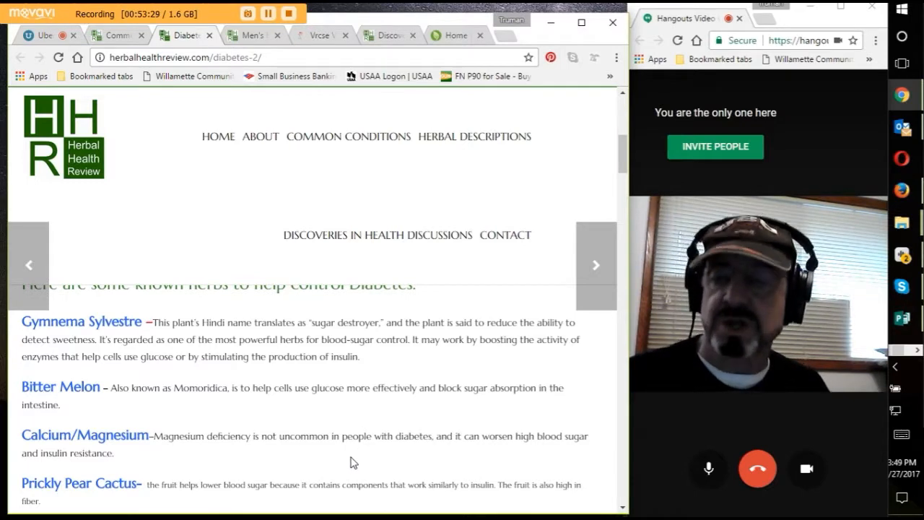
{"action": "mouse_move", "coordinate": [361, 464]}
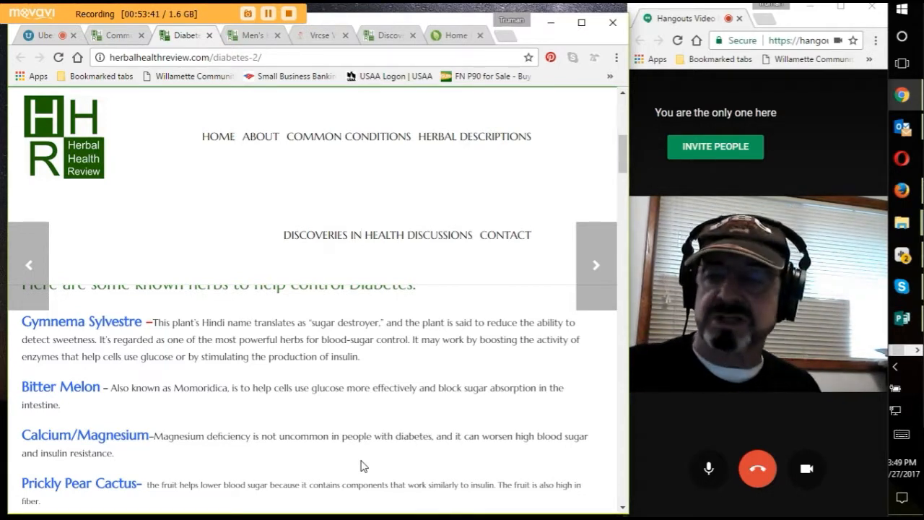
{"action": "mouse_move", "coordinate": [368, 367]}
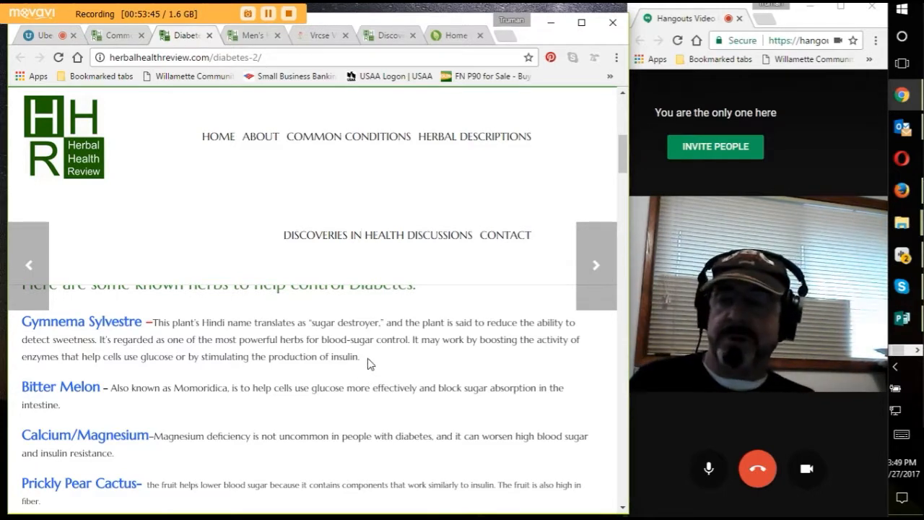
{"action": "mouse_move", "coordinate": [137, 332]}
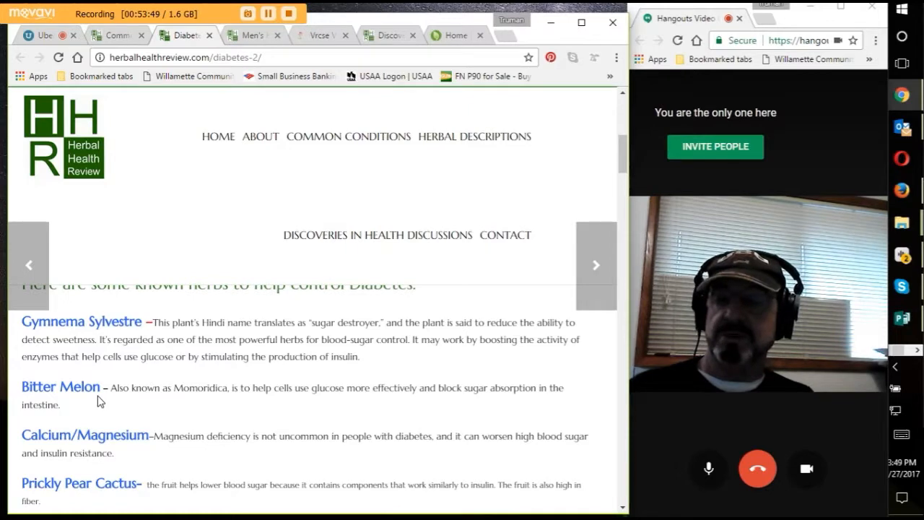
{"action": "mouse_move", "coordinate": [205, 422]}
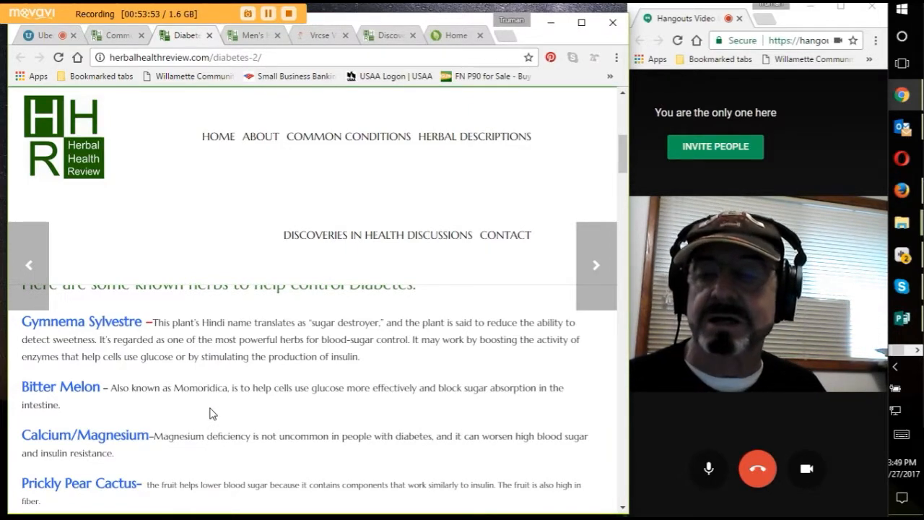
{"action": "mouse_move", "coordinate": [260, 399]}
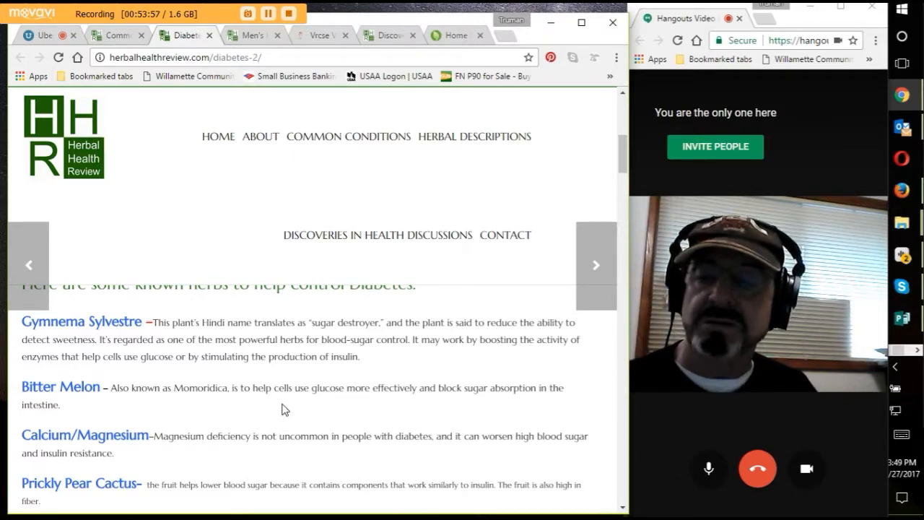
{"action": "mouse_move", "coordinate": [292, 401]}
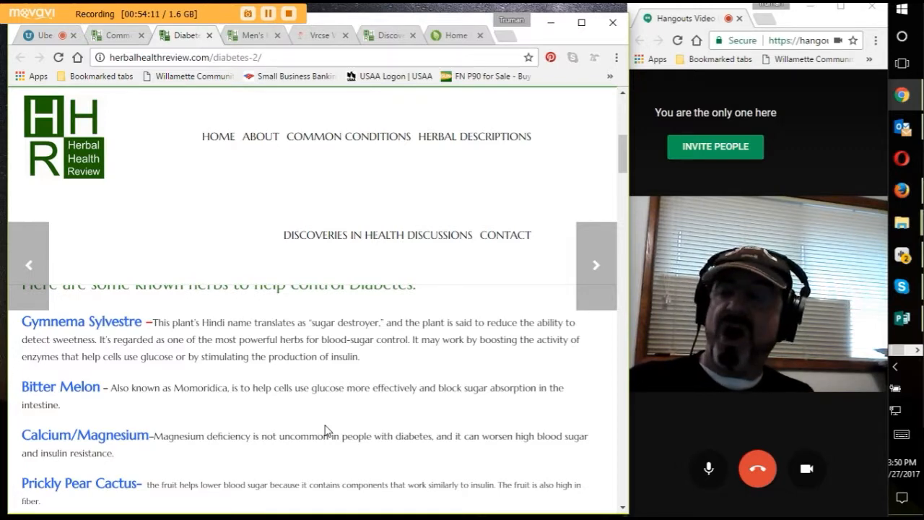
{"action": "mouse_move", "coordinate": [295, 419]}
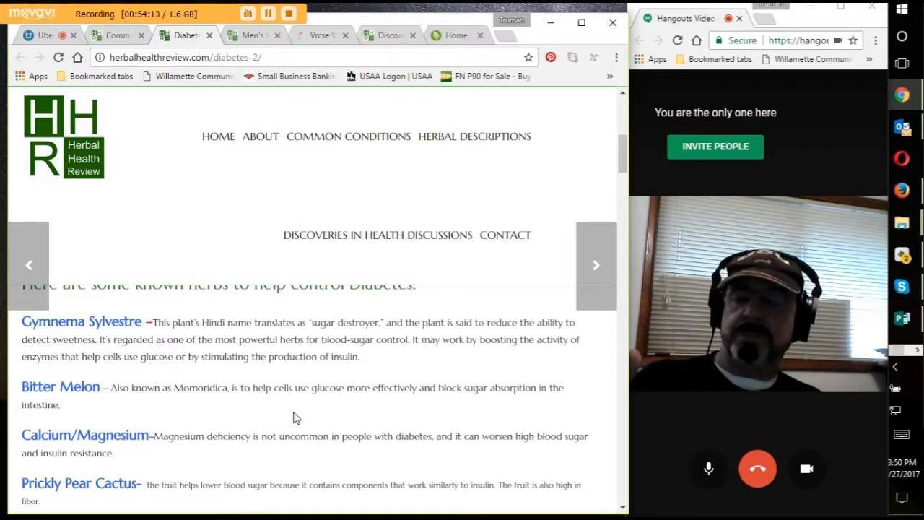
{"action": "scroll", "scroll_direction": "down", "scroll_amount": 3}
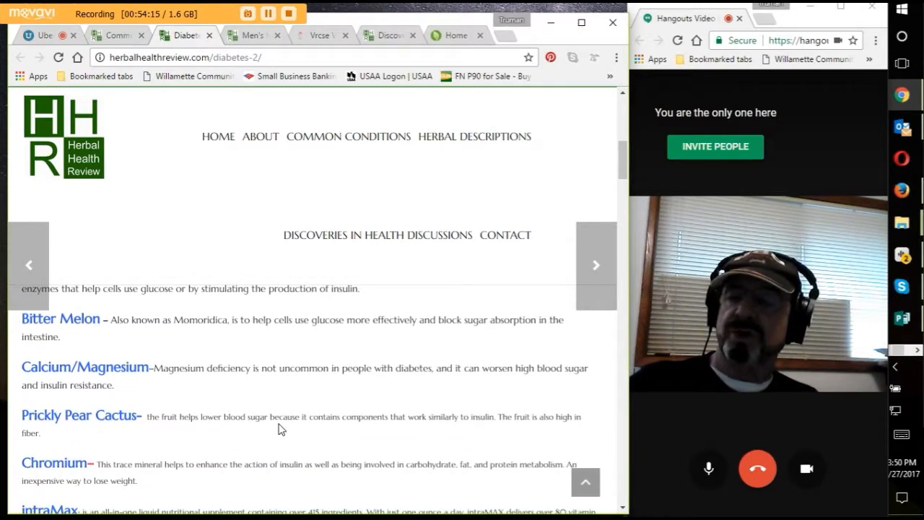
{"action": "mouse_move", "coordinate": [162, 379]}
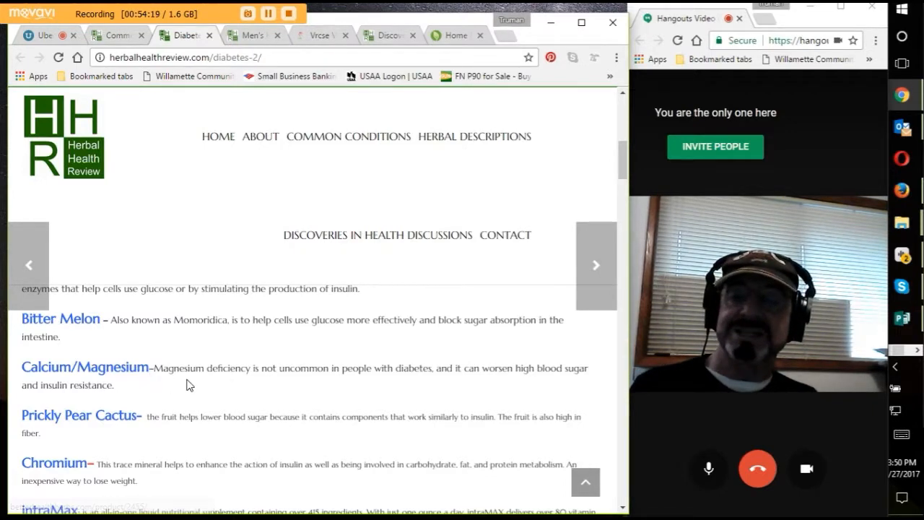
{"action": "mouse_move", "coordinate": [273, 379]}
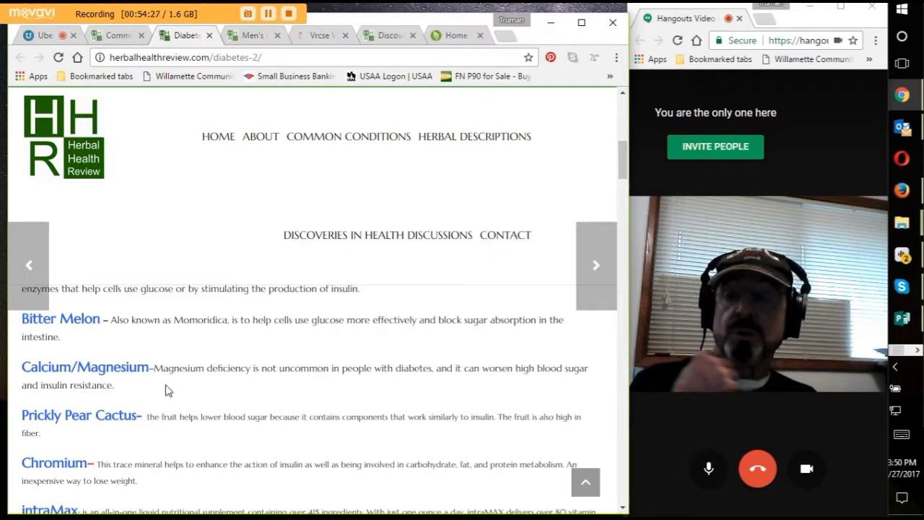
{"action": "mouse_move", "coordinate": [140, 376]}
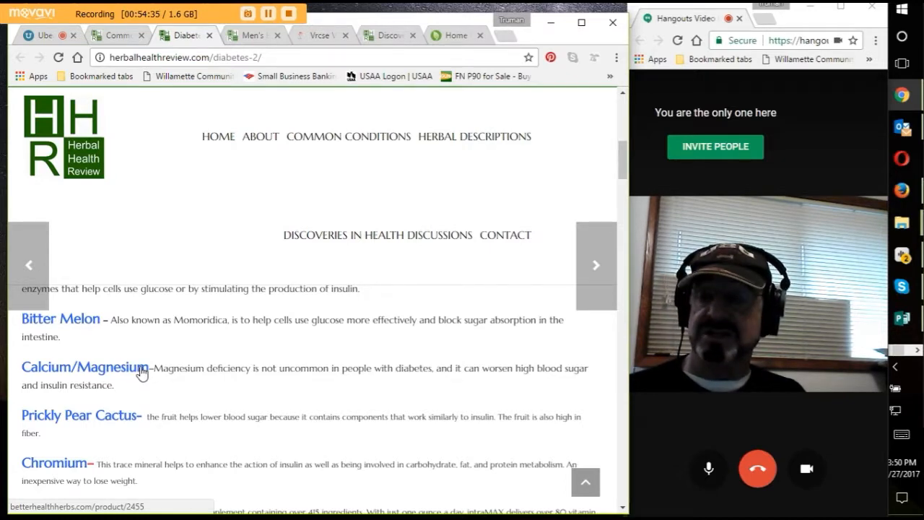
Step: Scroll the diabetes page to the intraMax, Glucose Balance and Glucose Balance Liquid entries
{"action": "scroll", "scroll_direction": "down", "scroll_amount": 3}
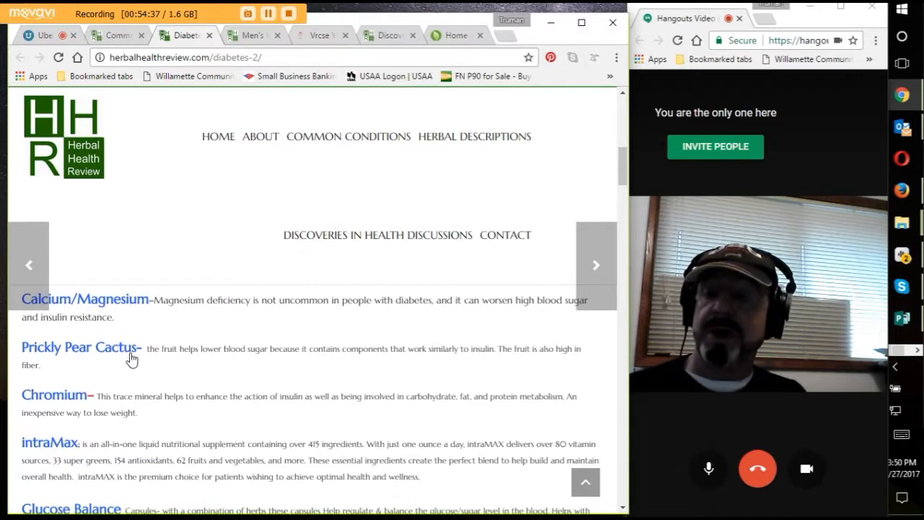
{"action": "mouse_move", "coordinate": [173, 366]}
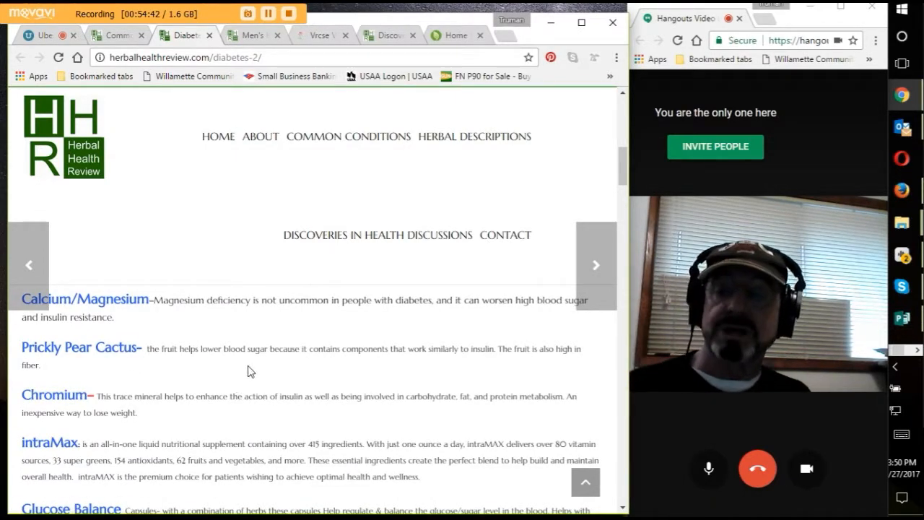
{"action": "mouse_move", "coordinate": [360, 366]}
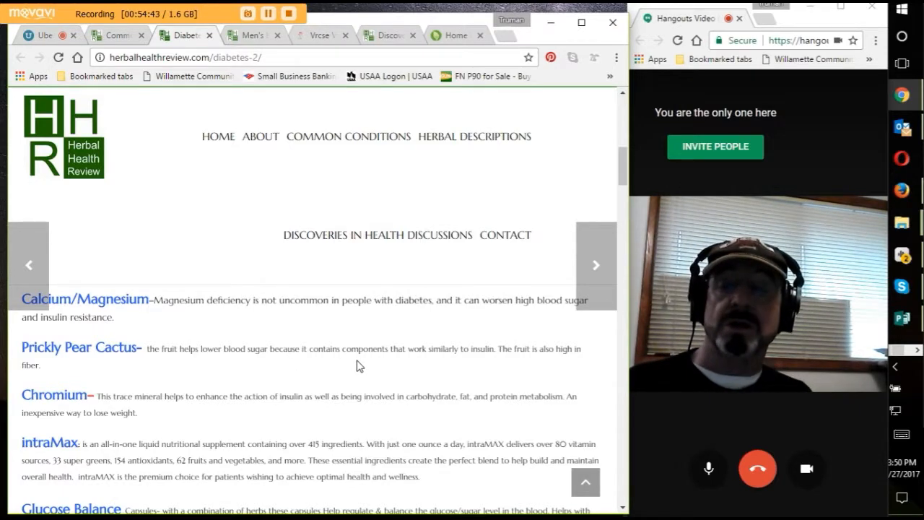
{"action": "mouse_move", "coordinate": [437, 363]}
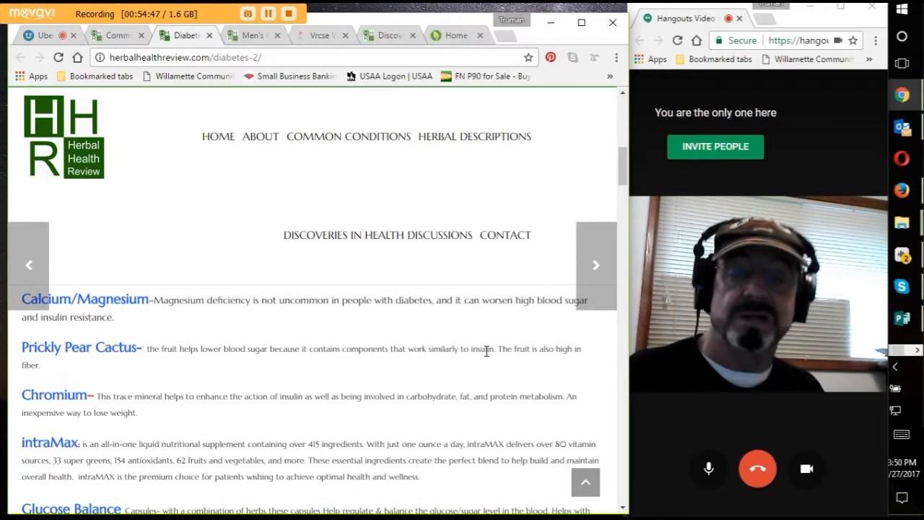
{"action": "mouse_move", "coordinate": [537, 360]}
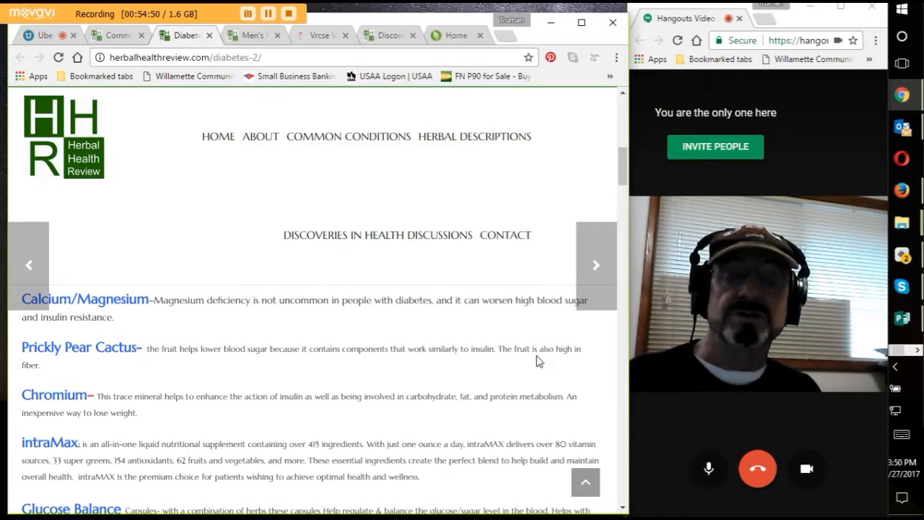
{"action": "mouse_move", "coordinate": [63, 365]}
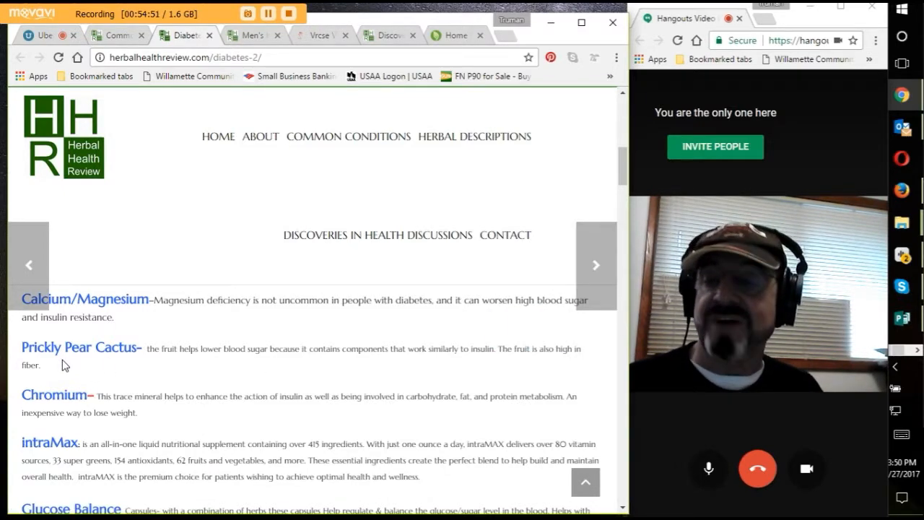
{"action": "mouse_move", "coordinate": [159, 427]}
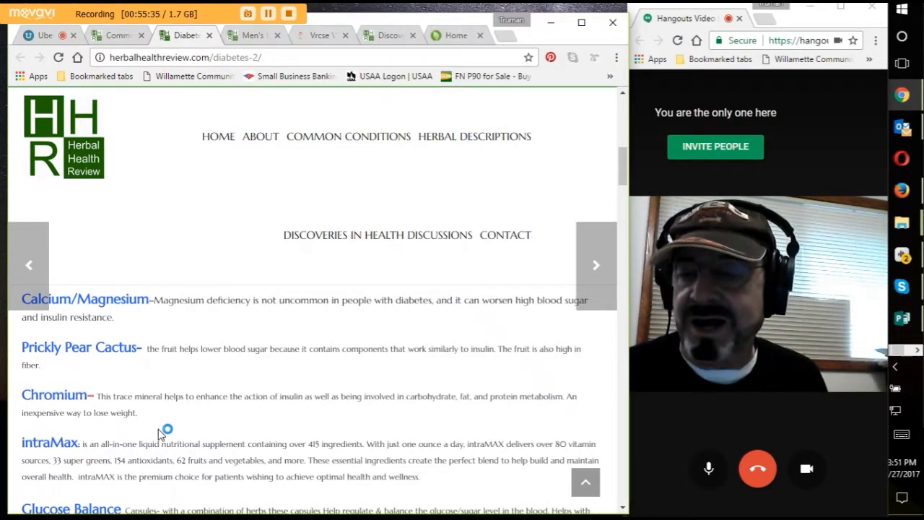
{"action": "mouse_move", "coordinate": [160, 433]}
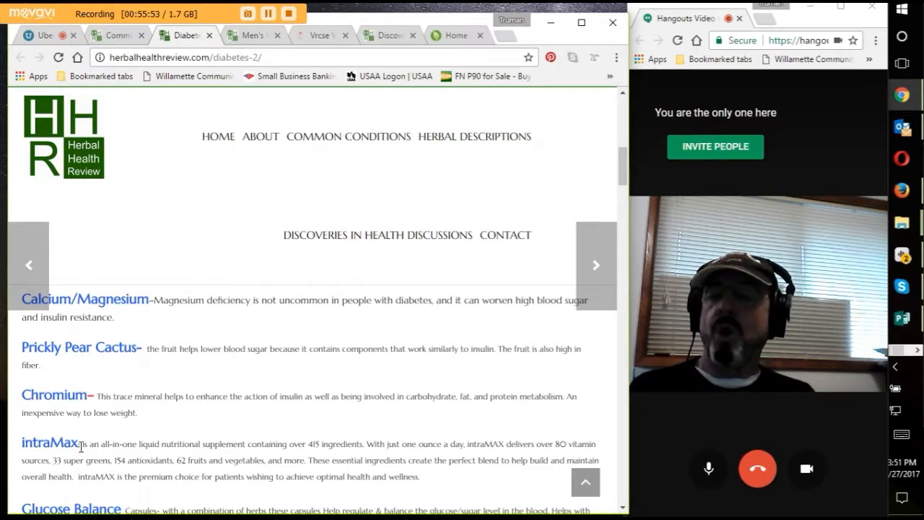
{"action": "scroll", "scroll_direction": "down", "scroll_amount": 3}
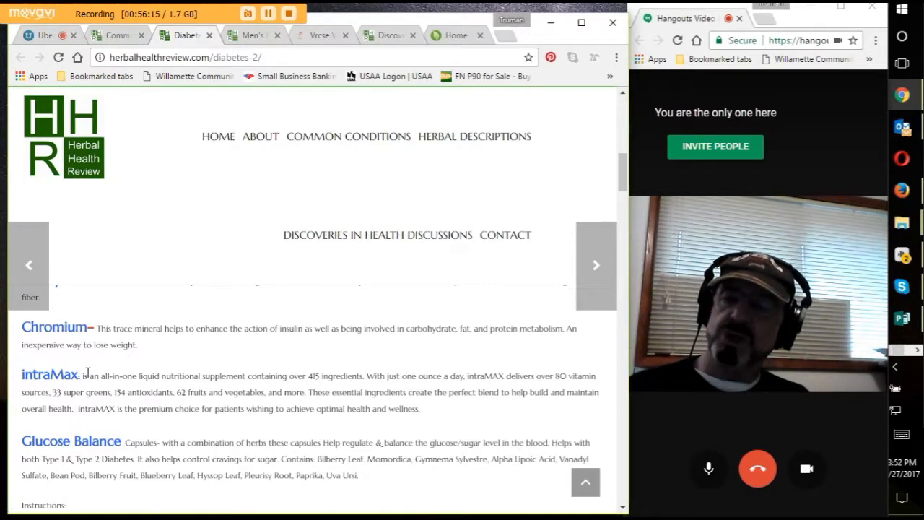
{"action": "scroll", "scroll_direction": "down", "scroll_amount": 3}
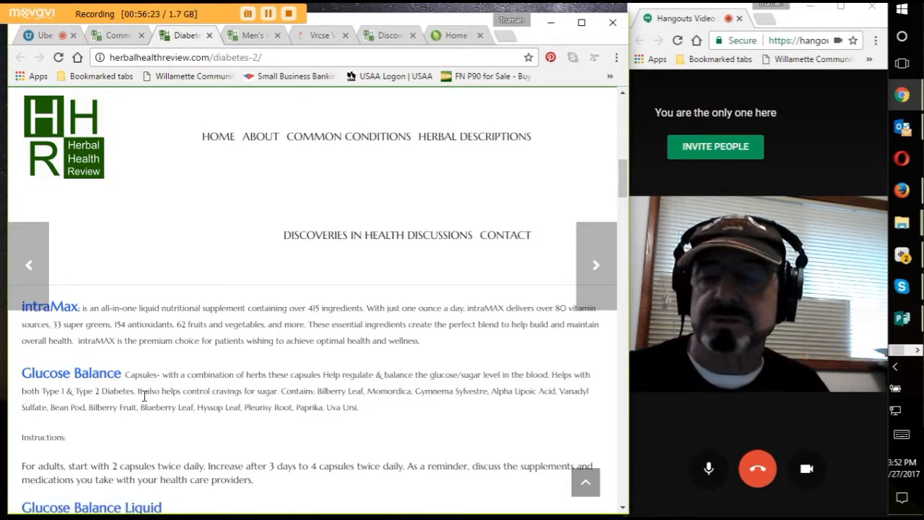
{"action": "scroll", "scroll_direction": "down", "scroll_amount": 3}
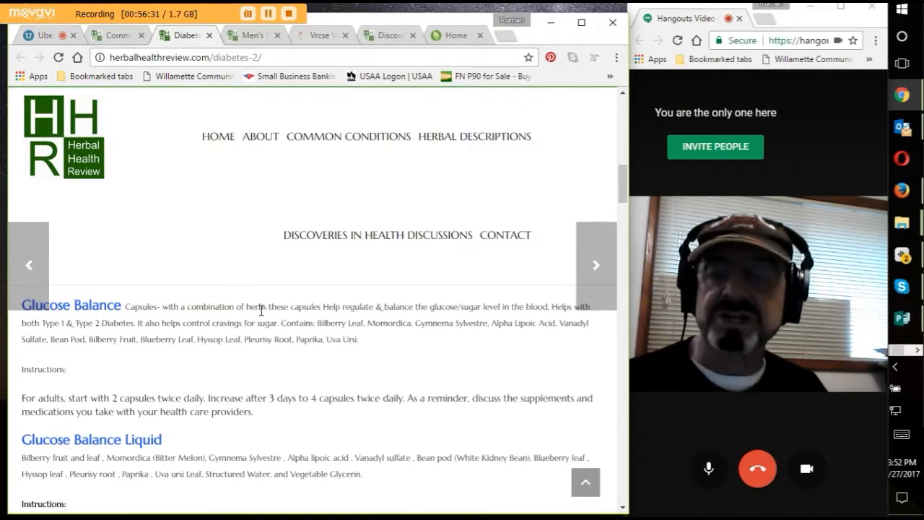
{"action": "mouse_move", "coordinate": [277, 319]}
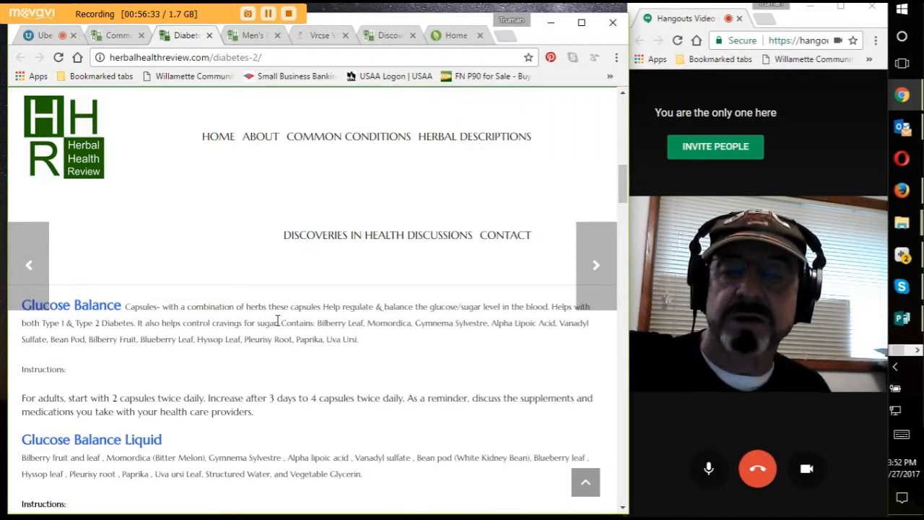
{"action": "mouse_move", "coordinate": [323, 333]}
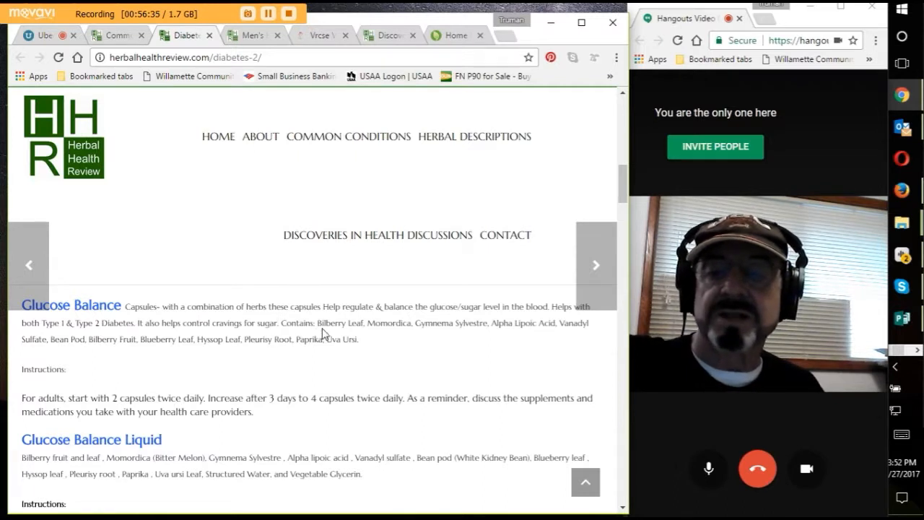
{"action": "mouse_move", "coordinate": [442, 336]}
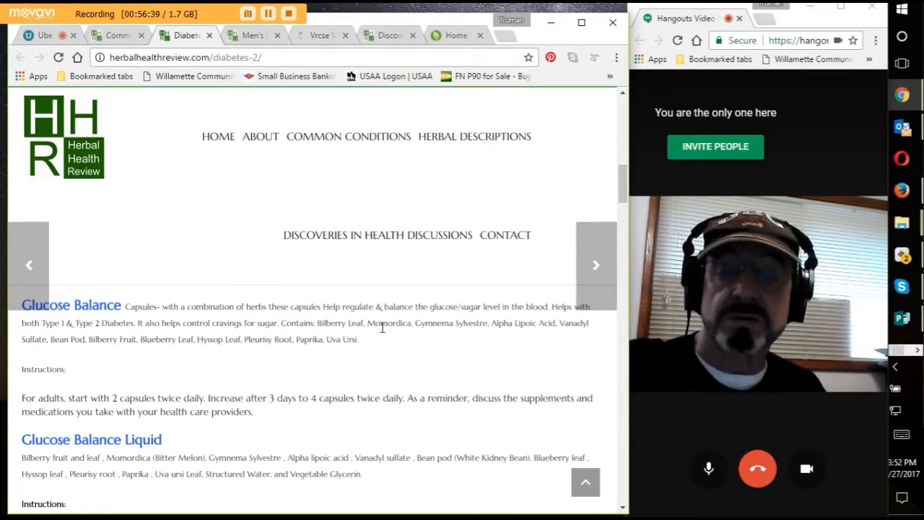
{"action": "scroll", "scroll_direction": "up", "scroll_amount": 3}
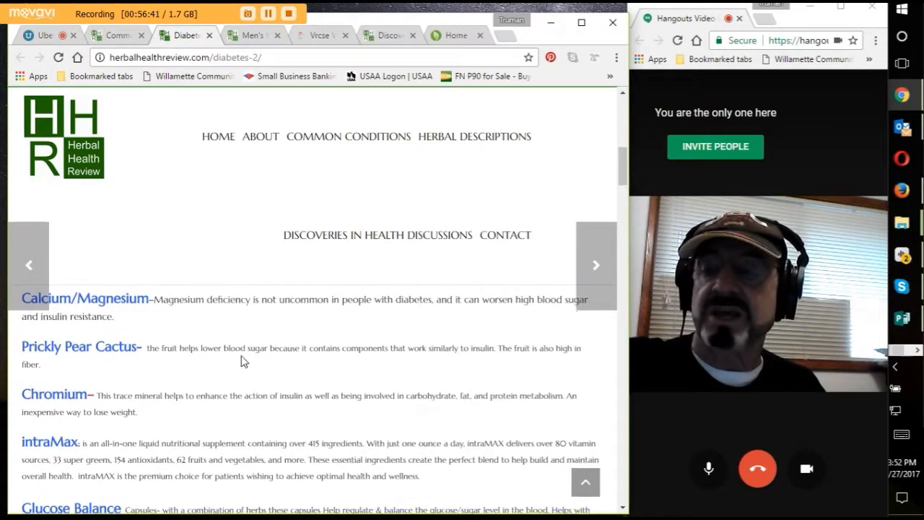
{"action": "scroll", "scroll_direction": "up", "scroll_amount": 3}
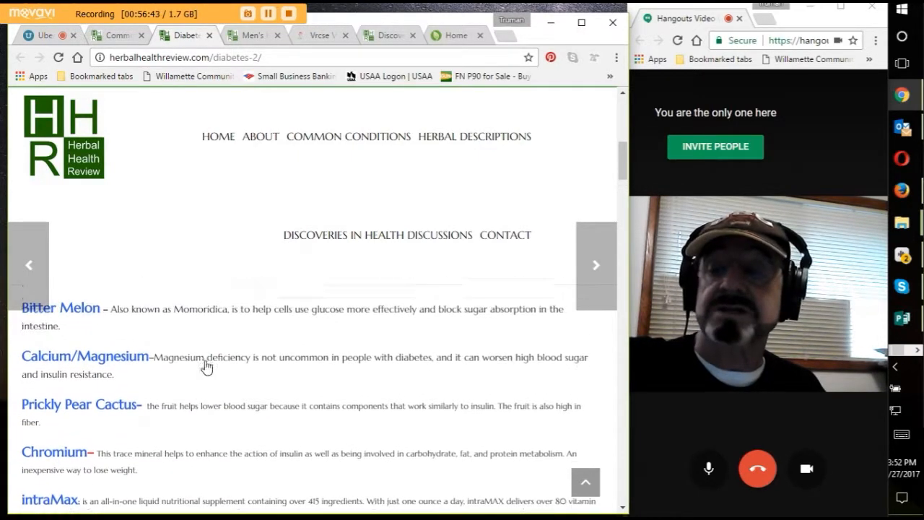
{"action": "scroll", "scroll_direction": "up", "scroll_amount": 3}
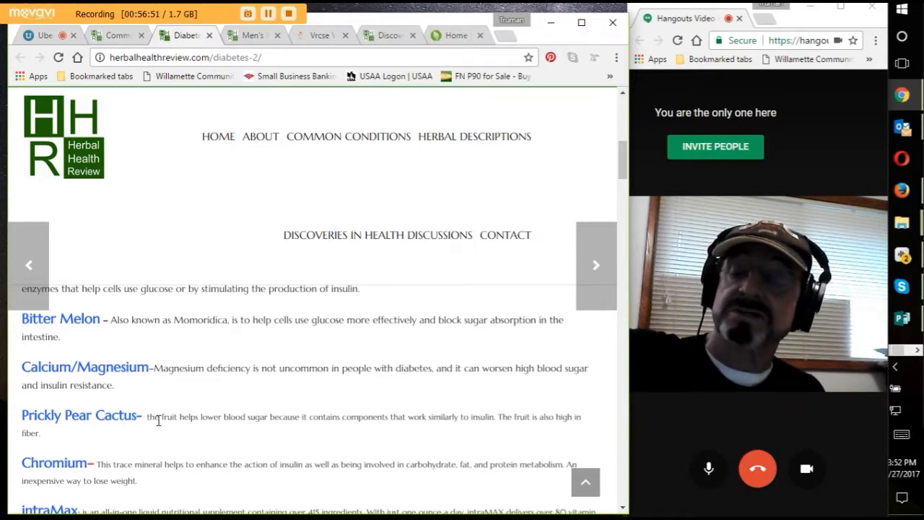
{"action": "scroll", "scroll_direction": "down", "scroll_amount": 3}
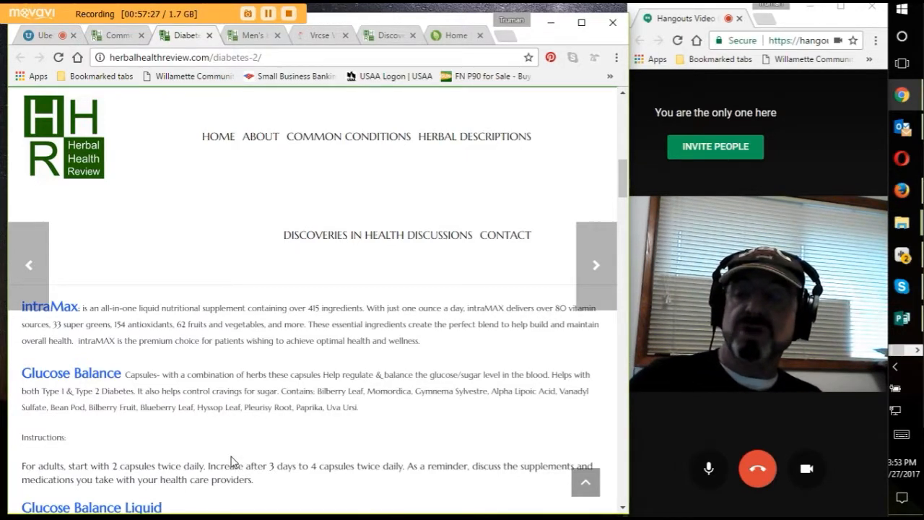
Step: Scroll past Glucose Balance Liquid to the Bilberry Leaf/Fruit Extract entry
{"action": "scroll", "scroll_direction": "down", "scroll_amount": 3}
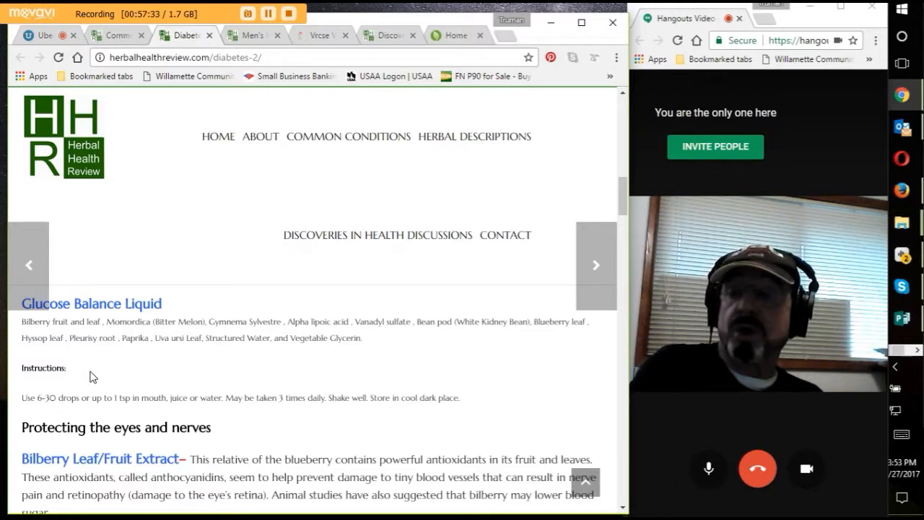
{"action": "scroll", "scroll_direction": "down", "scroll_amount": 3}
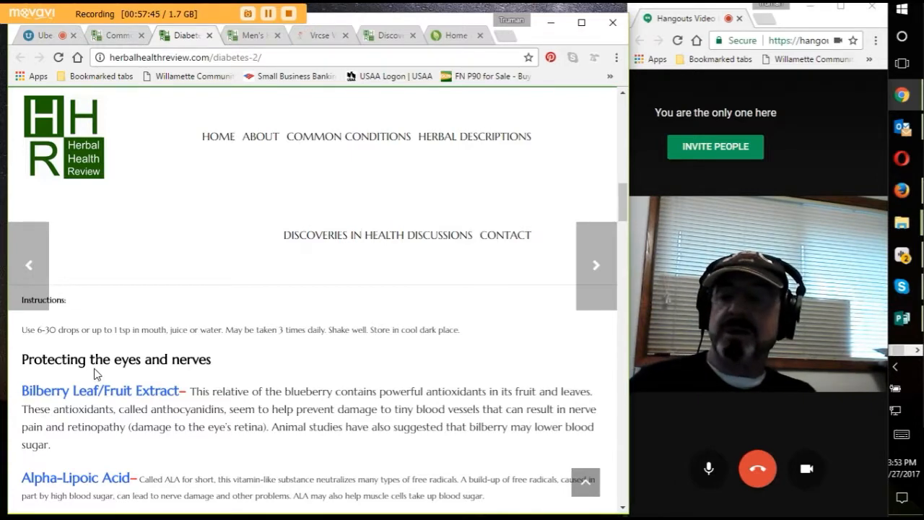
{"action": "scroll", "scroll_direction": "down", "scroll_amount": 3}
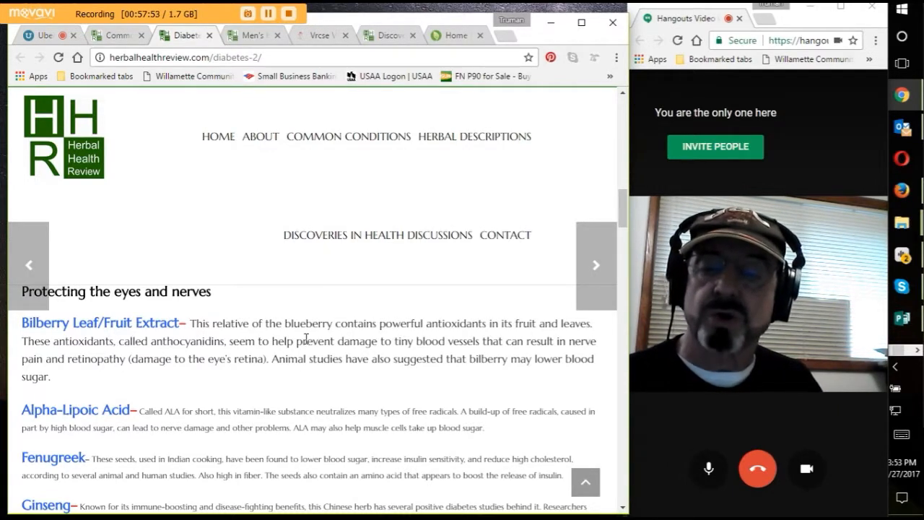
{"action": "mouse_move", "coordinate": [350, 334]}
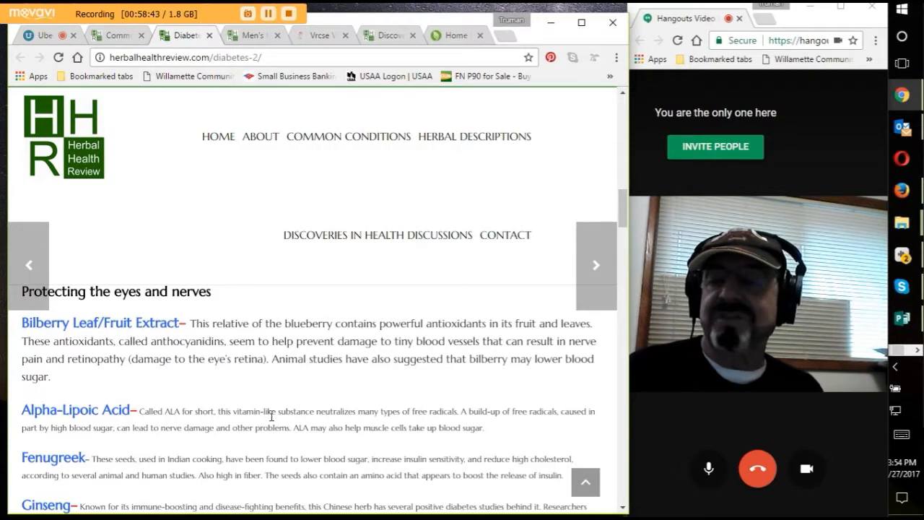
Step: Scroll past Fenugreek and Ginseng to Diabetes Tea Extract and Diabetic Insulin Support
{"action": "scroll", "scroll_direction": "down", "scroll_amount": 3}
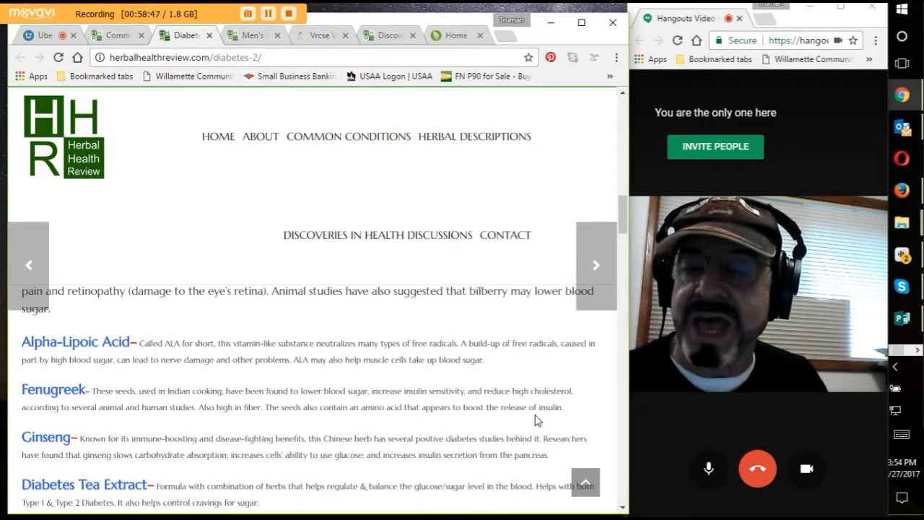
{"action": "mouse_move", "coordinate": [536, 415]}
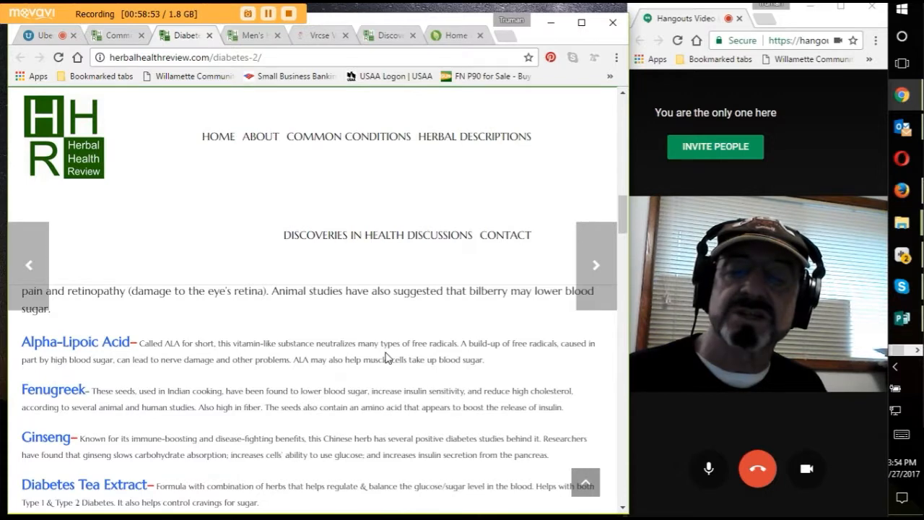
{"action": "mouse_move", "coordinate": [415, 355]}
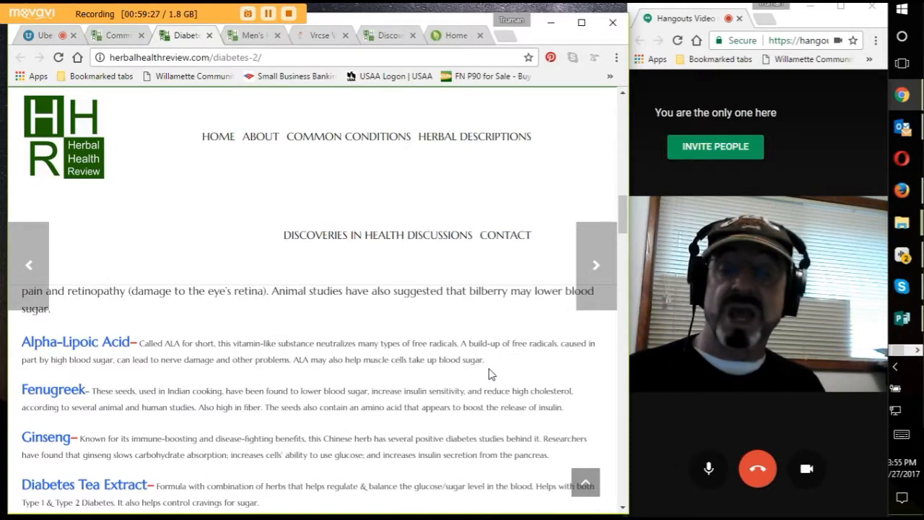
{"action": "mouse_move", "coordinate": [350, 434]}
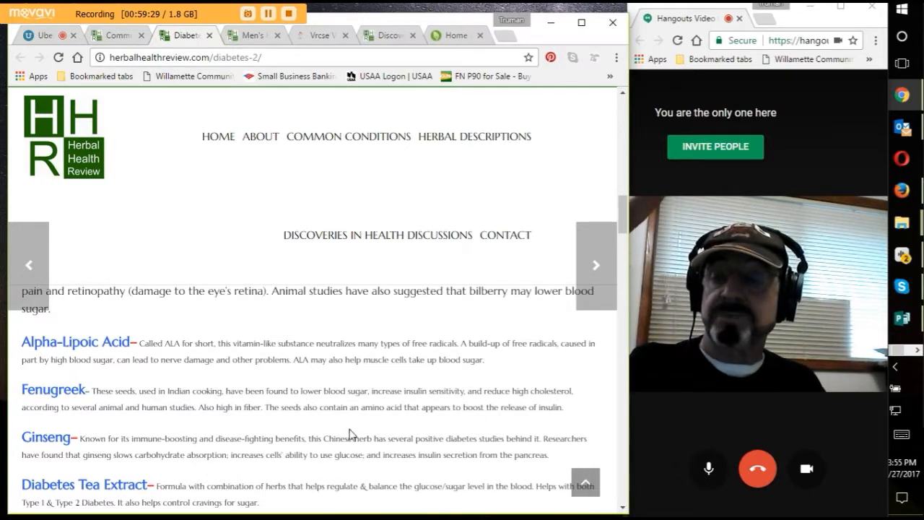
{"action": "mouse_move", "coordinate": [195, 451]}
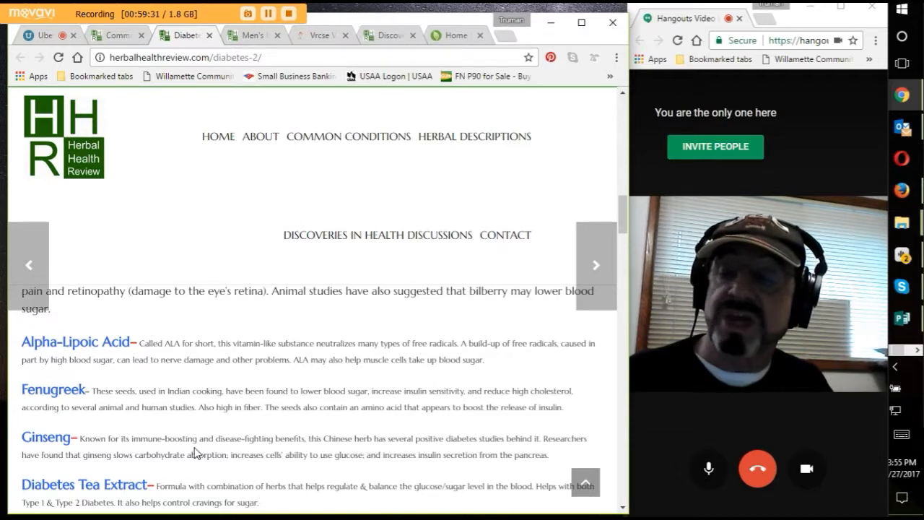
{"action": "mouse_move", "coordinate": [183, 434]}
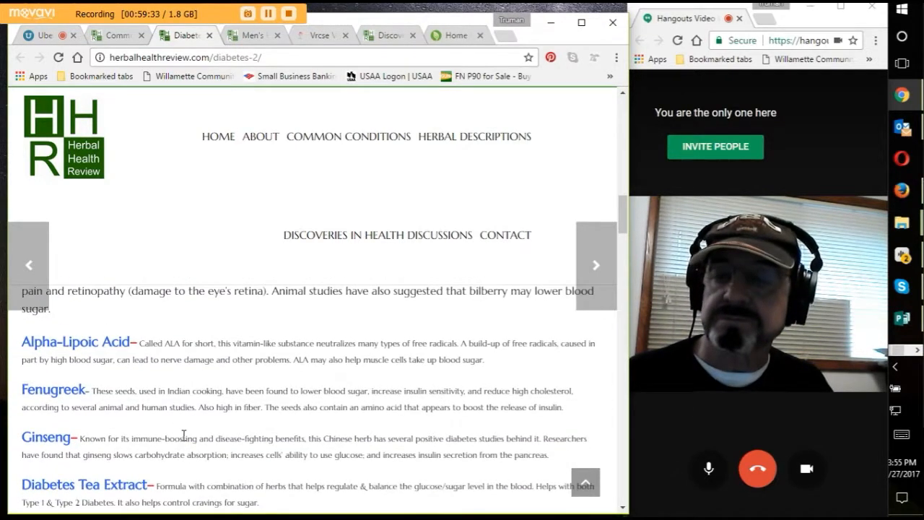
{"action": "scroll", "scroll_direction": "down", "scroll_amount": 3}
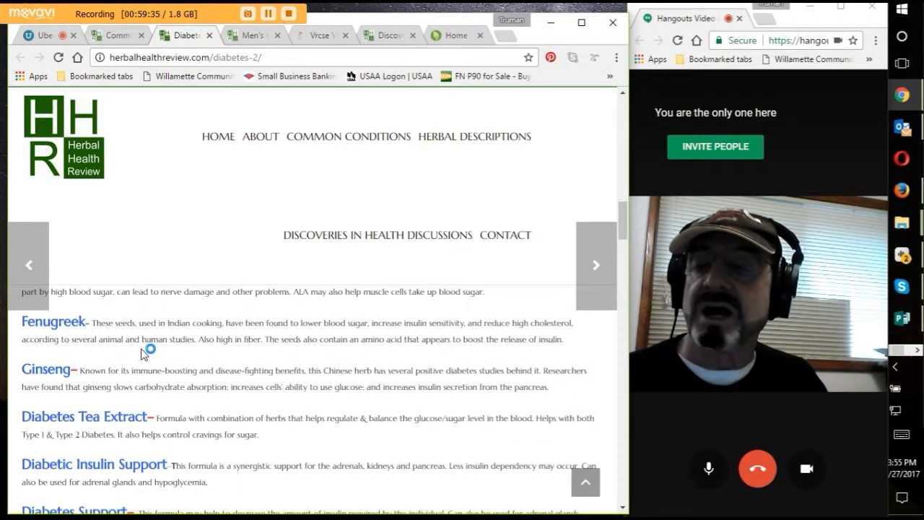
{"action": "mouse_move", "coordinate": [178, 383]}
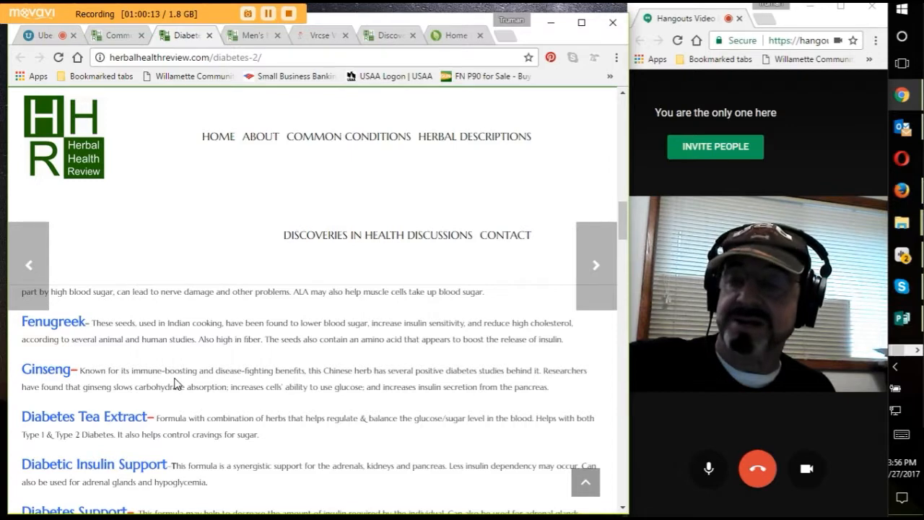
{"action": "scroll", "scroll_direction": "down", "scroll_amount": 3}
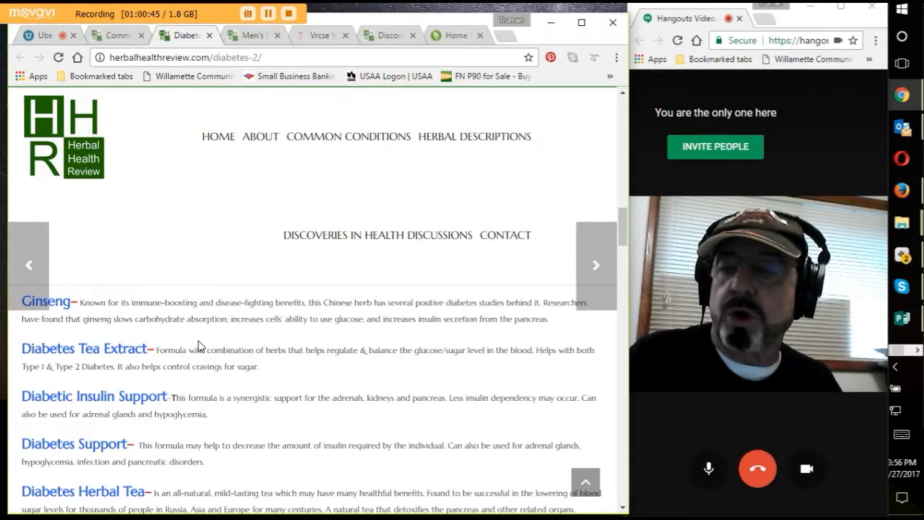
{"action": "mouse_move", "coordinate": [153, 319]}
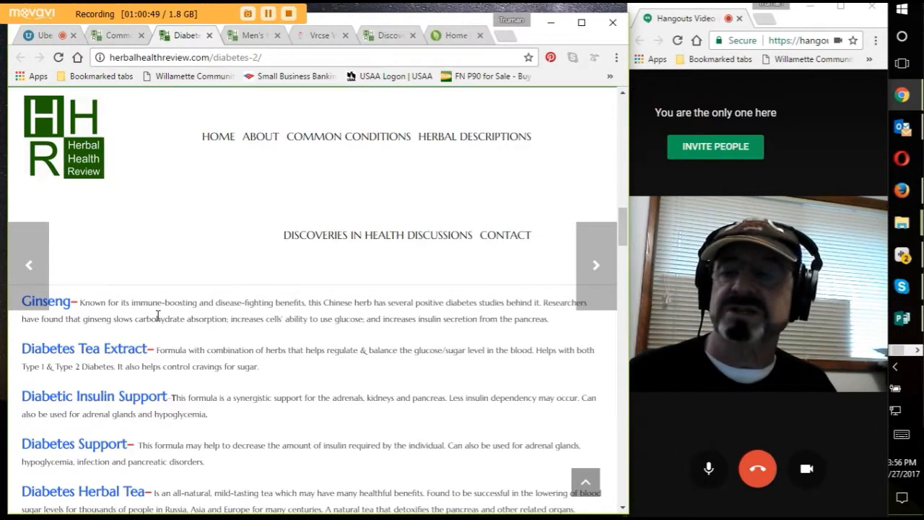
{"action": "mouse_move", "coordinate": [339, 421]}
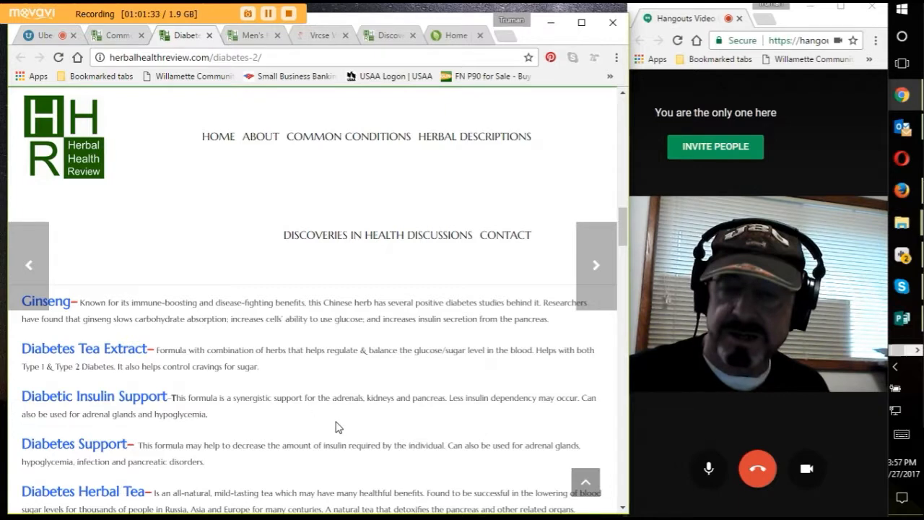
{"action": "scroll", "scroll_direction": "down", "scroll_amount": 3}
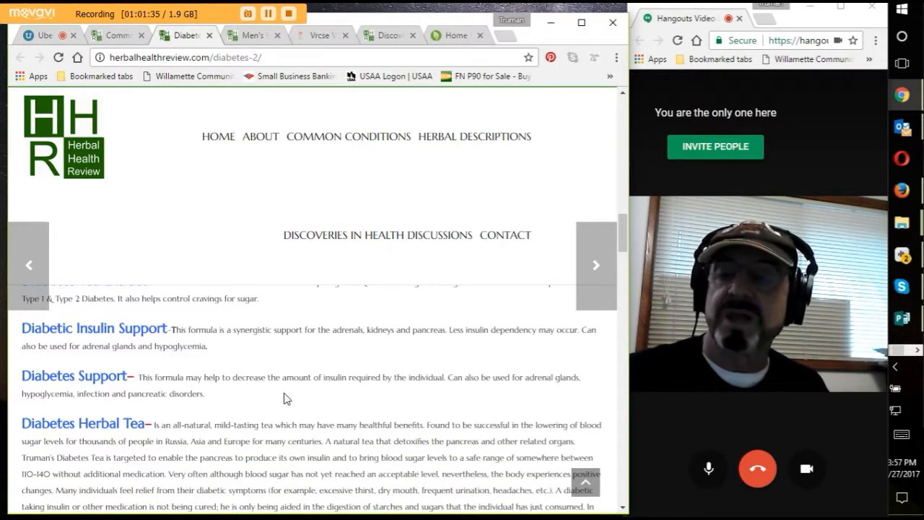
{"action": "scroll", "scroll_direction": "up", "scroll_amount": 3}
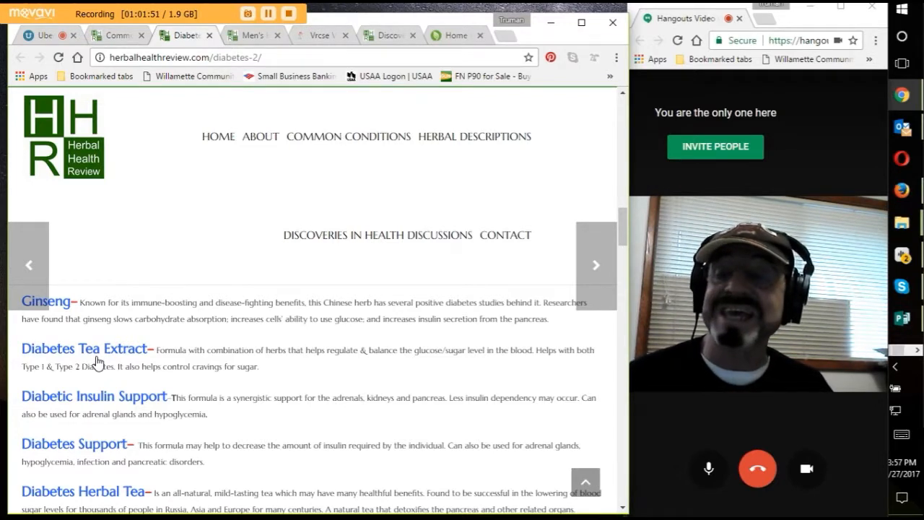
{"action": "mouse_move", "coordinate": [157, 384]}
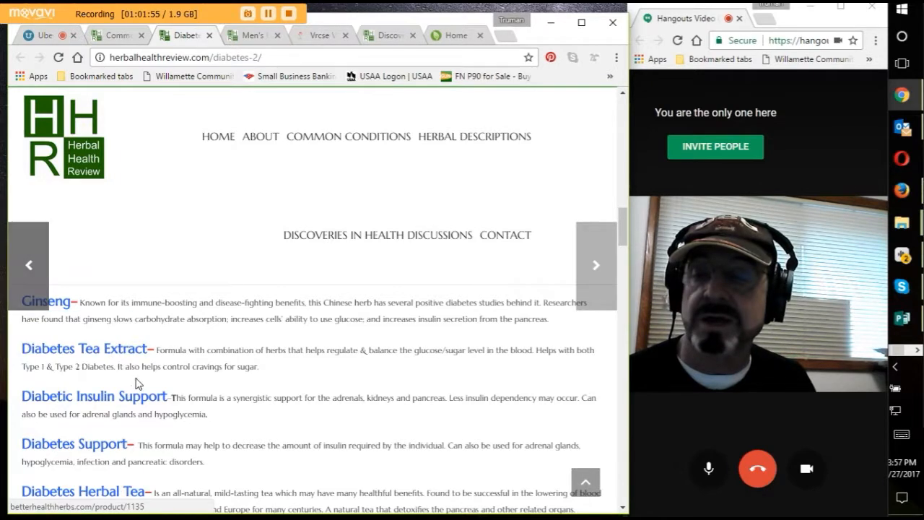
{"action": "scroll", "scroll_direction": "up", "scroll_amount": 3}
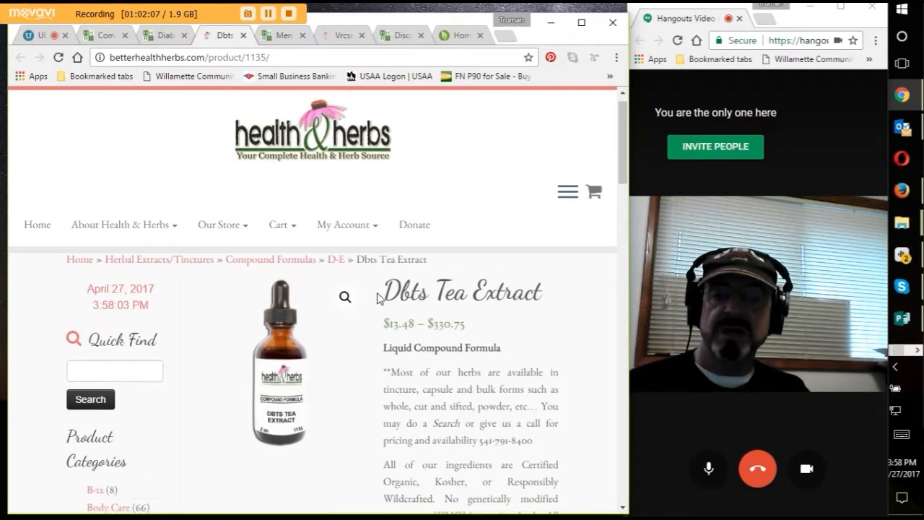
Step: Scroll the Dbts Tea Extract page down to its ingredients, instructions and warnings
{"action": "scroll", "scroll_direction": "down", "scroll_amount": 3}
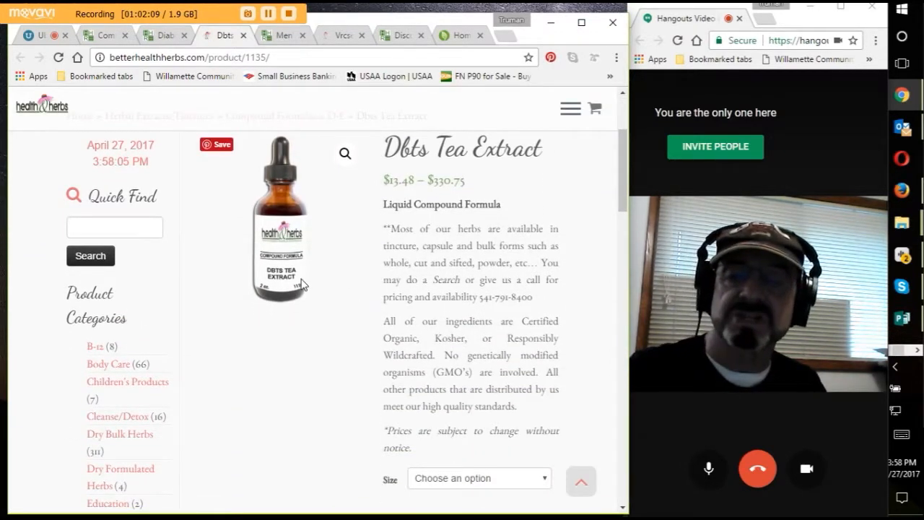
{"action": "scroll", "scroll_direction": "down", "scroll_amount": 3}
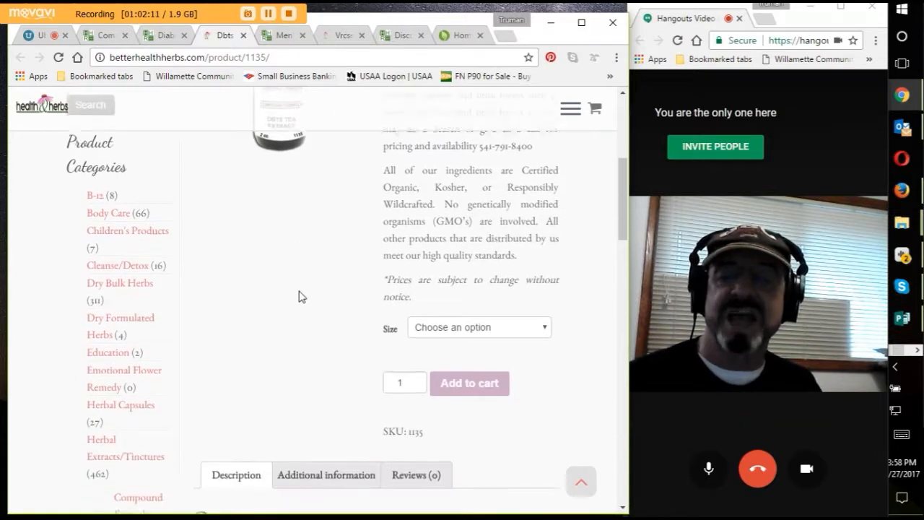
{"action": "scroll", "scroll_direction": "down", "scroll_amount": 3}
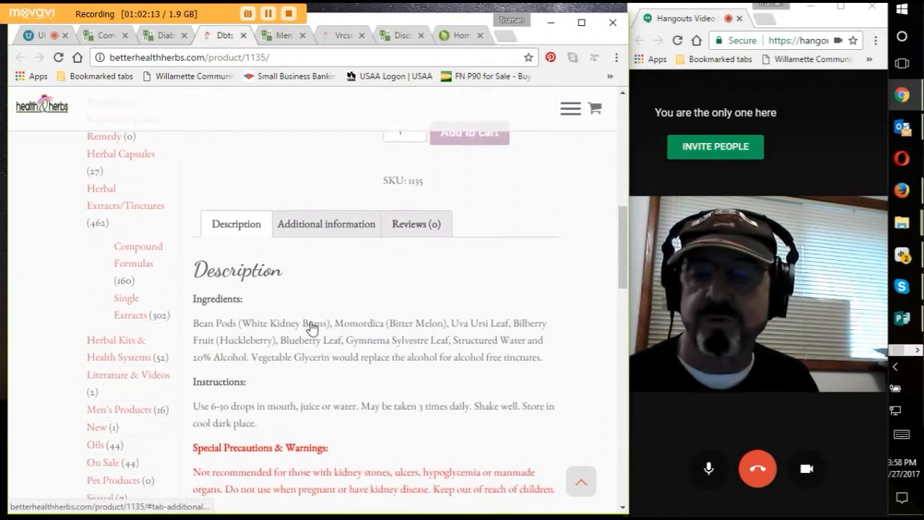
{"action": "scroll", "scroll_direction": "down", "scroll_amount": 3}
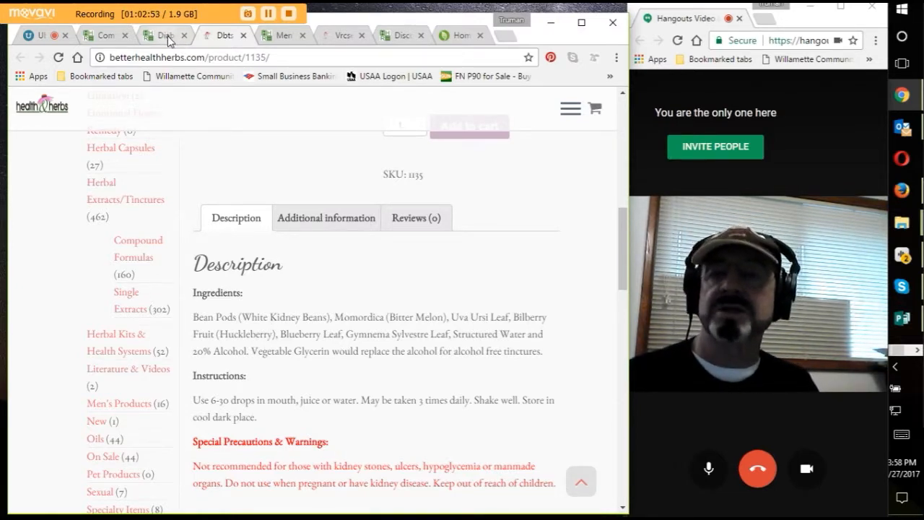
Step: Switch back to the Diabetes tab and scroll through Diabetes Herbal Tea to Gland Rejuvenator
{"action": "left_click", "coordinate": [162, 35]}
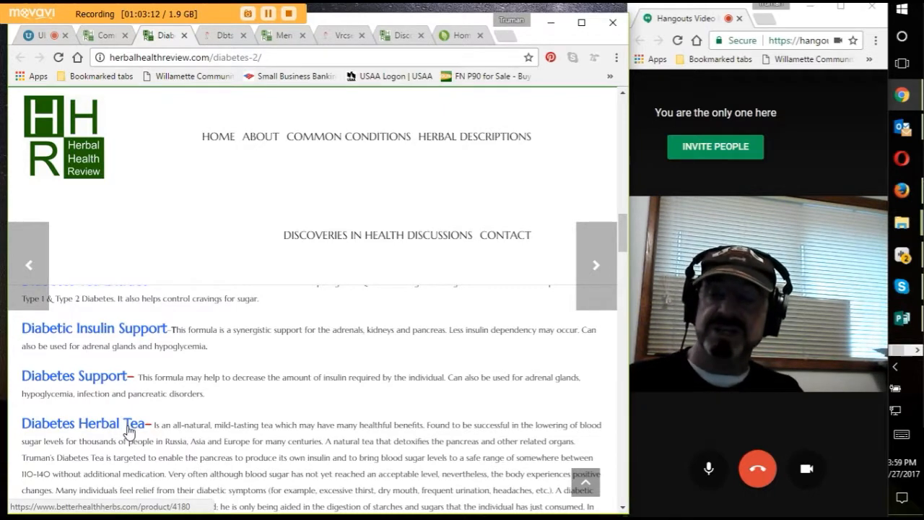
{"action": "mouse_move", "coordinate": [150, 436]}
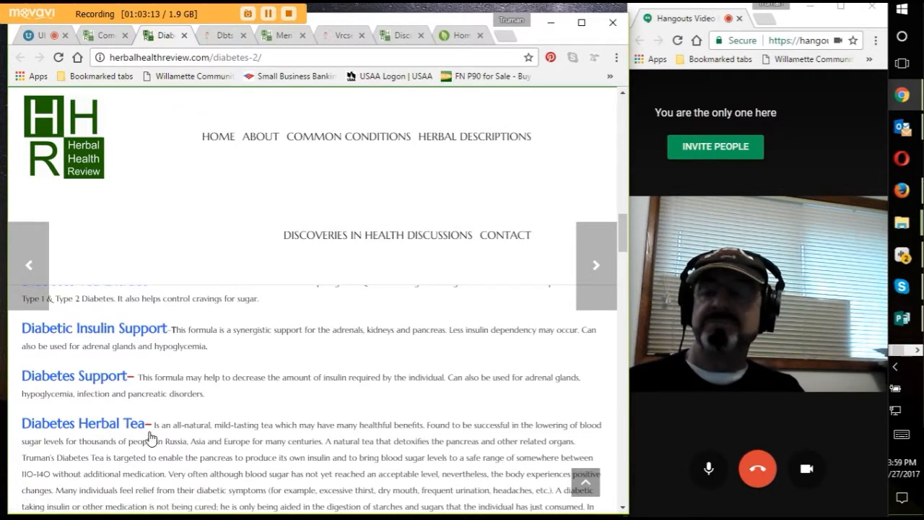
{"action": "mouse_move", "coordinate": [223, 403]}
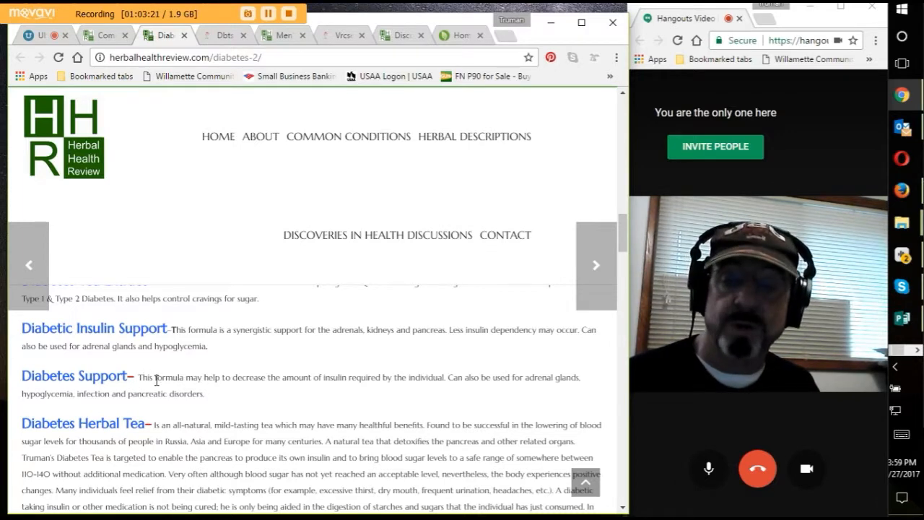
{"action": "scroll", "scroll_direction": "down", "scroll_amount": 3}
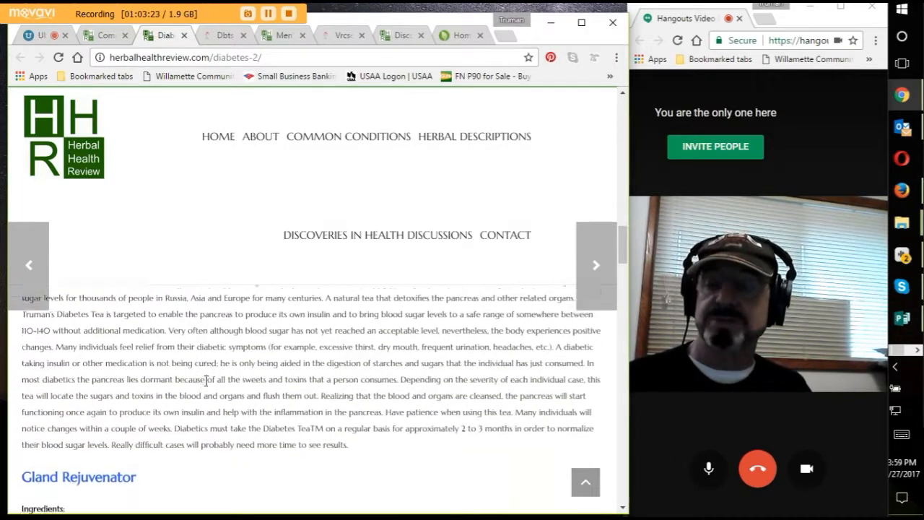
{"action": "scroll", "scroll_direction": "down", "scroll_amount": 3}
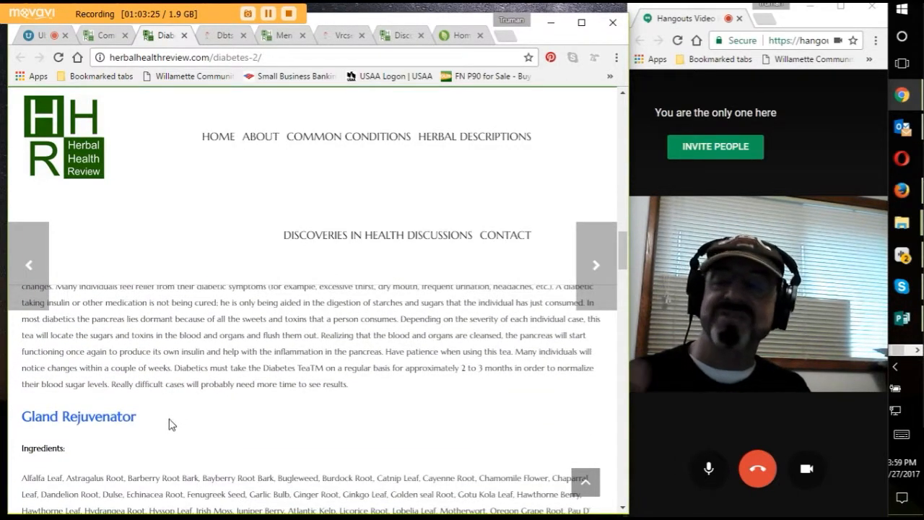
{"action": "mouse_move", "coordinate": [182, 415]}
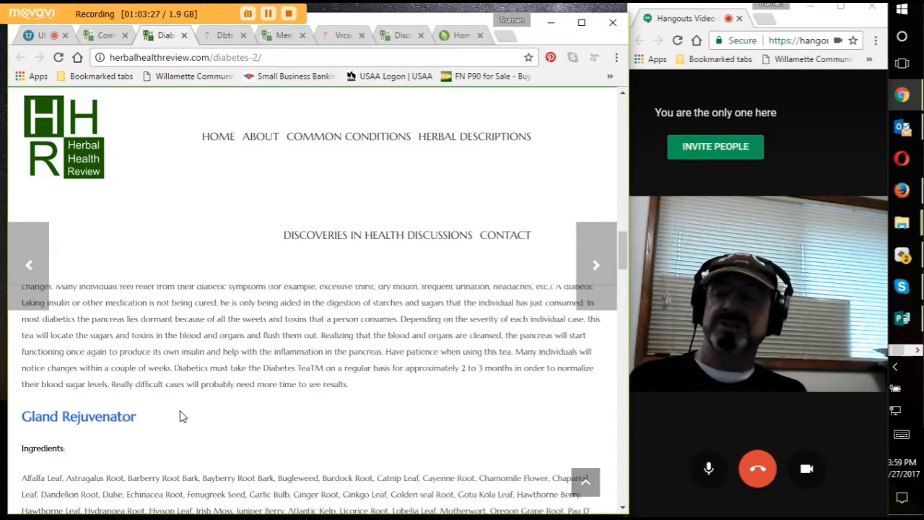
{"action": "mouse_move", "coordinate": [137, 425]}
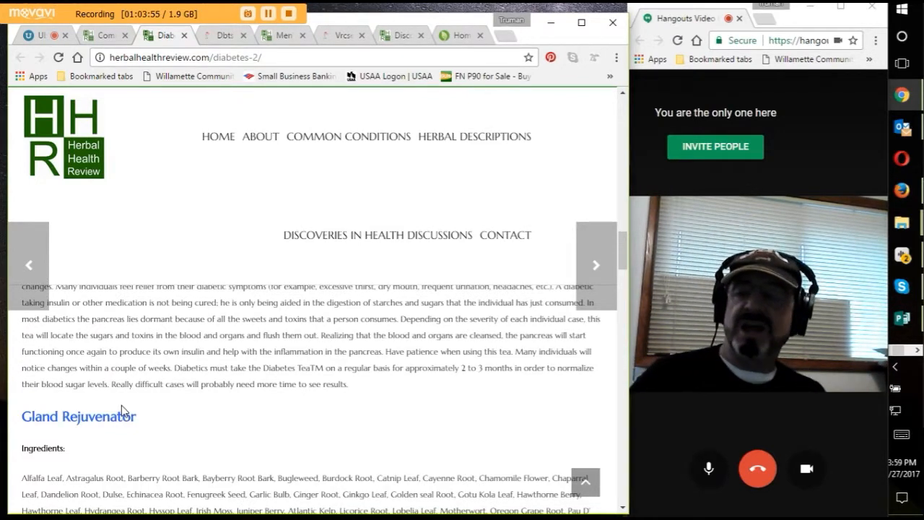
{"action": "scroll", "scroll_direction": "down", "scroll_amount": 3}
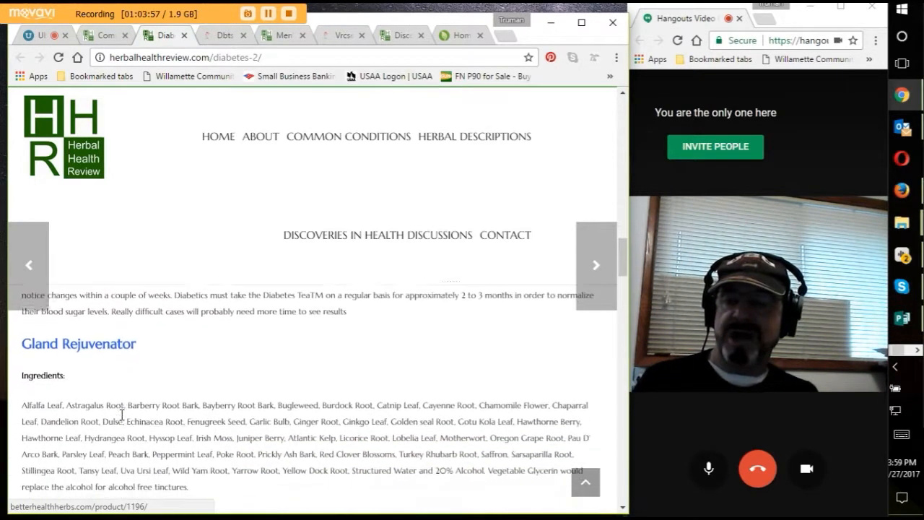
{"action": "scroll", "scroll_direction": "down", "scroll_amount": 3}
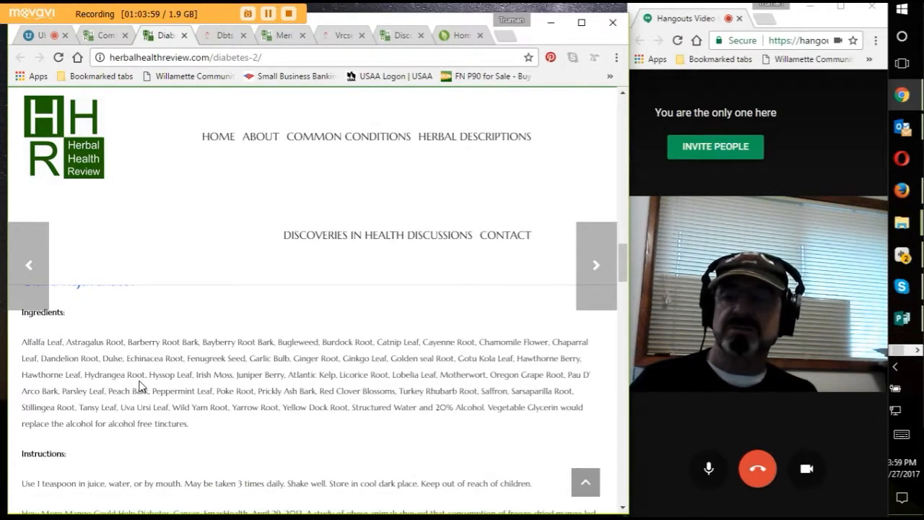
{"action": "scroll", "scroll_direction": "down", "scroll_amount": 3}
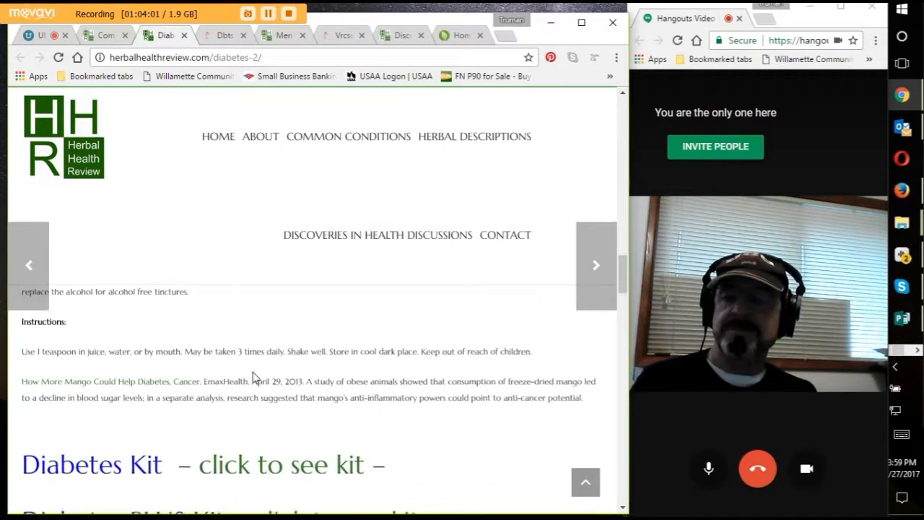
{"action": "scroll", "scroll_direction": "down", "scroll_amount": 3}
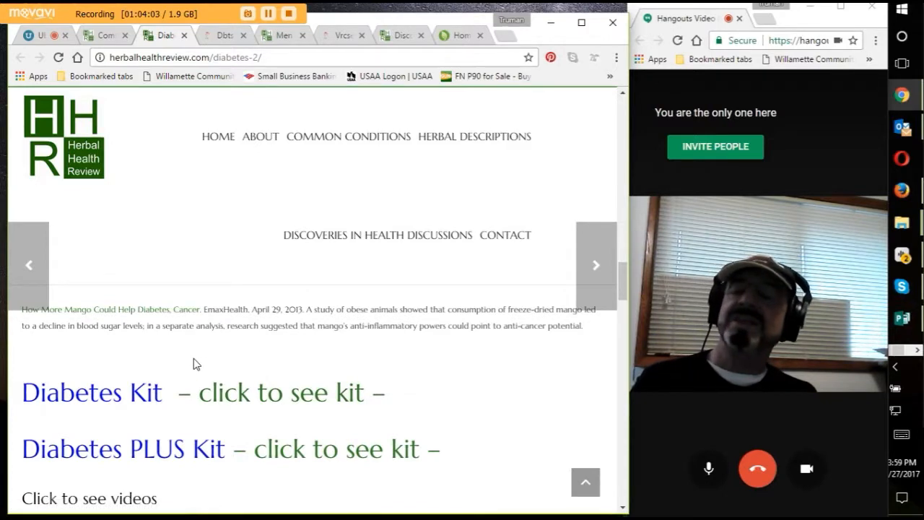
{"action": "mouse_move", "coordinate": [206, 402]}
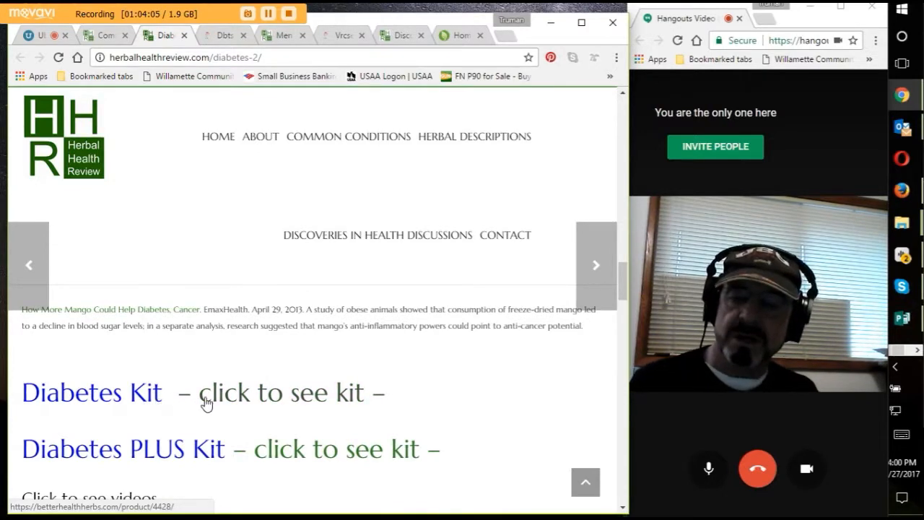
{"action": "mouse_move", "coordinate": [126, 467]}
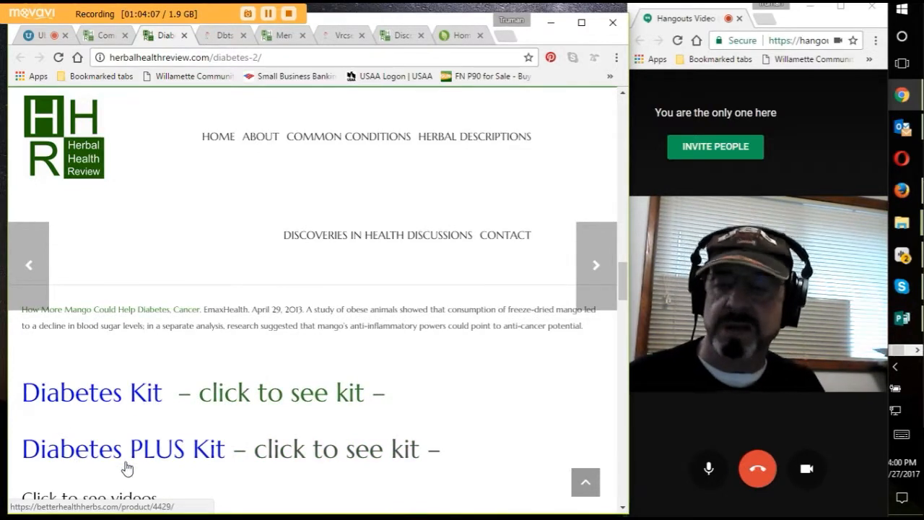
{"action": "mouse_move", "coordinate": [153, 402]}
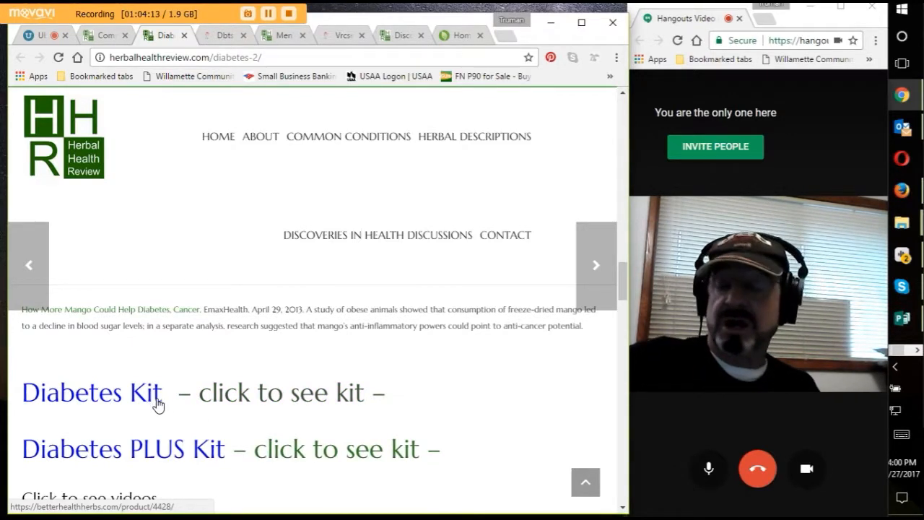
{"action": "mouse_move", "coordinate": [210, 403]}
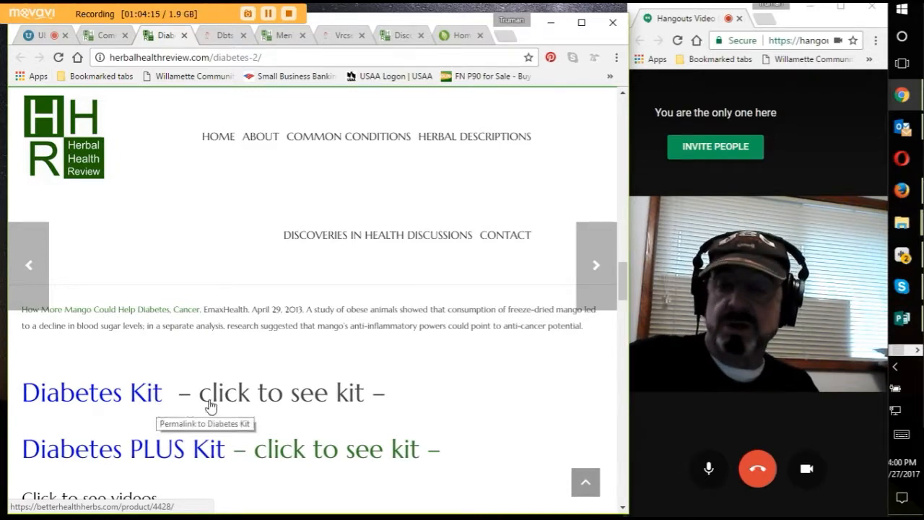
{"action": "mouse_move", "coordinate": [354, 393]}
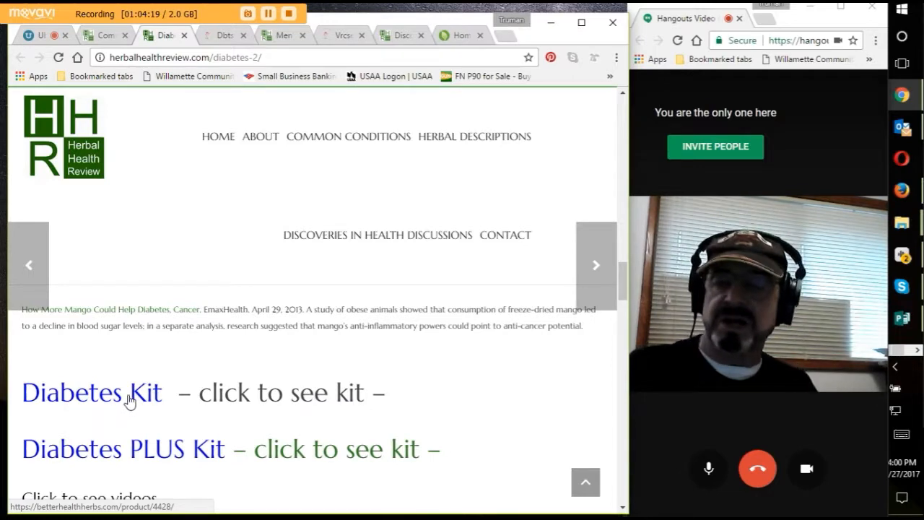
{"action": "mouse_move", "coordinate": [125, 451]}
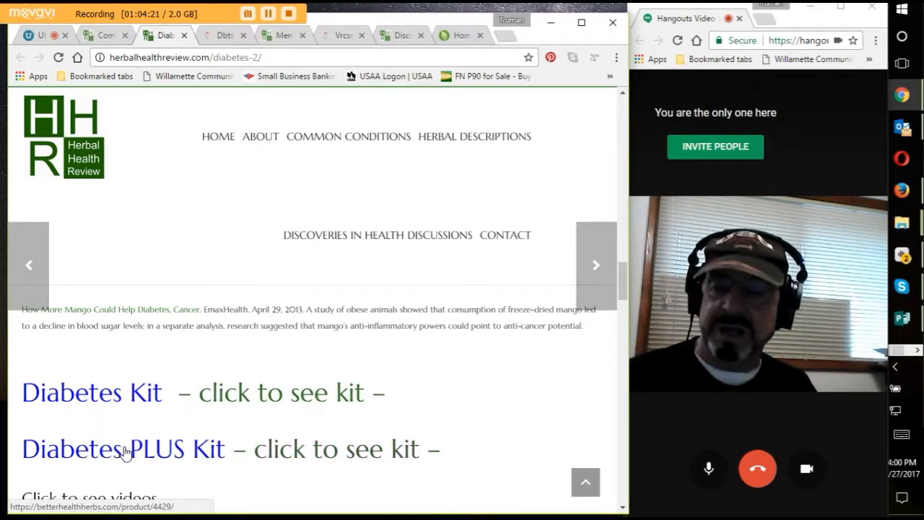
Step: Scroll past the video links to the patient's testimonial letter to Dr. Truman
{"action": "scroll", "scroll_direction": "down", "scroll_amount": 3}
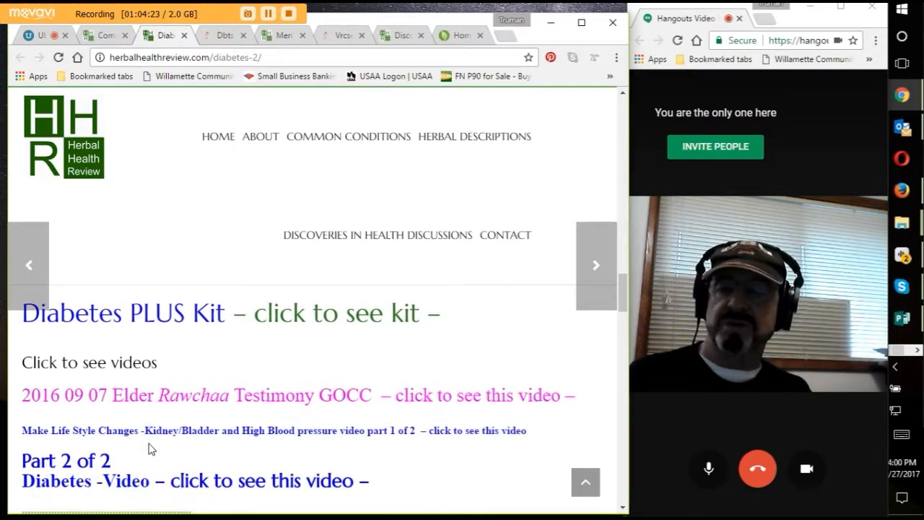
{"action": "mouse_move", "coordinate": [172, 400]}
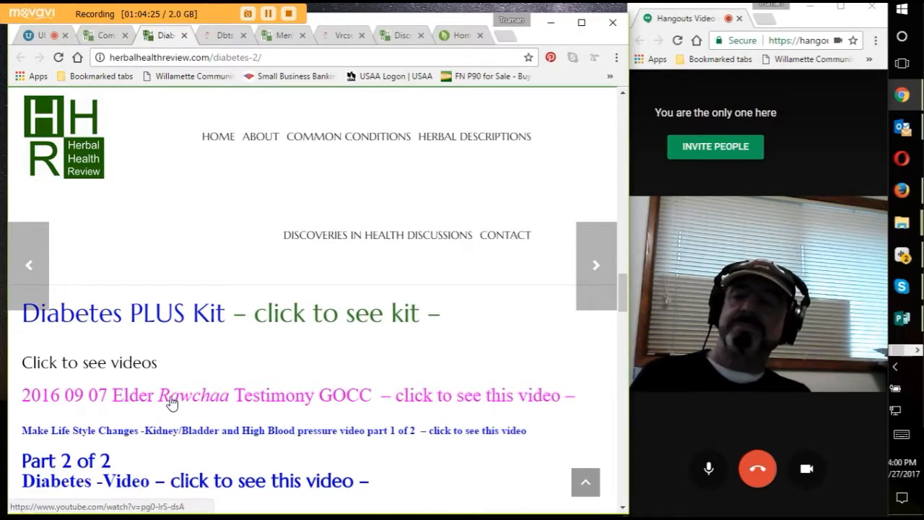
{"action": "mouse_move", "coordinate": [79, 421]}
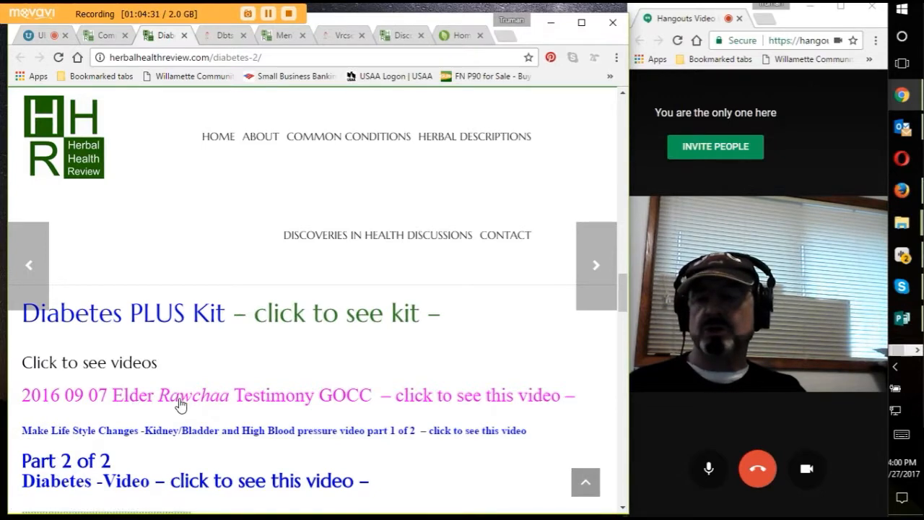
{"action": "mouse_move", "coordinate": [258, 398]}
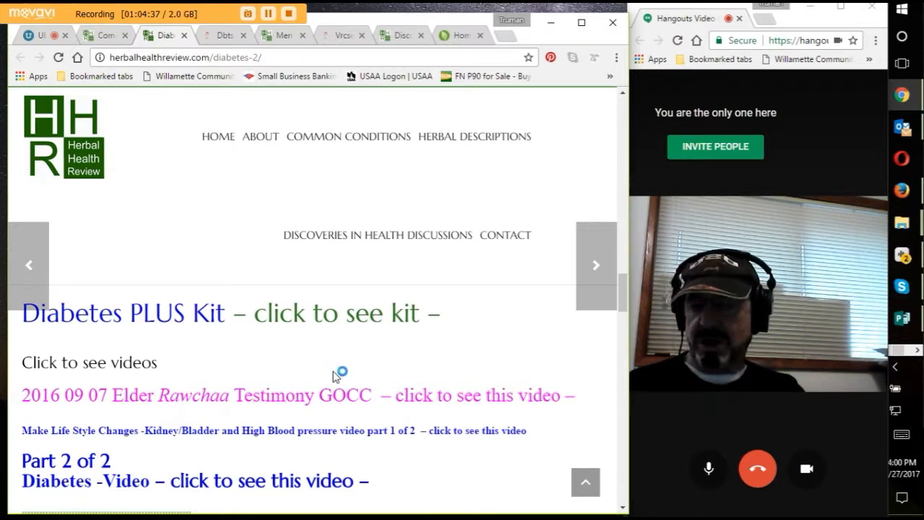
{"action": "mouse_move", "coordinate": [329, 395]}
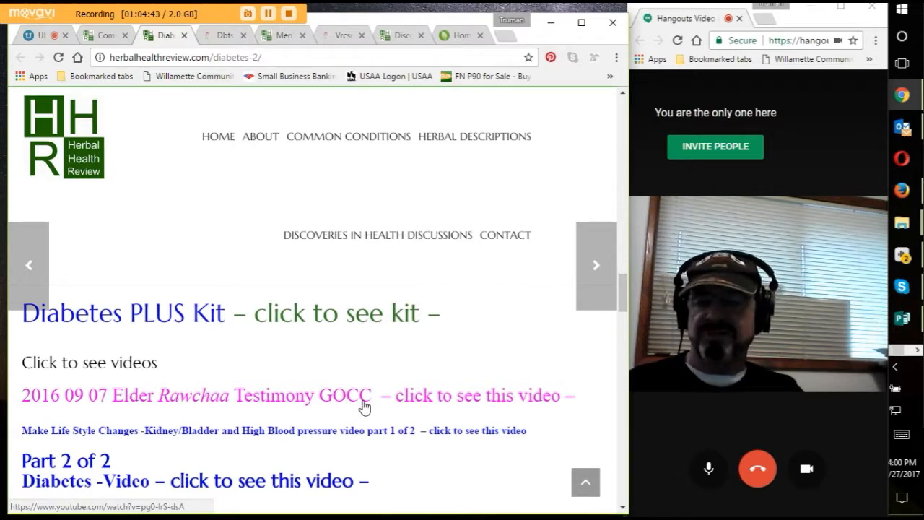
{"action": "mouse_move", "coordinate": [358, 411]}
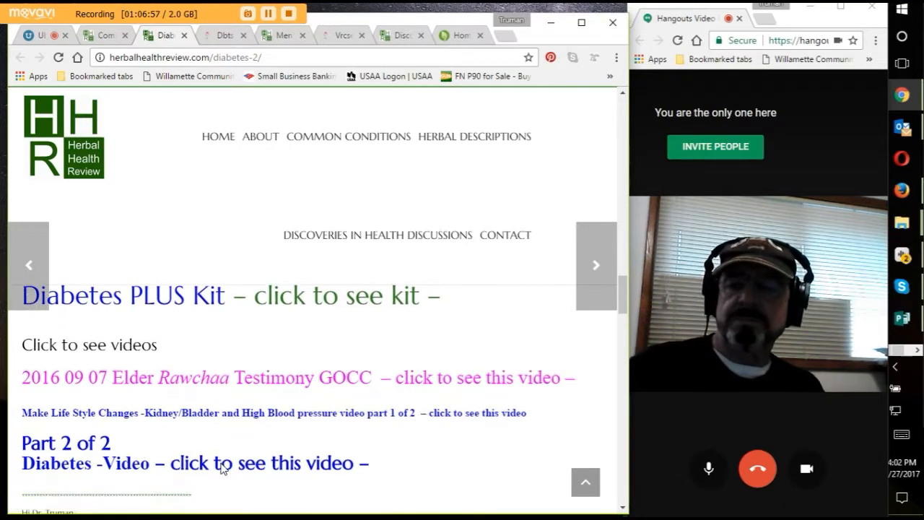
{"action": "scroll", "scroll_direction": "down", "scroll_amount": 3}
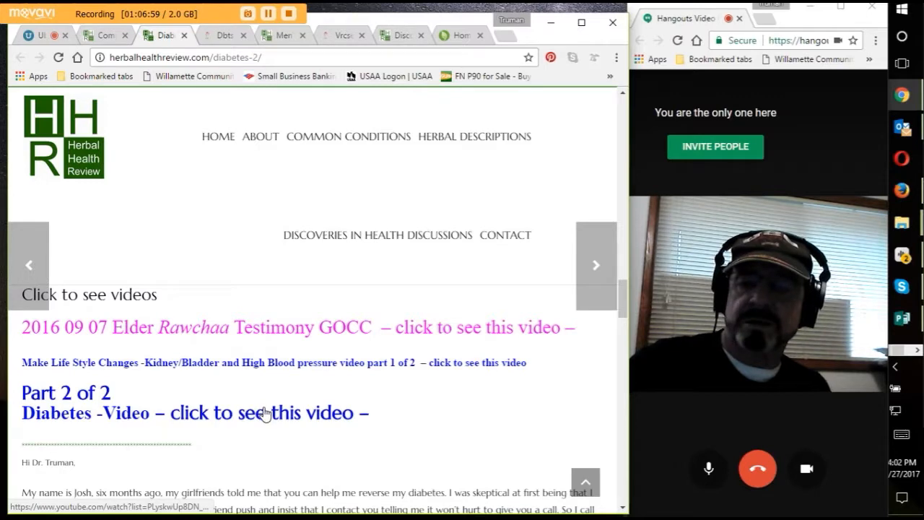
{"action": "scroll", "scroll_direction": "down", "scroll_amount": 3}
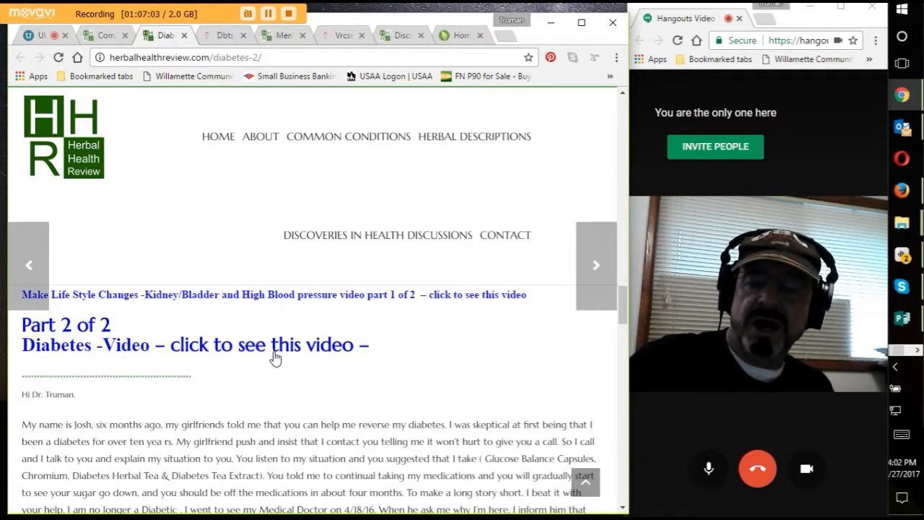
{"action": "scroll", "scroll_direction": "down", "scroll_amount": 3}
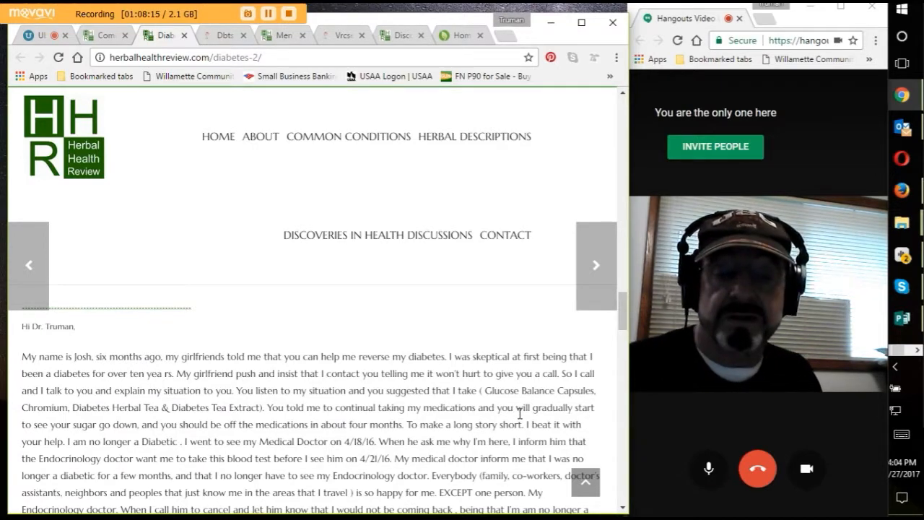
{"action": "mouse_move", "coordinate": [570, 422]}
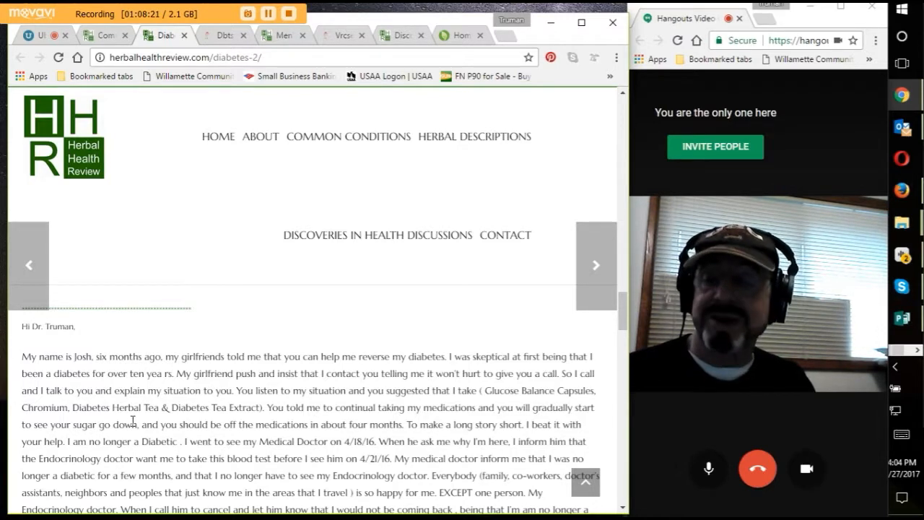
{"action": "scroll", "scroll_direction": "down", "scroll_amount": 3}
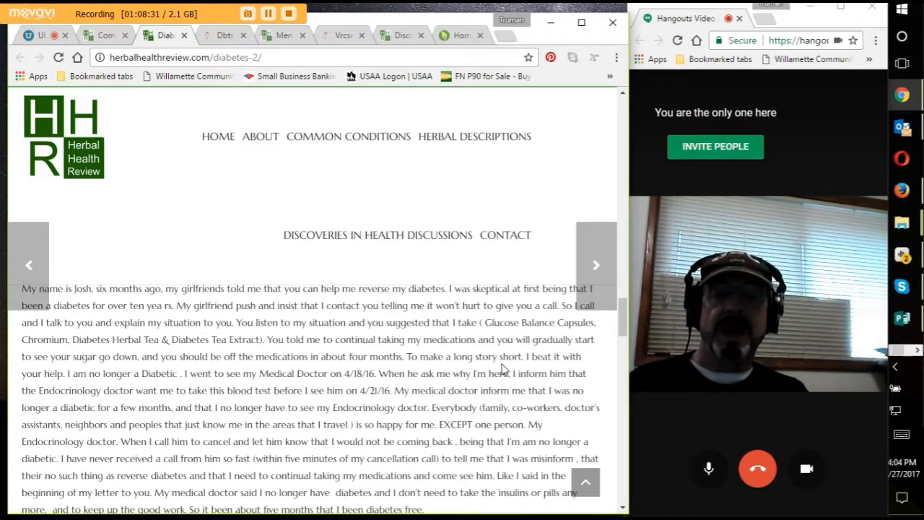
{"action": "mouse_move", "coordinate": [91, 394]}
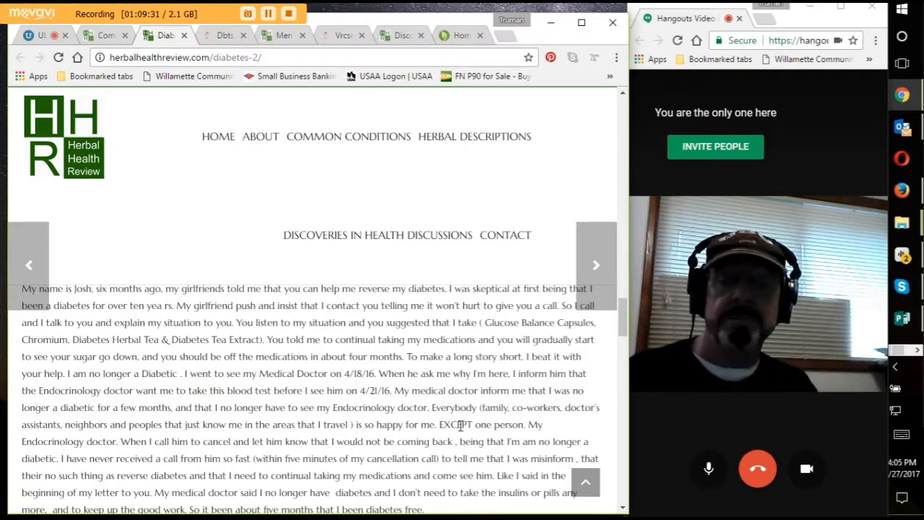
{"action": "scroll", "scroll_direction": "down", "scroll_amount": 3}
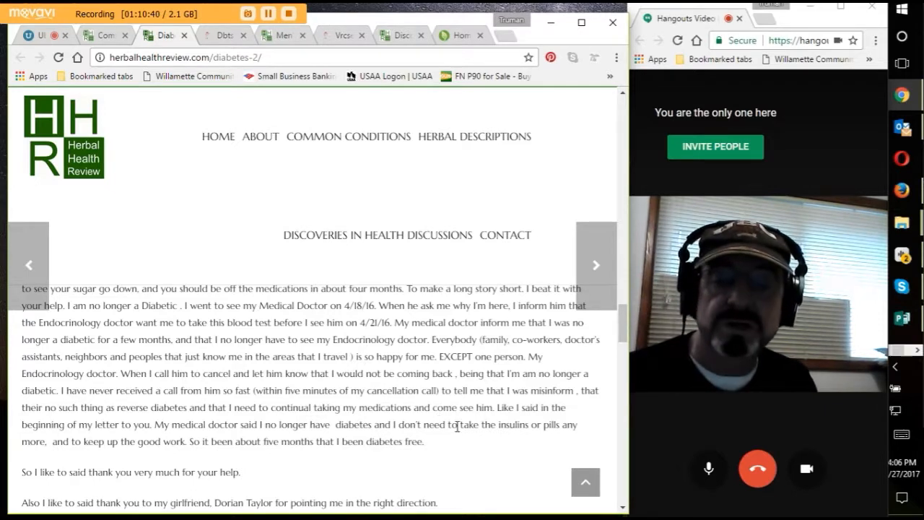
{"action": "mouse_move", "coordinate": [574, 422]}
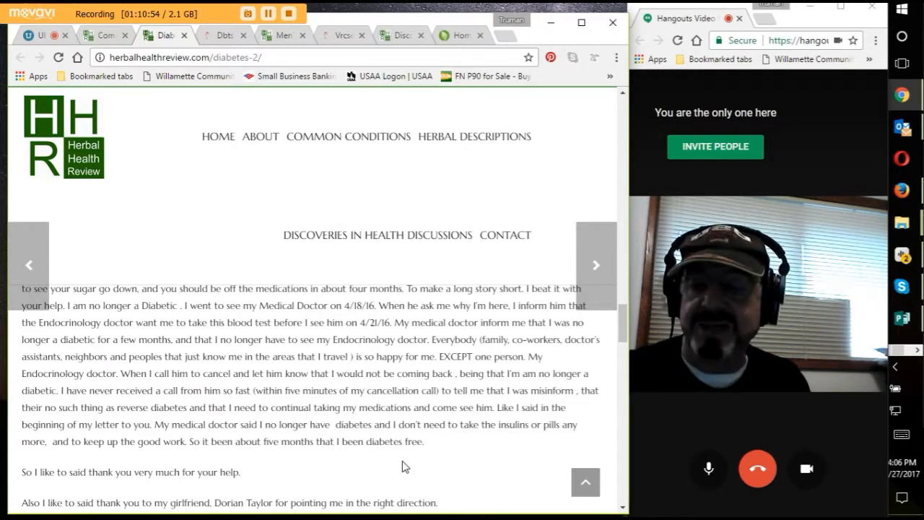
Step: Scroll to the letter's P.S., signature and social share buttons
{"action": "scroll", "scroll_direction": "down", "scroll_amount": 3}
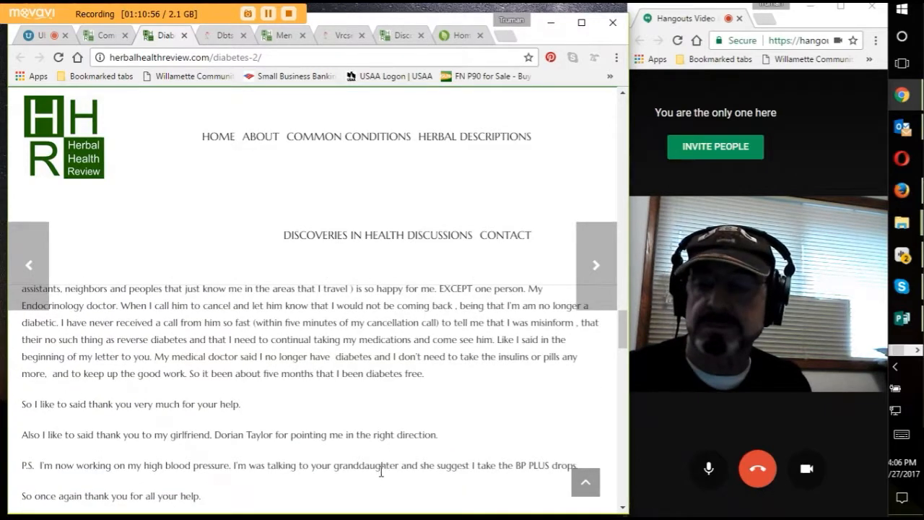
{"action": "scroll", "scroll_direction": "down", "scroll_amount": 3}
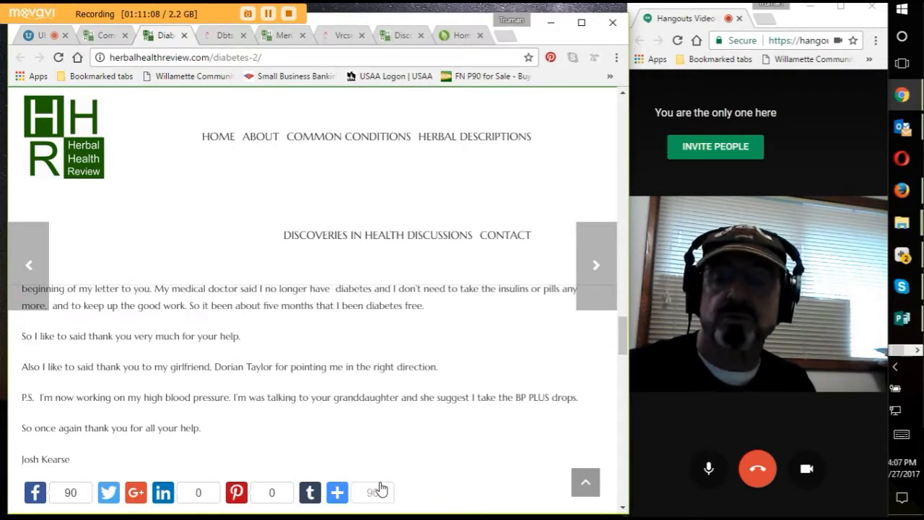
{"action": "mouse_move", "coordinate": [373, 490]}
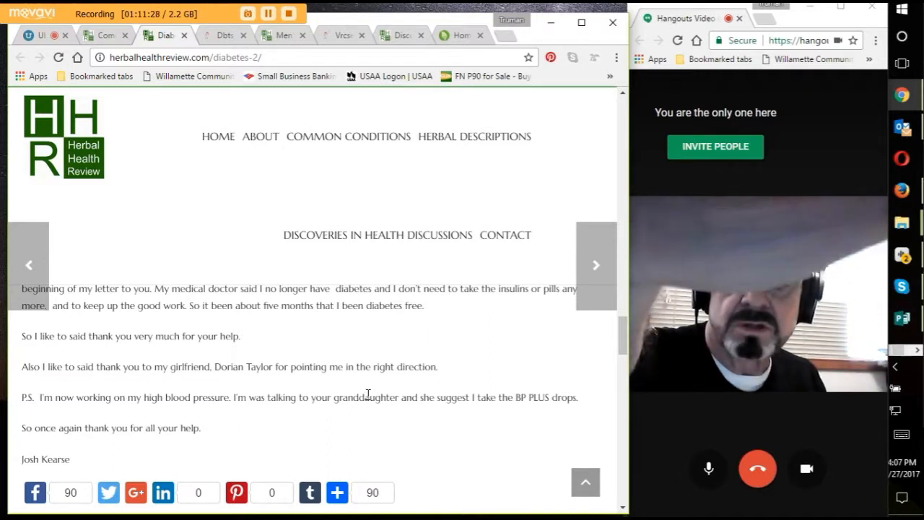
{"action": "mouse_move", "coordinate": [457, 380]}
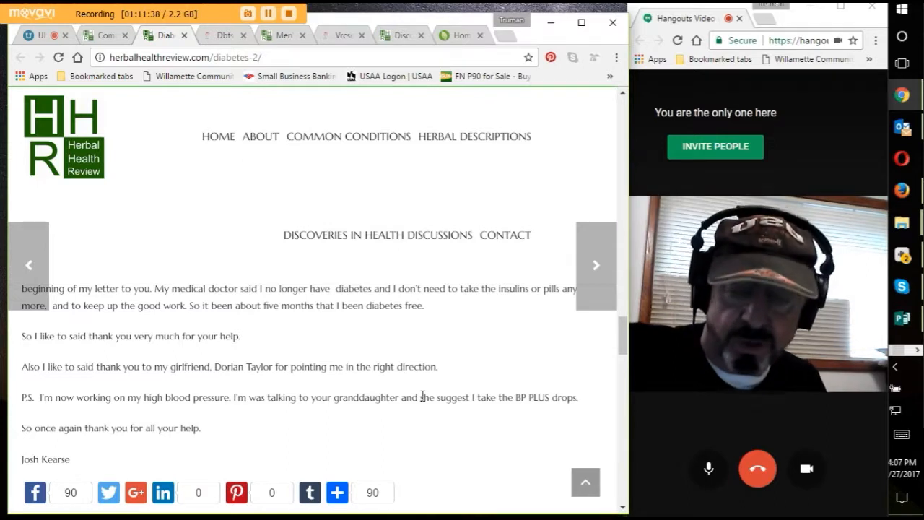
{"action": "mouse_move", "coordinate": [428, 395]}
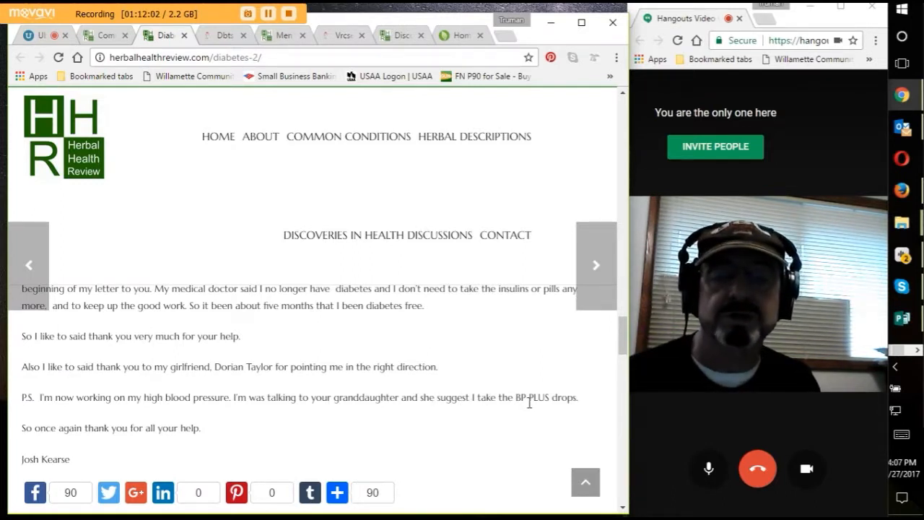
{"action": "mouse_move", "coordinate": [167, 444]}
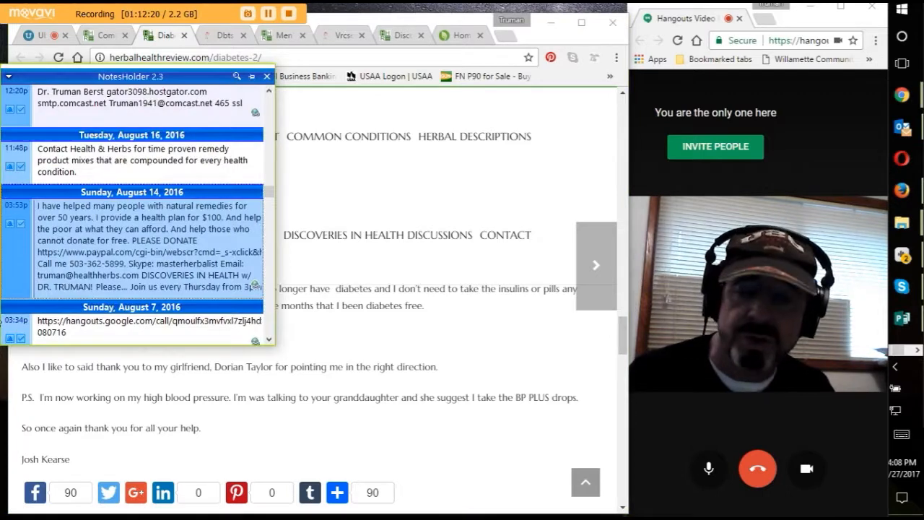
{"action": "left_click", "coordinate": [266, 77]}
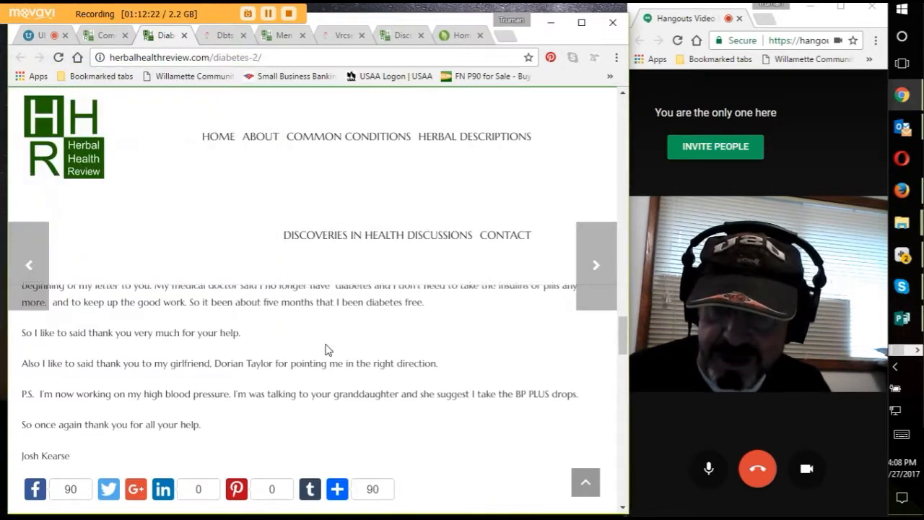
{"action": "scroll", "scroll_direction": "down", "scroll_amount": 3}
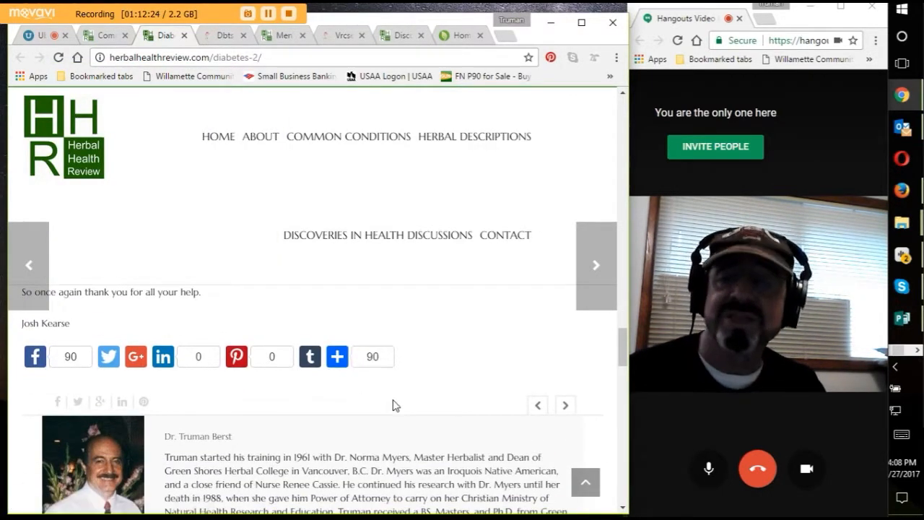
{"action": "scroll", "scroll_direction": "up", "scroll_amount": 3}
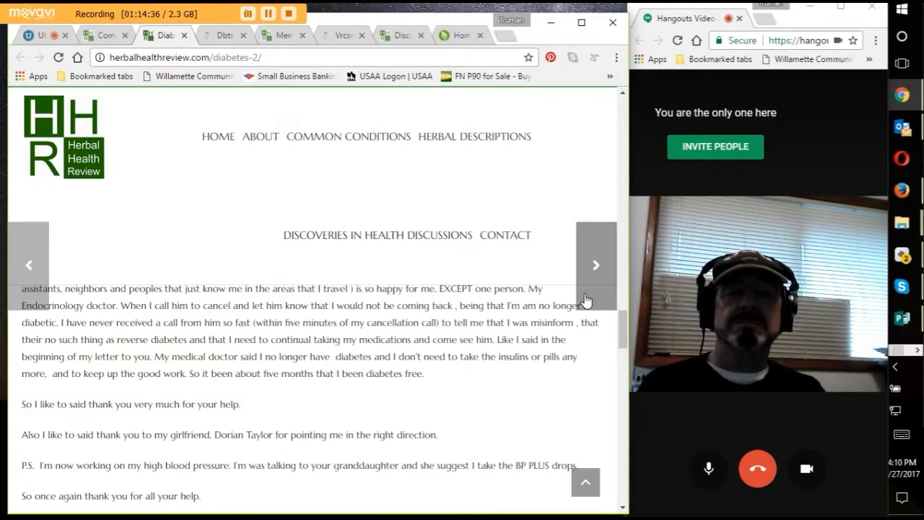
{"action": "scroll", "scroll_direction": "down", "scroll_amount": 3}
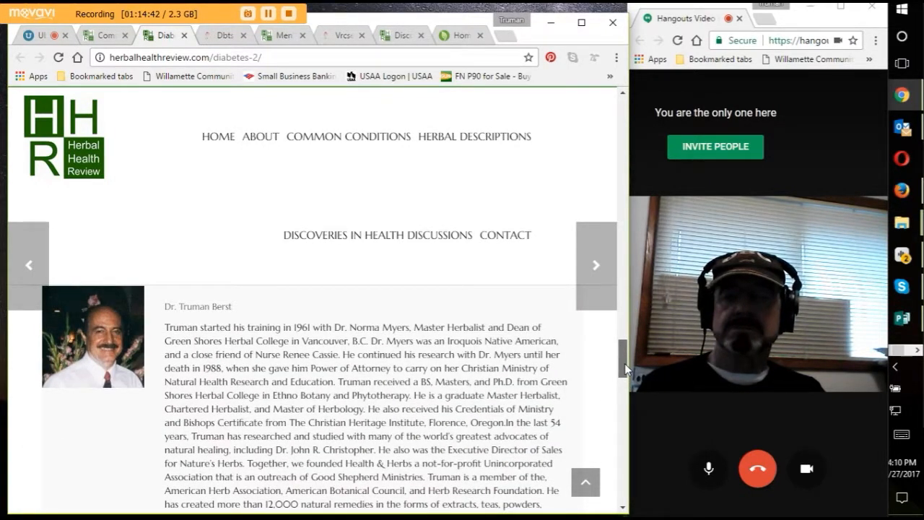
{"action": "scroll", "scroll_direction": "down", "scroll_amount": 3}
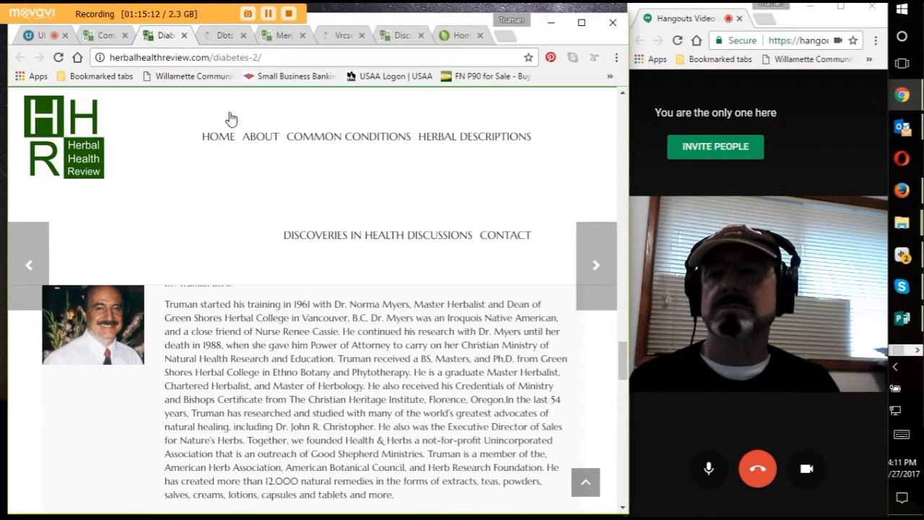
{"action": "scroll", "scroll_direction": "down", "scroll_amount": 3}
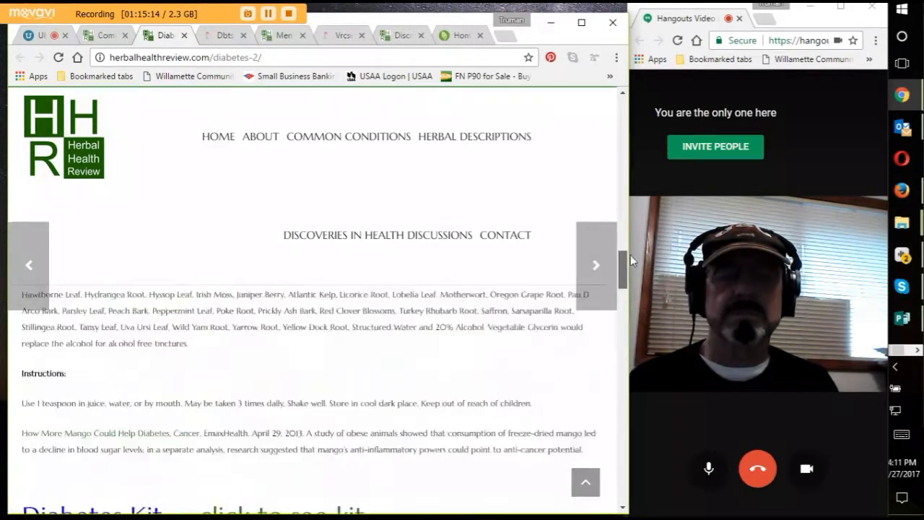
{"action": "scroll", "scroll_direction": "up", "scroll_amount": 3}
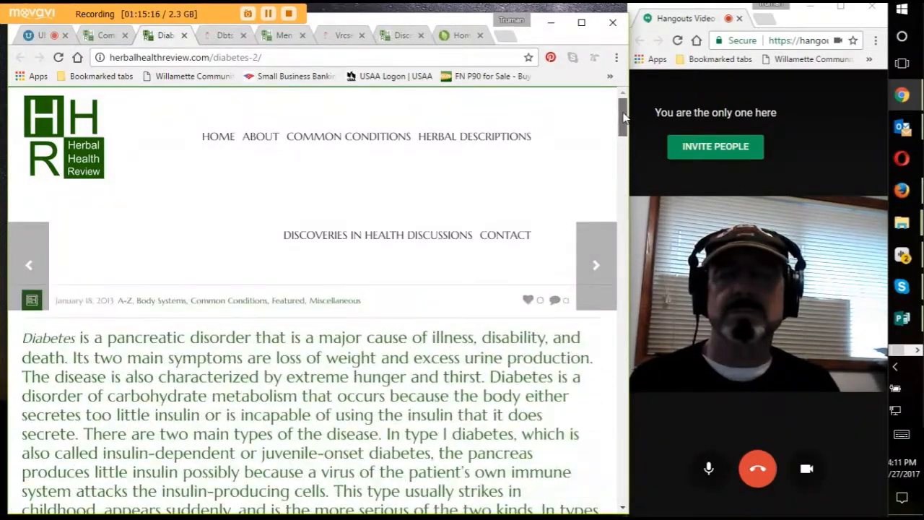
{"action": "mouse_move", "coordinate": [321, 137]}
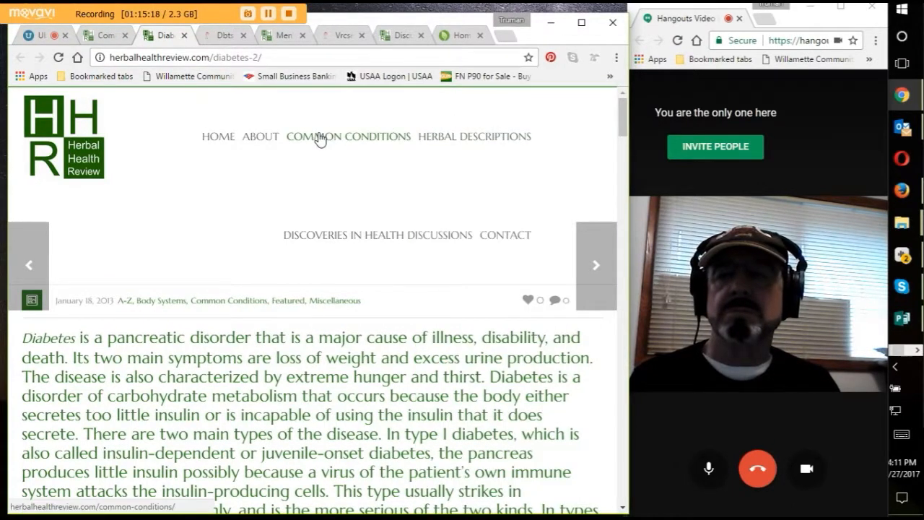
Step: Open COMMON CONDITIONS and scroll through the condition summaries and alphabetical list
{"action": "left_click", "coordinate": [347, 136]}
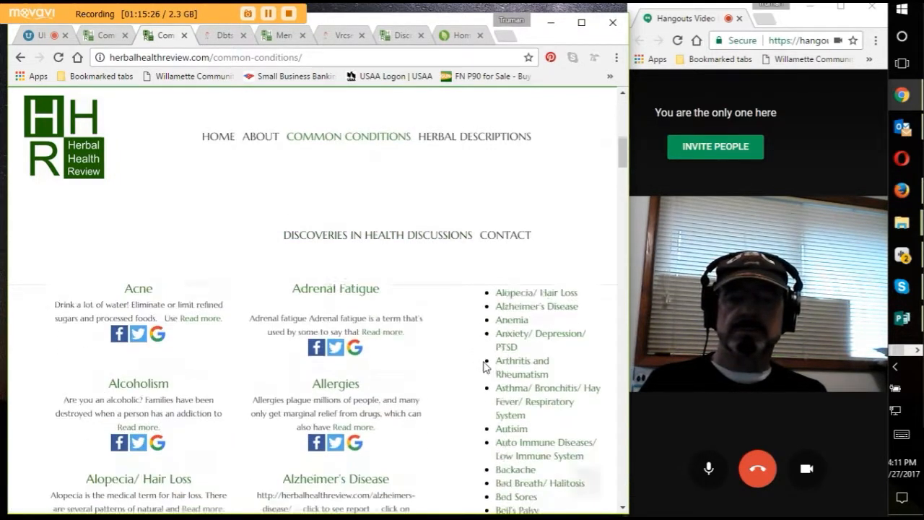
{"action": "scroll", "scroll_direction": "down", "scroll_amount": 3}
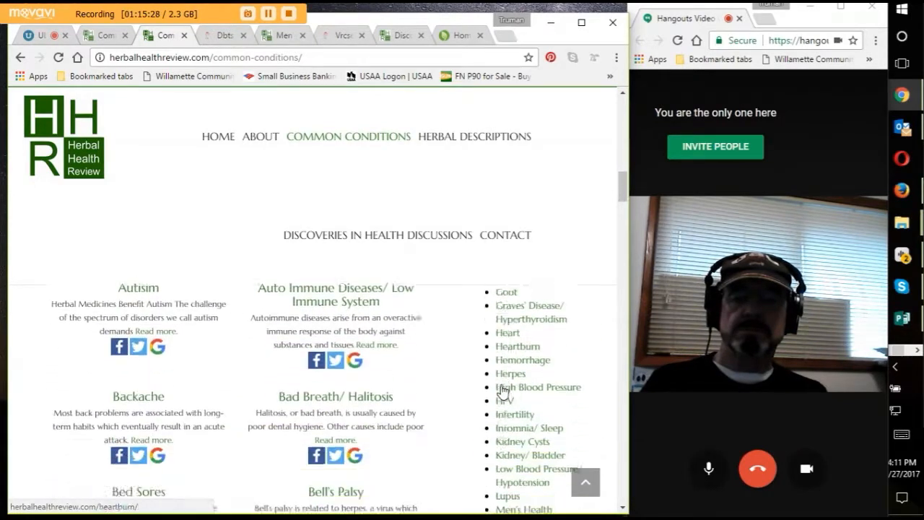
{"action": "scroll", "scroll_direction": "down", "scroll_amount": 3}
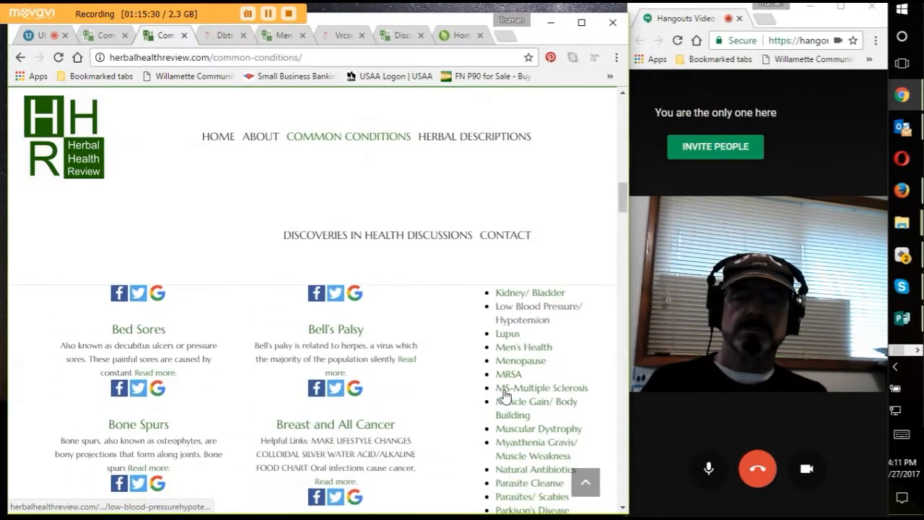
{"action": "scroll", "scroll_direction": "up", "scroll_amount": 3}
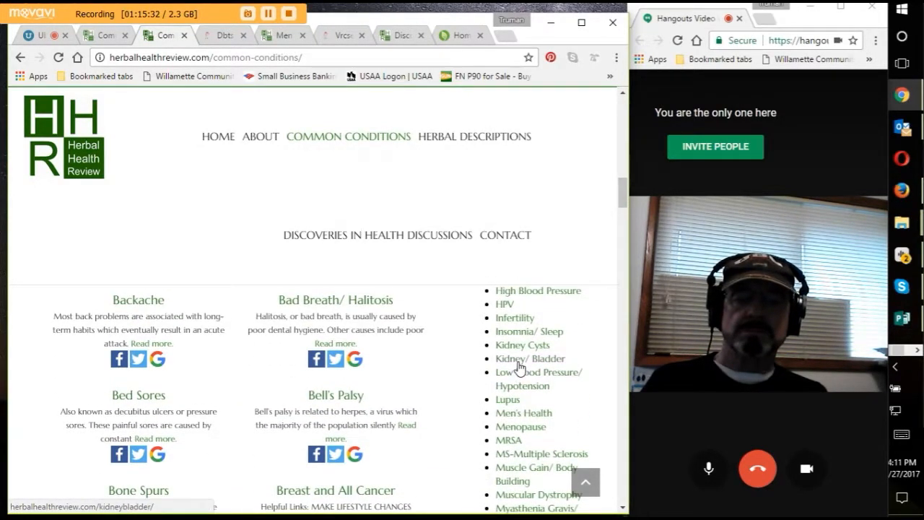
Step: Open the Kidney/Bladder article and scroll to the Kidney Stone – Gall Stone Nourishing Cleanse
{"action": "left_click", "coordinate": [530, 358]}
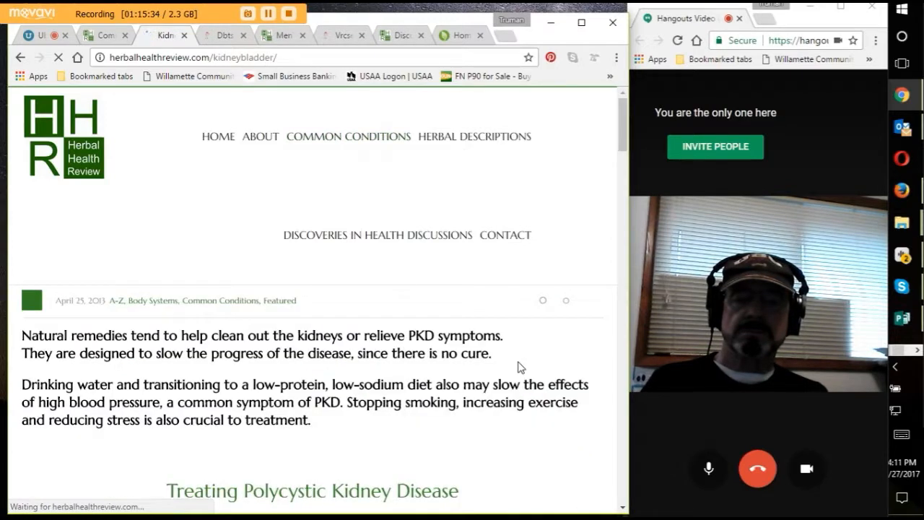
{"action": "scroll", "scroll_direction": "down", "scroll_amount": 3}
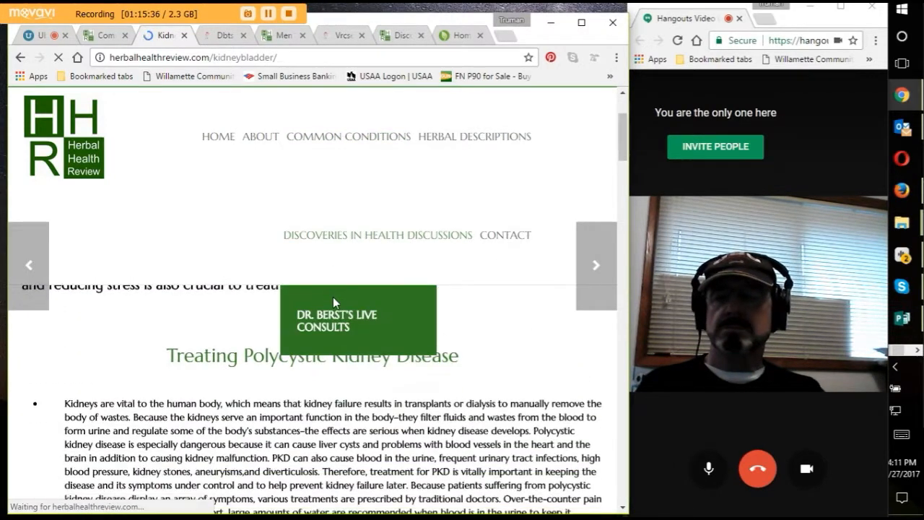
{"action": "scroll", "scroll_direction": "up", "scroll_amount": 3}
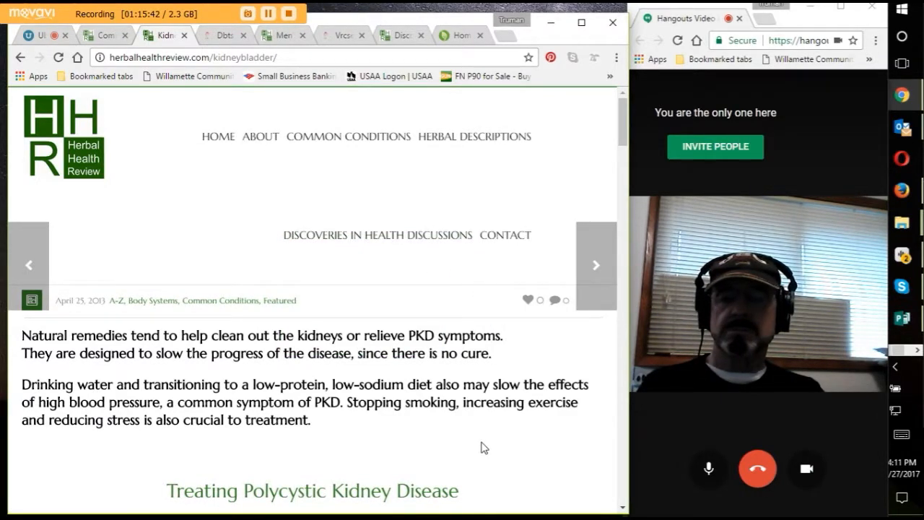
{"action": "scroll", "scroll_direction": "down", "scroll_amount": 3}
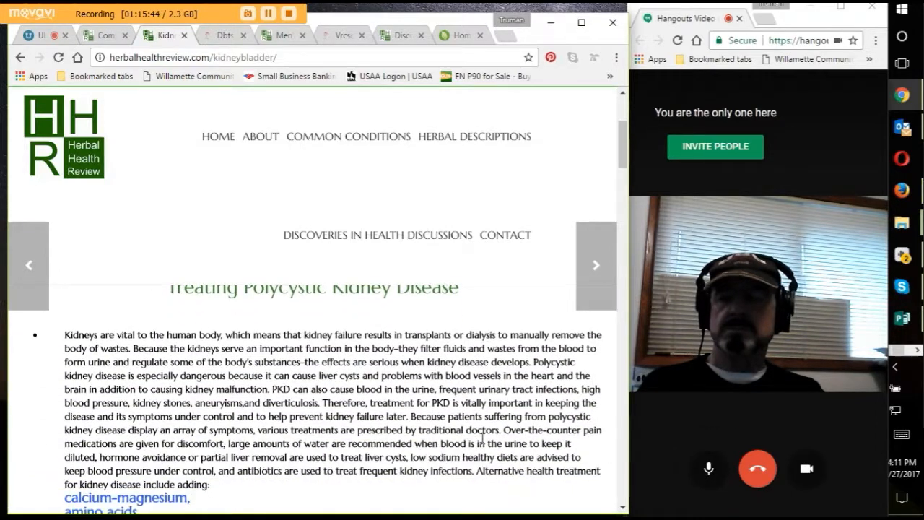
{"action": "scroll", "scroll_direction": "down", "scroll_amount": 3}
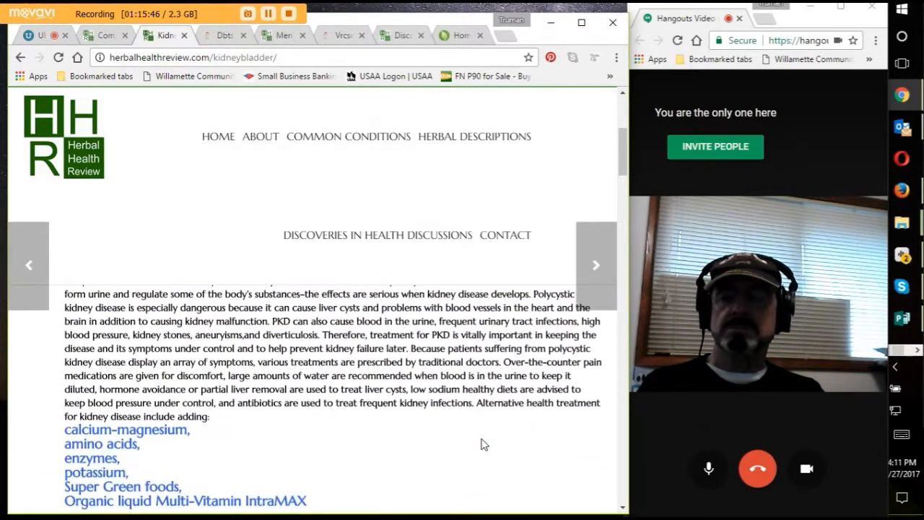
{"action": "scroll", "scroll_direction": "down", "scroll_amount": 3}
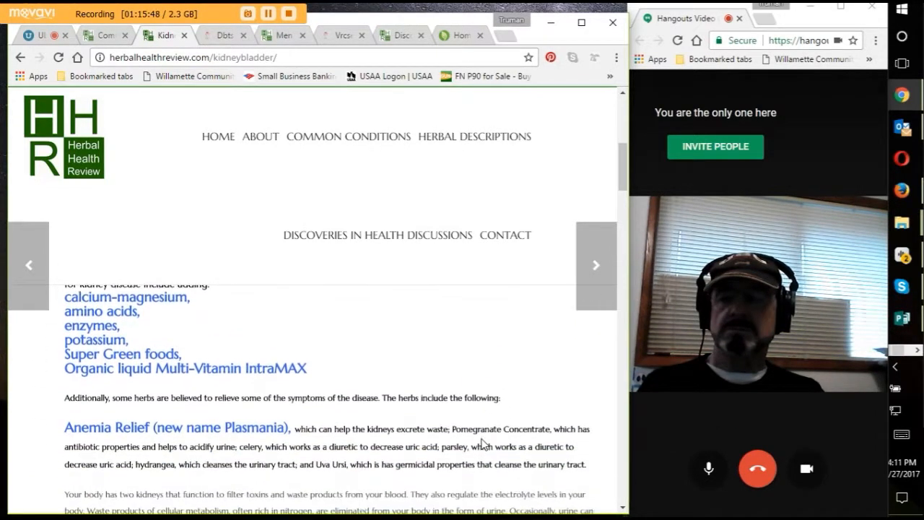
{"action": "scroll", "scroll_direction": "down", "scroll_amount": 3}
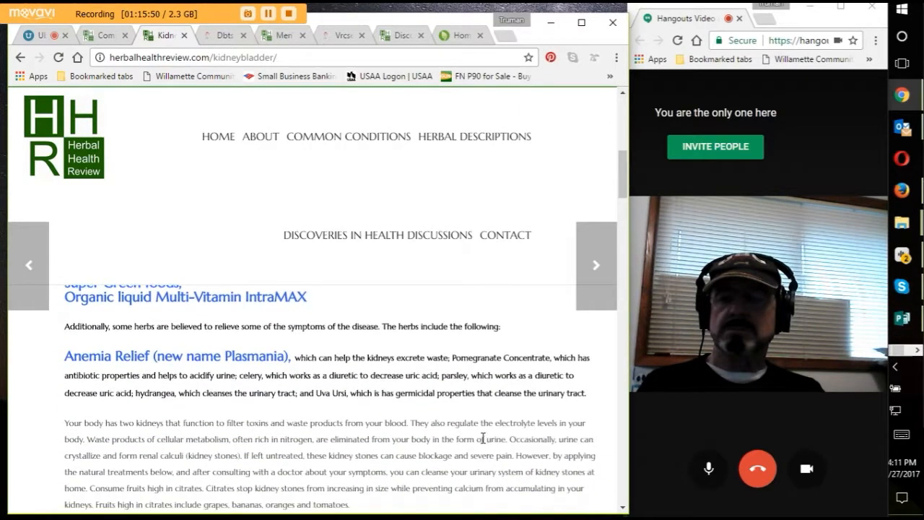
{"action": "scroll", "scroll_direction": "down", "scroll_amount": 3}
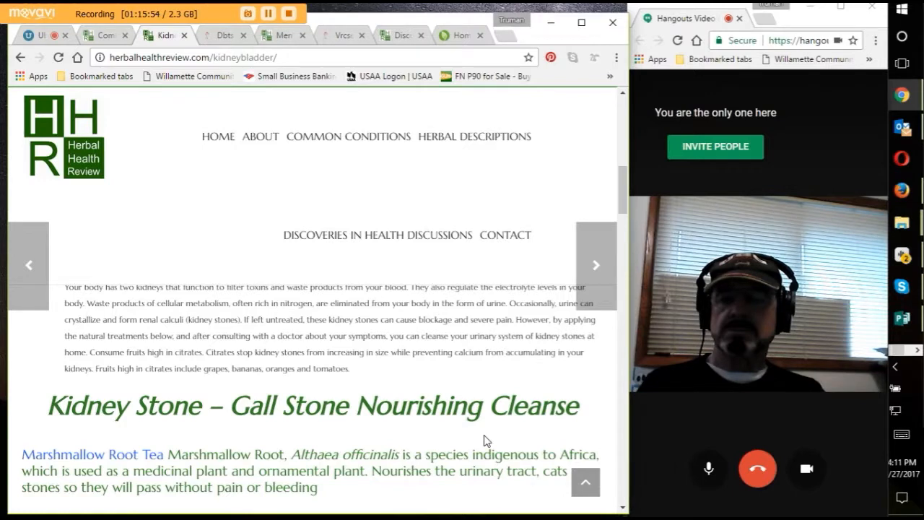
{"action": "scroll", "scroll_direction": "down", "scroll_amount": 3}
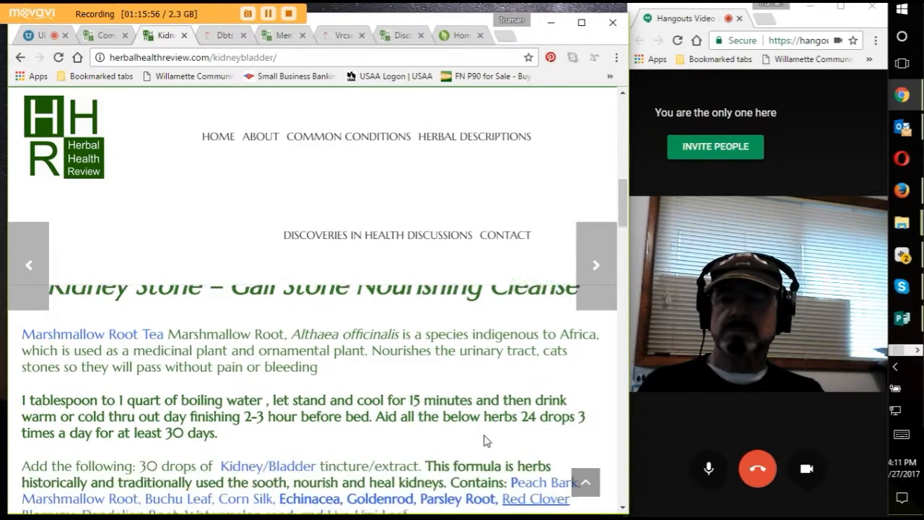
{"action": "scroll", "scroll_direction": "up", "scroll_amount": 3}
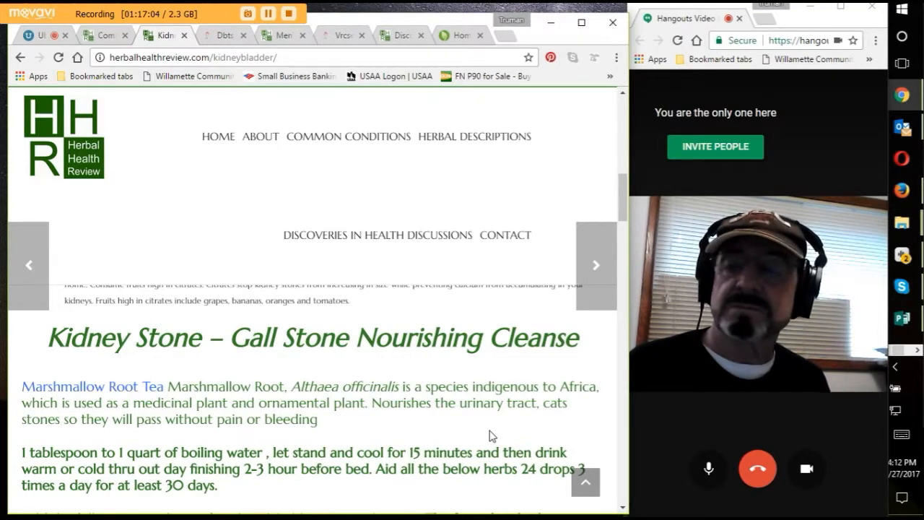
Step: Scroll the kidney/bladder article past the herb list to Gall Stone Cleanse and the olive oil remedy
{"action": "scroll", "scroll_direction": "down", "scroll_amount": 3}
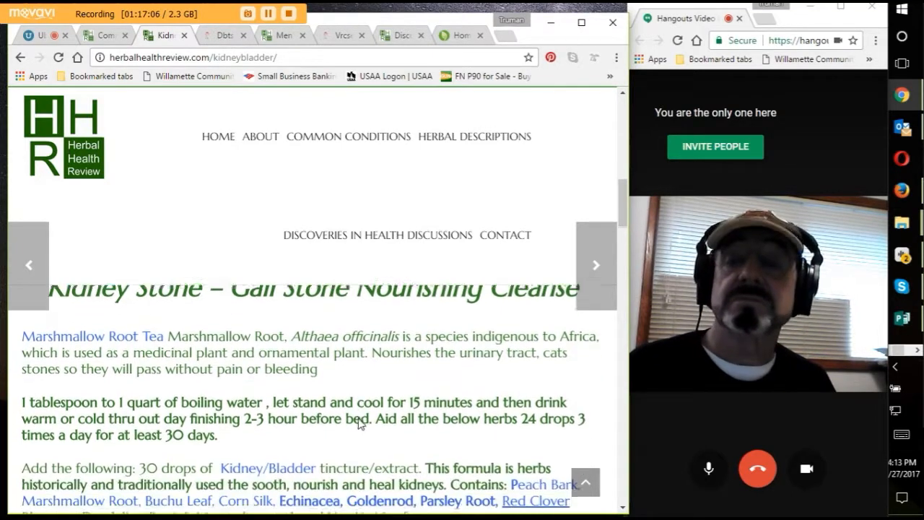
{"action": "scroll", "scroll_direction": "down", "scroll_amount": 3}
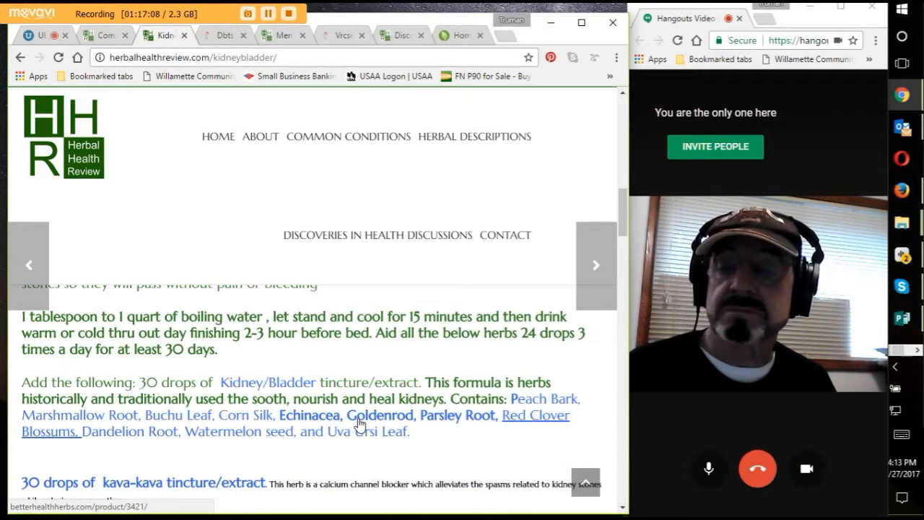
{"action": "scroll", "scroll_direction": "down", "scroll_amount": 3}
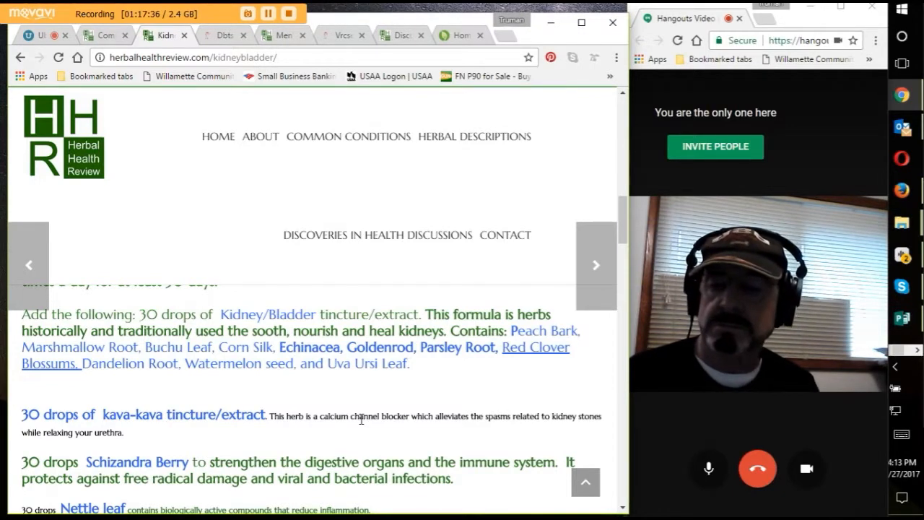
{"action": "mouse_move", "coordinate": [394, 220]}
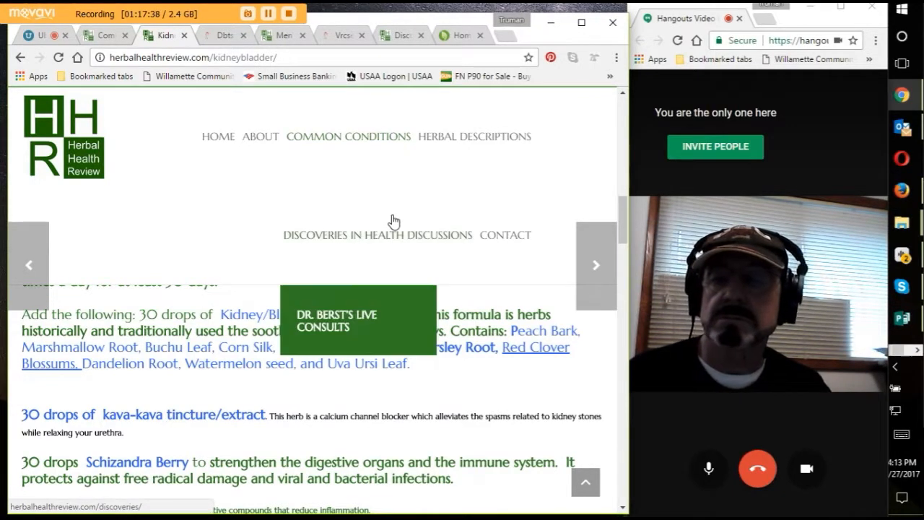
{"action": "scroll", "scroll_direction": "down", "scroll_amount": 3}
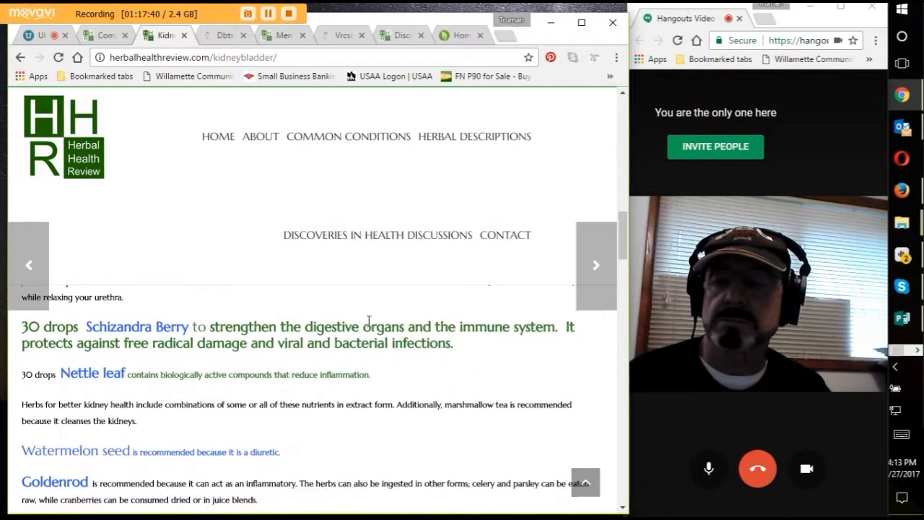
{"action": "scroll", "scroll_direction": "down", "scroll_amount": 3}
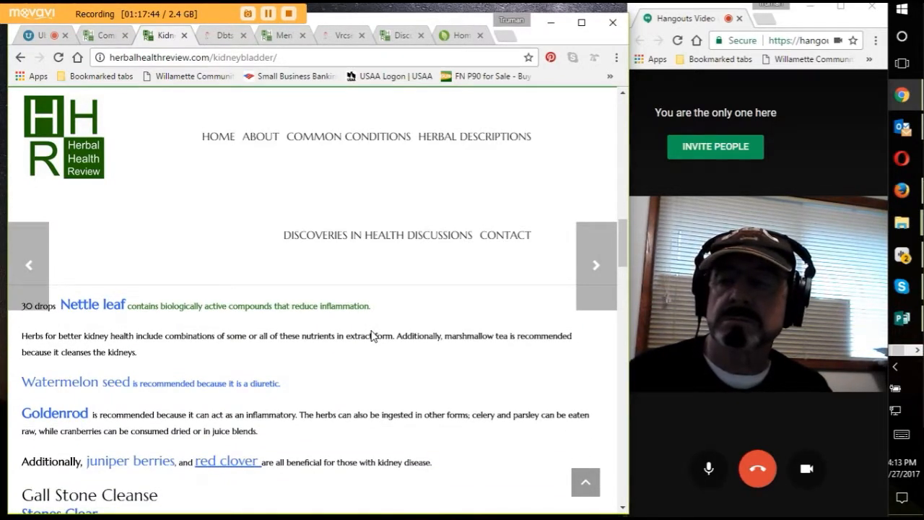
{"action": "scroll", "scroll_direction": "up", "scroll_amount": 3}
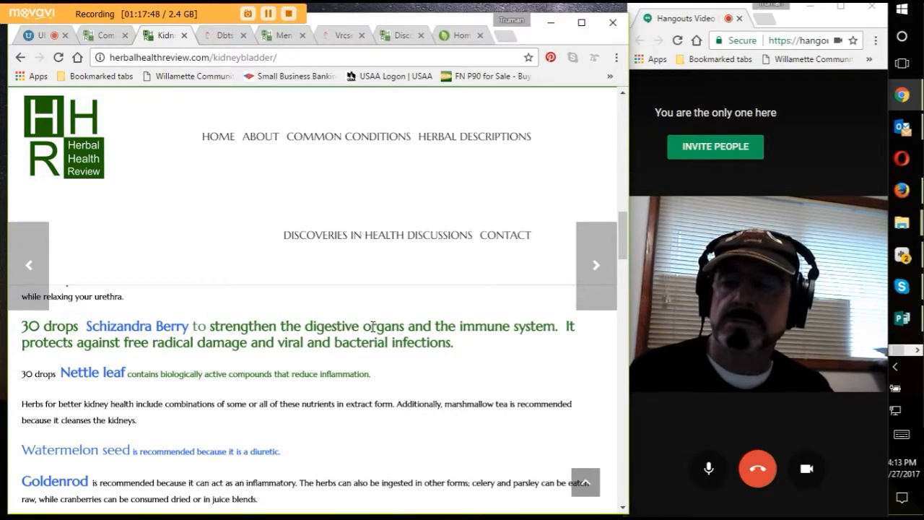
{"action": "scroll", "scroll_direction": "up", "scroll_amount": 3}
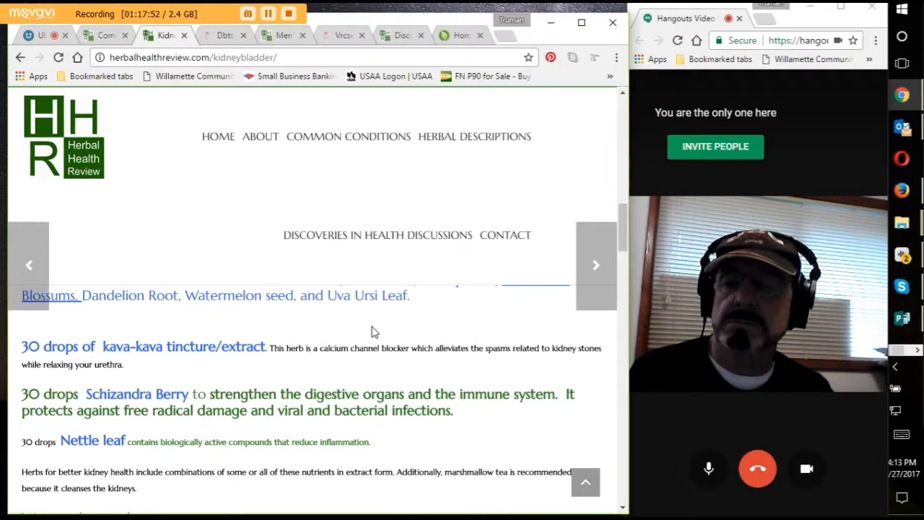
{"action": "scroll", "scroll_direction": "up", "scroll_amount": 3}
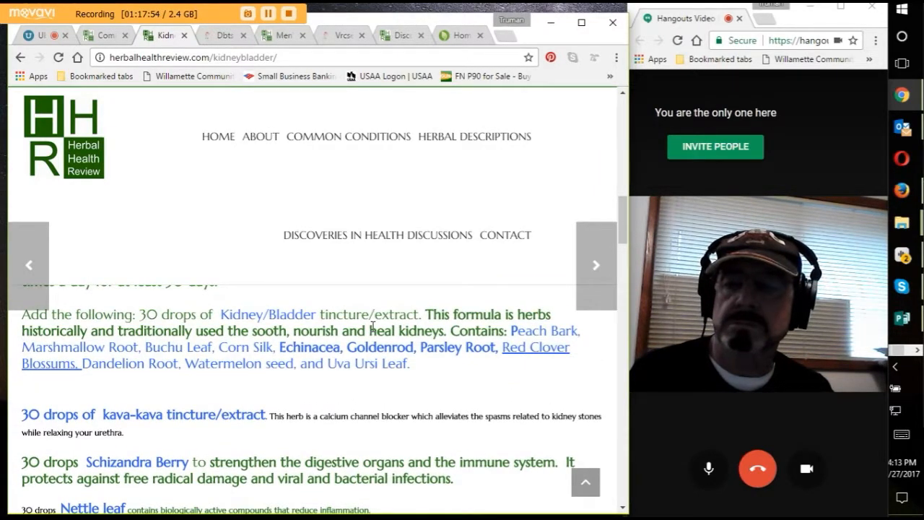
{"action": "scroll", "scroll_direction": "down", "scroll_amount": 3}
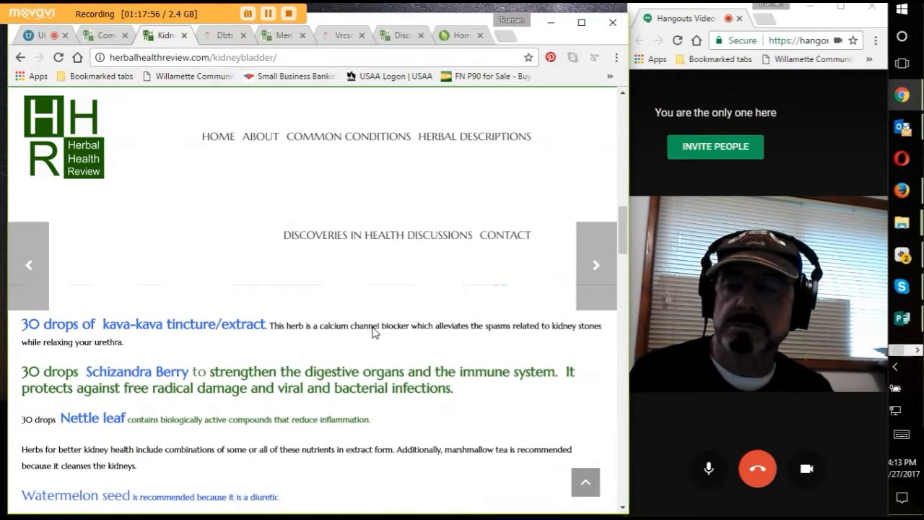
{"action": "scroll", "scroll_direction": "down", "scroll_amount": 3}
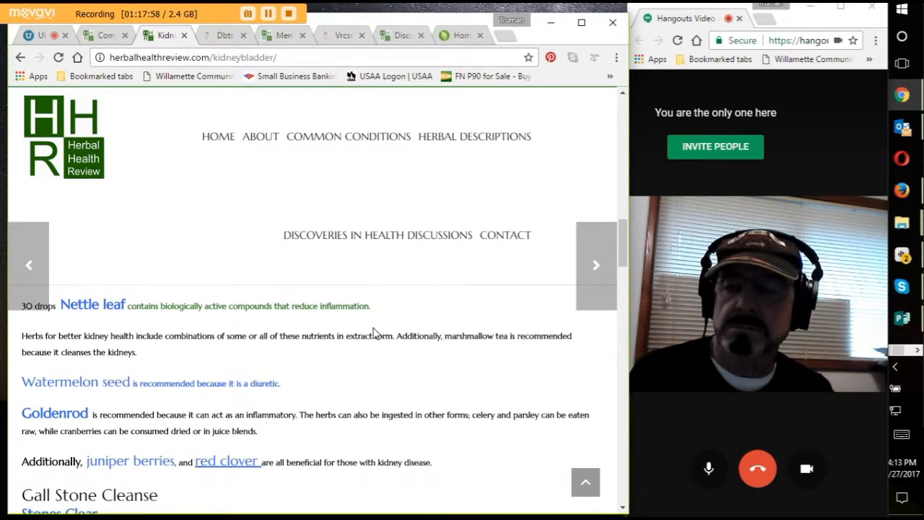
{"action": "scroll", "scroll_direction": "down", "scroll_amount": 3}
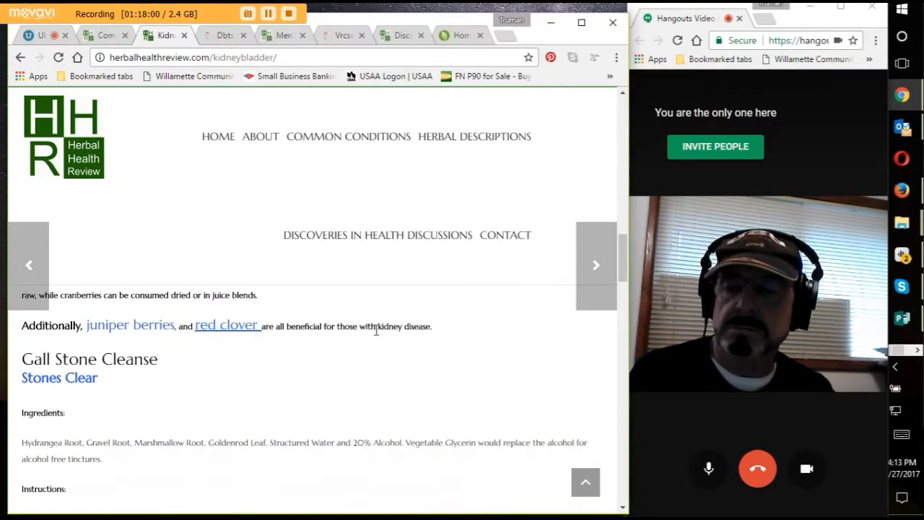
{"action": "scroll", "scroll_direction": "down", "scroll_amount": 3}
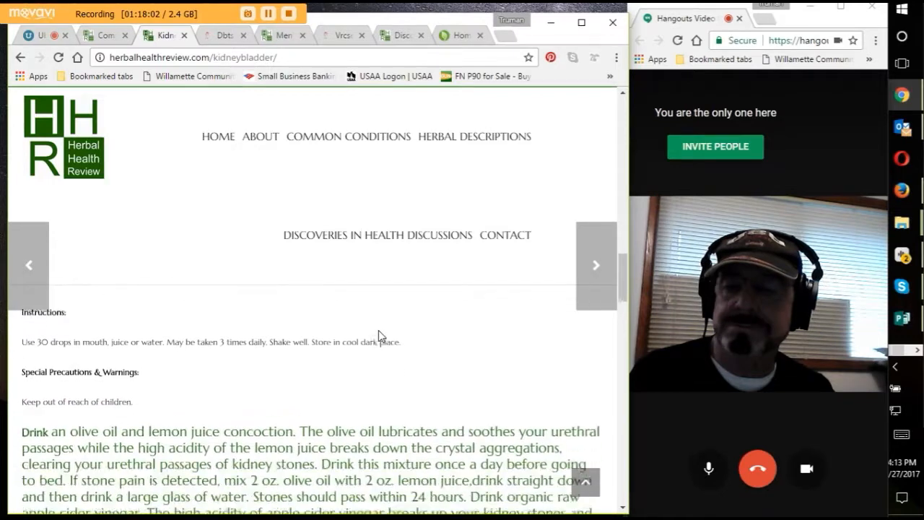
{"action": "scroll", "scroll_direction": "down", "scroll_amount": 3}
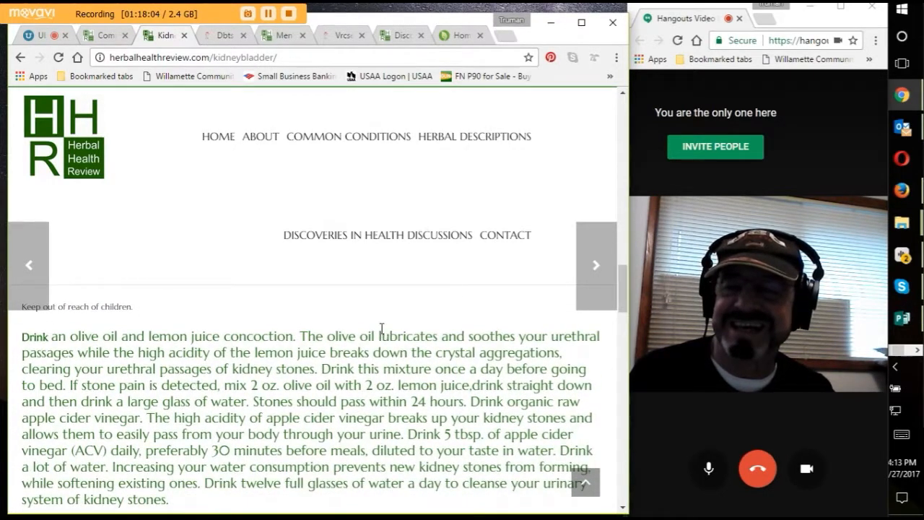
{"action": "scroll", "scroll_direction": "down", "scroll_amount": 3}
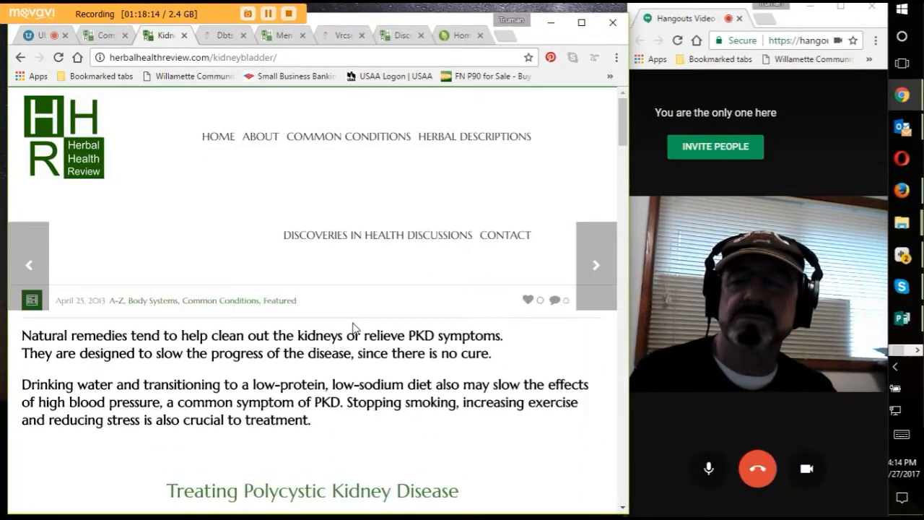
{"action": "mouse_move", "coordinate": [440, 308]}
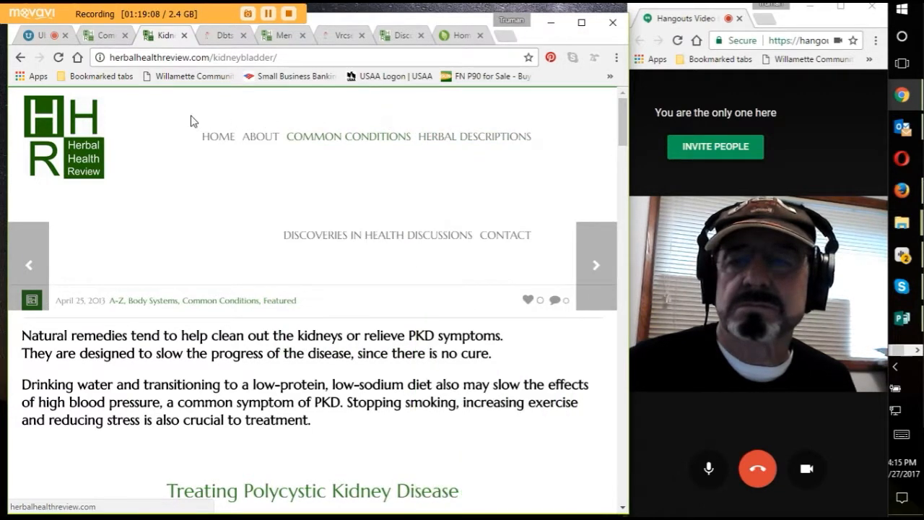
{"action": "mouse_move", "coordinate": [420, 234]}
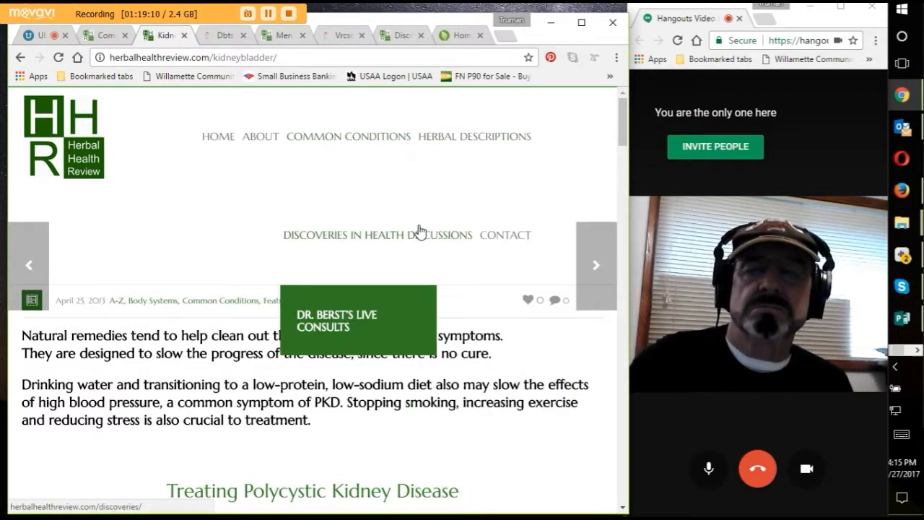
{"action": "mouse_move", "coordinate": [433, 199]}
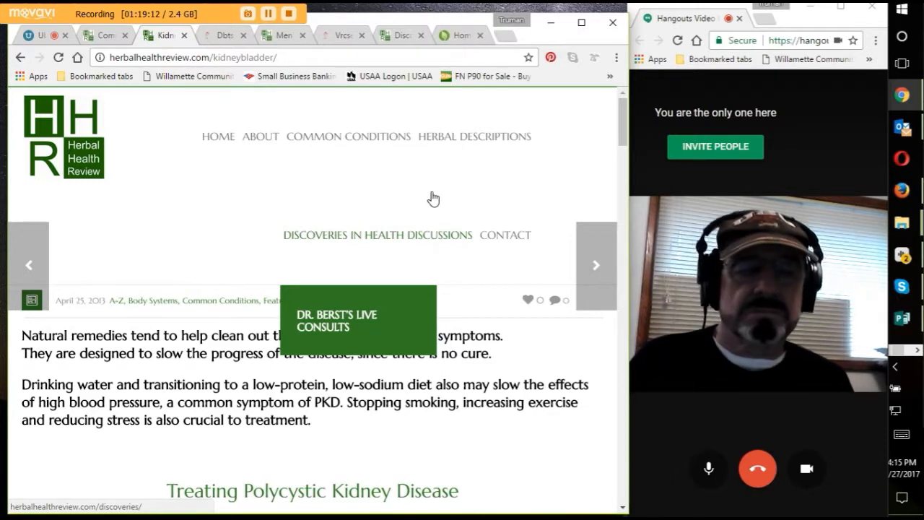
{"action": "mouse_move", "coordinate": [454, 207]}
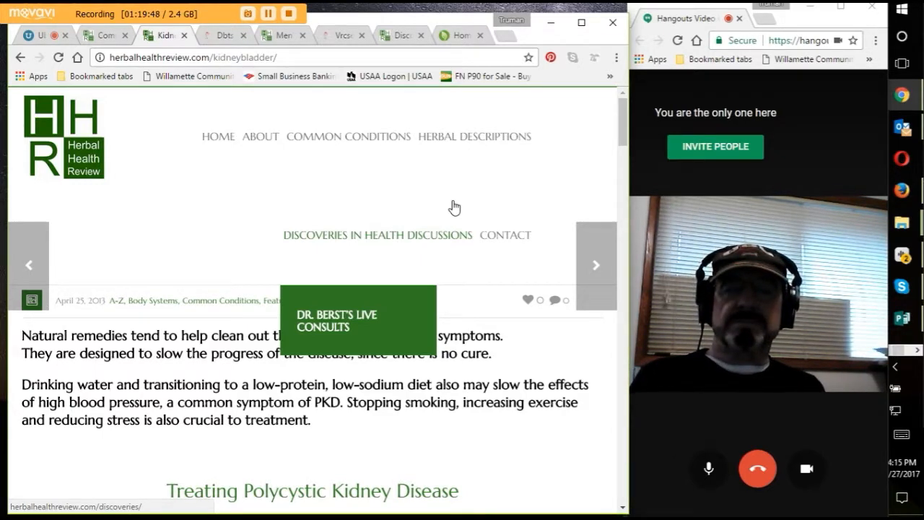
{"action": "mouse_move", "coordinate": [397, 202]}
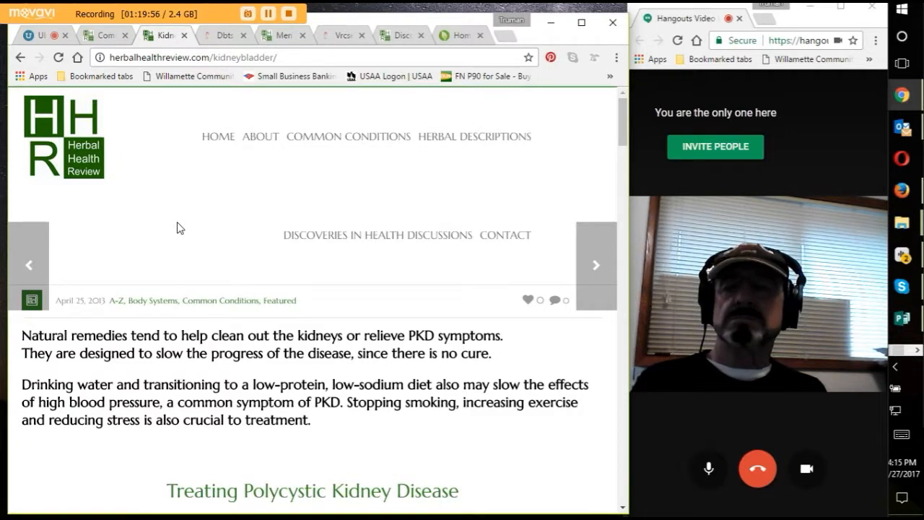
{"action": "mouse_move", "coordinate": [198, 226]}
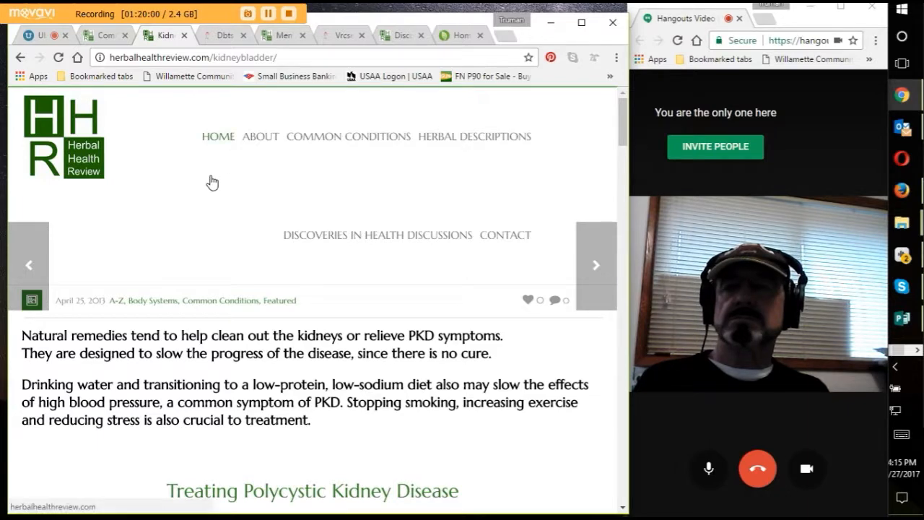
{"action": "mouse_move", "coordinate": [214, 154]}
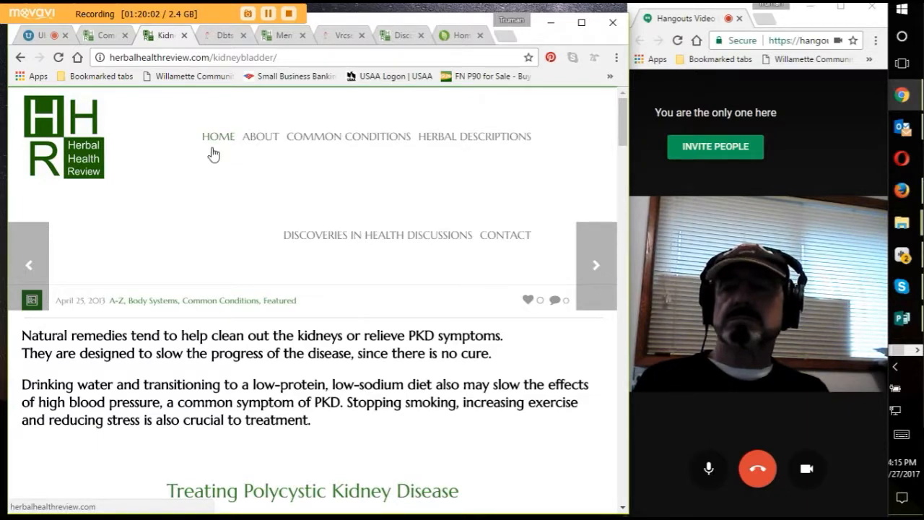
Step: Leave the kidney article for Common Conditions using the site's top navigation bar
{"action": "scroll", "scroll_direction": "down", "scroll_amount": 3}
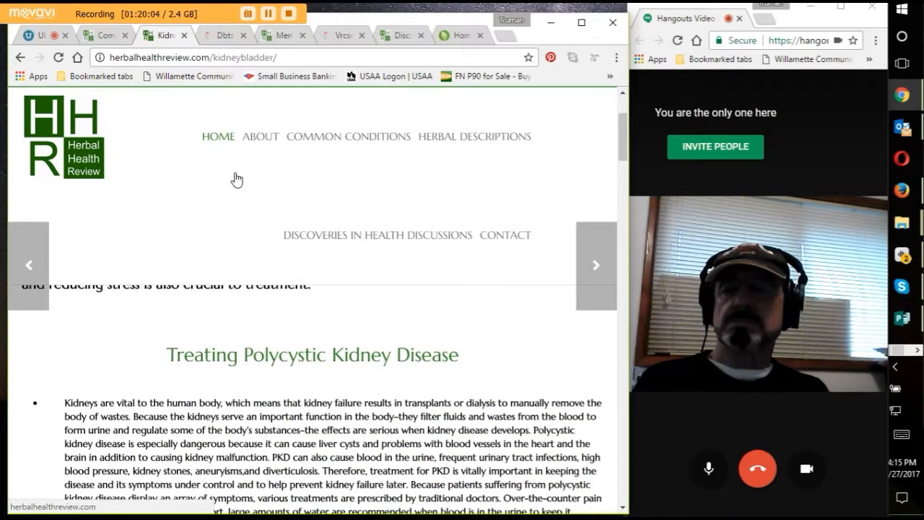
{"action": "scroll", "scroll_direction": "up", "scroll_amount": 3}
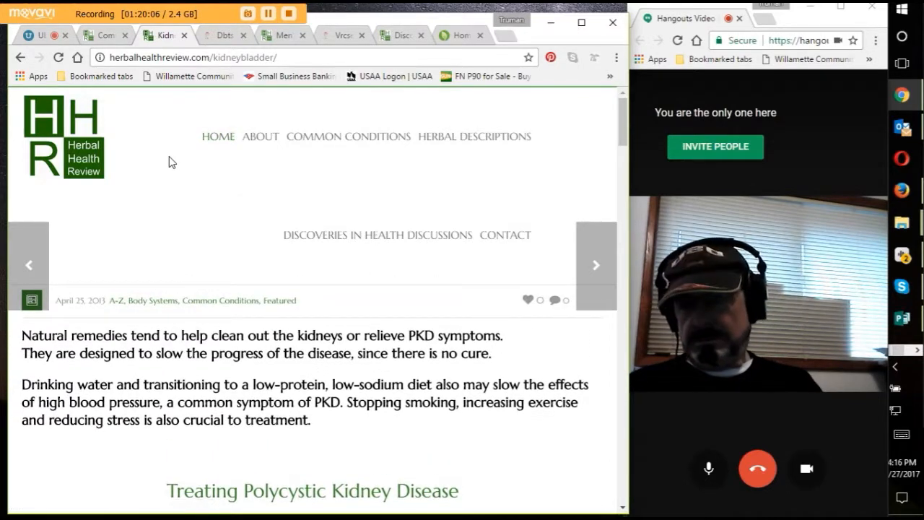
{"action": "mouse_move", "coordinate": [489, 209]}
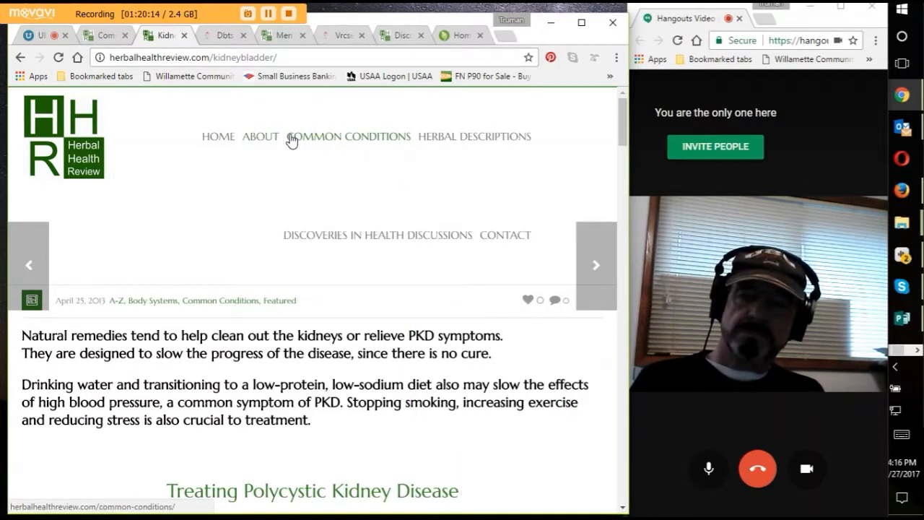
{"action": "left_click", "coordinate": [348, 136]}
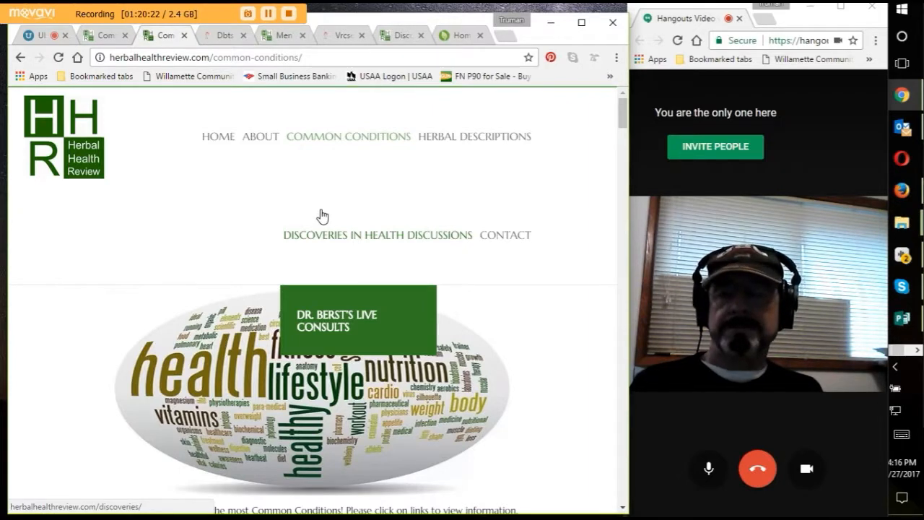
{"action": "mouse_move", "coordinate": [326, 210]}
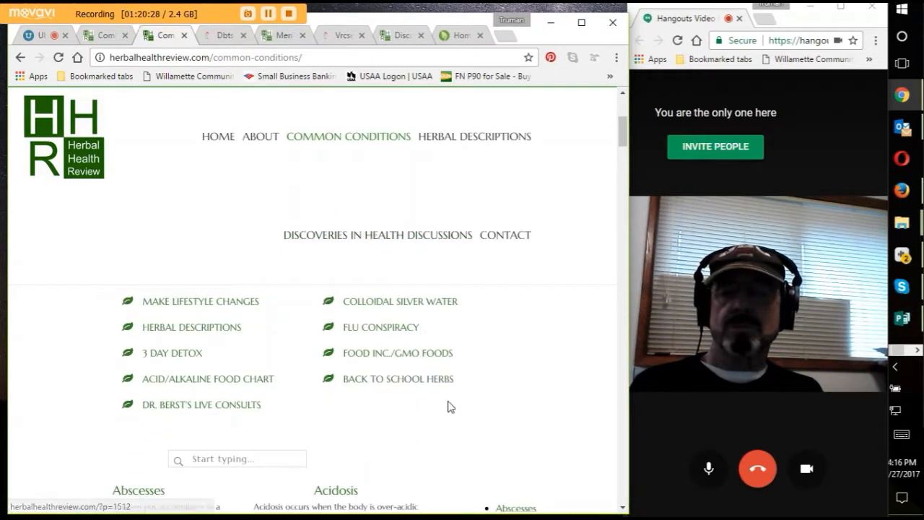
Step: Scroll the conditions list and open the High Blood Pressure link in the right column
{"action": "scroll", "scroll_direction": "down", "scroll_amount": 3}
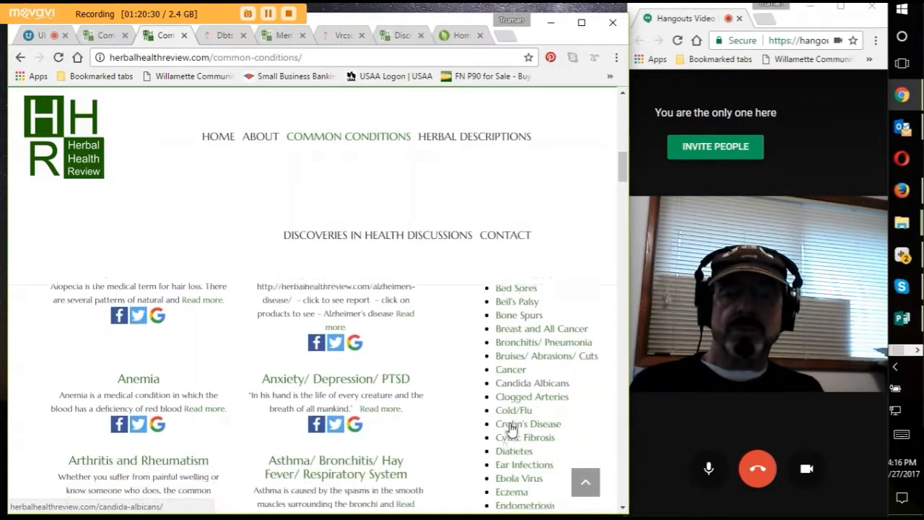
{"action": "scroll", "scroll_direction": "down", "scroll_amount": 3}
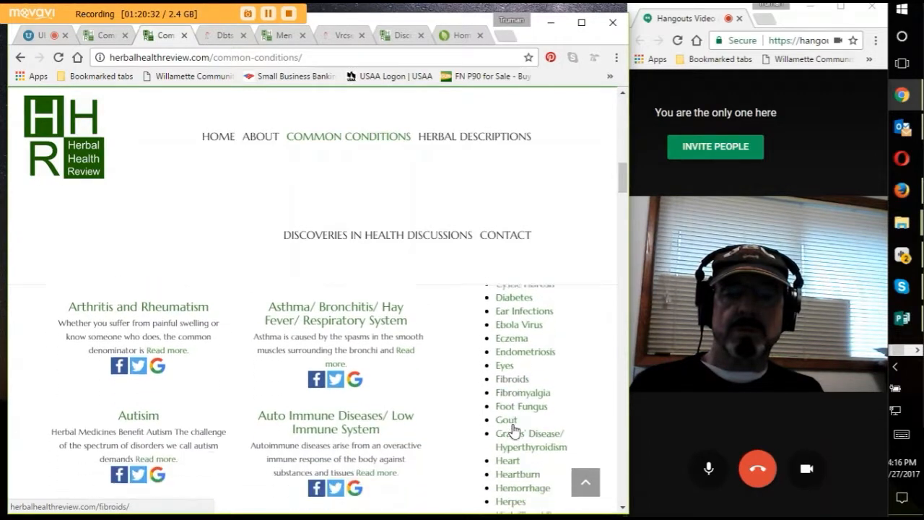
{"action": "scroll", "scroll_direction": "down", "scroll_amount": 3}
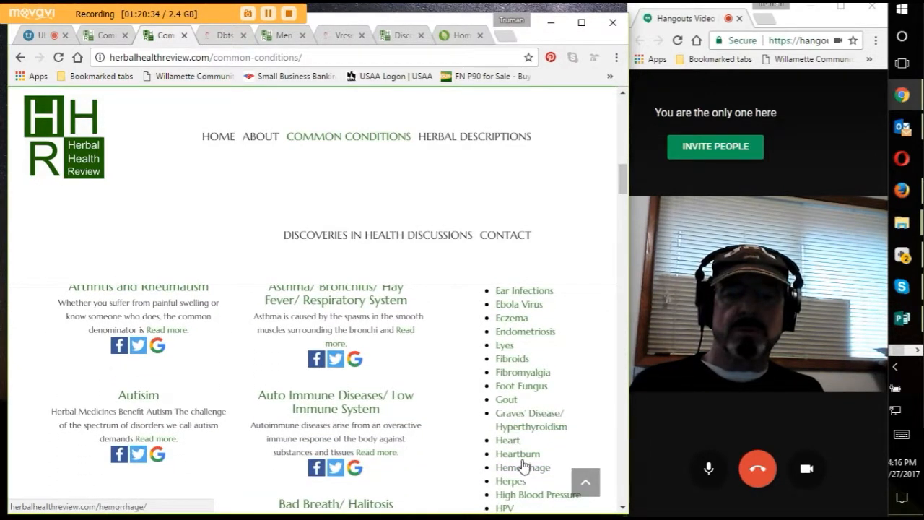
{"action": "mouse_move", "coordinate": [517, 426]}
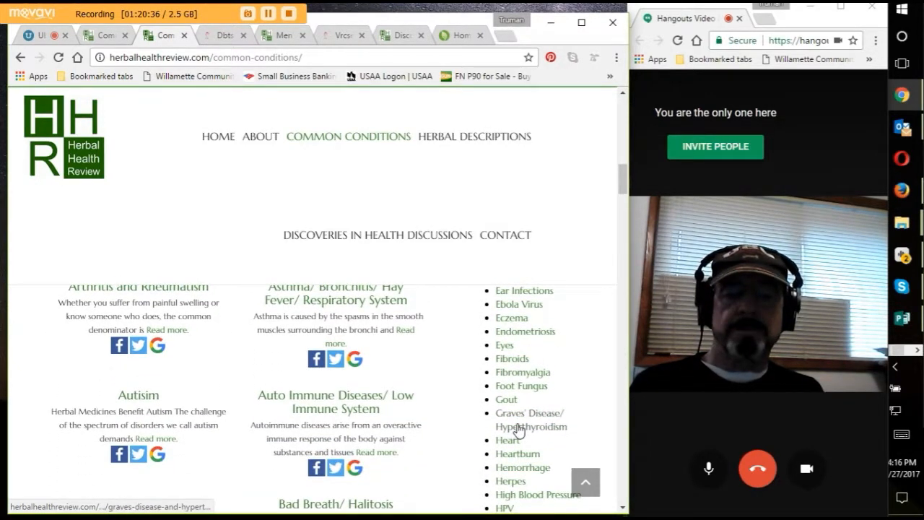
{"action": "scroll", "scroll_direction": "down", "scroll_amount": 3}
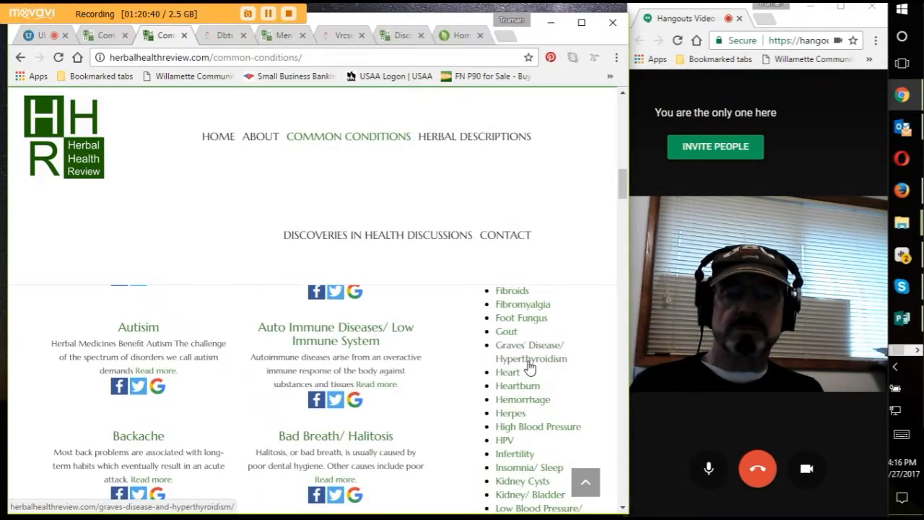
{"action": "mouse_move", "coordinate": [526, 421]}
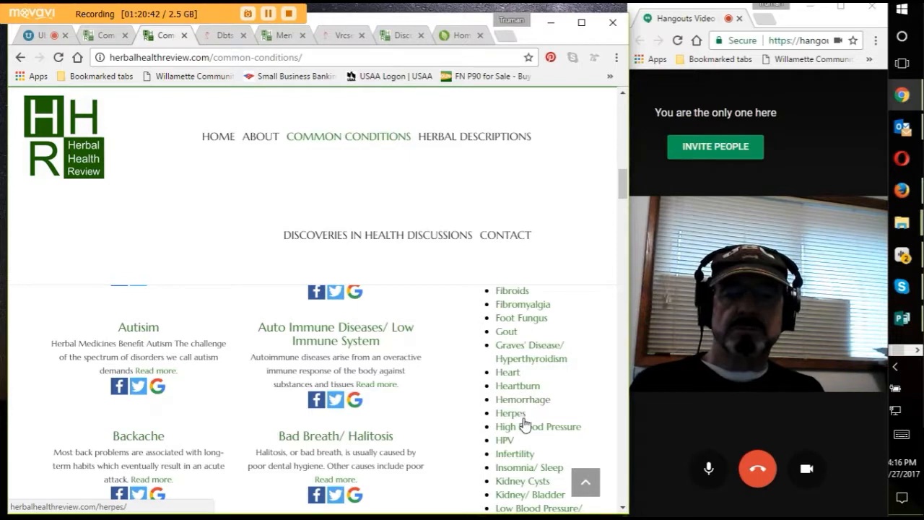
{"action": "left_click", "coordinate": [538, 425]}
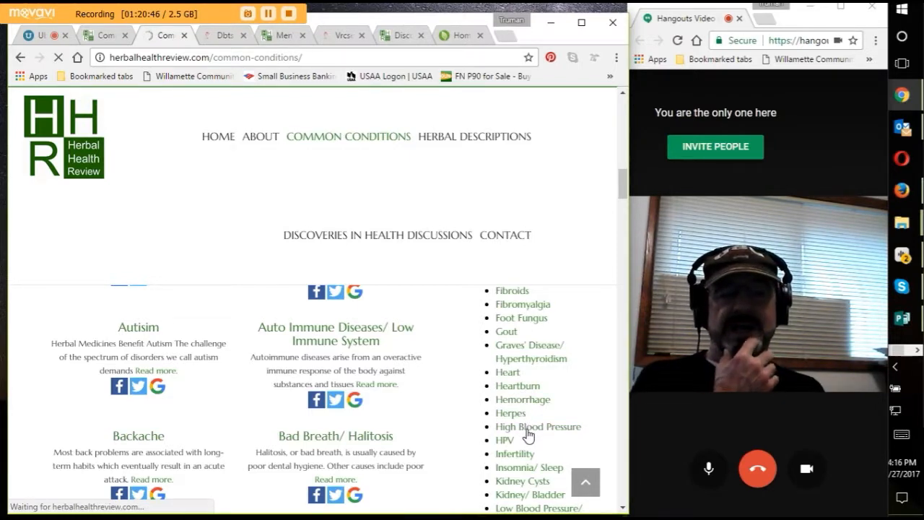
{"action": "left_click", "coordinate": [537, 427]}
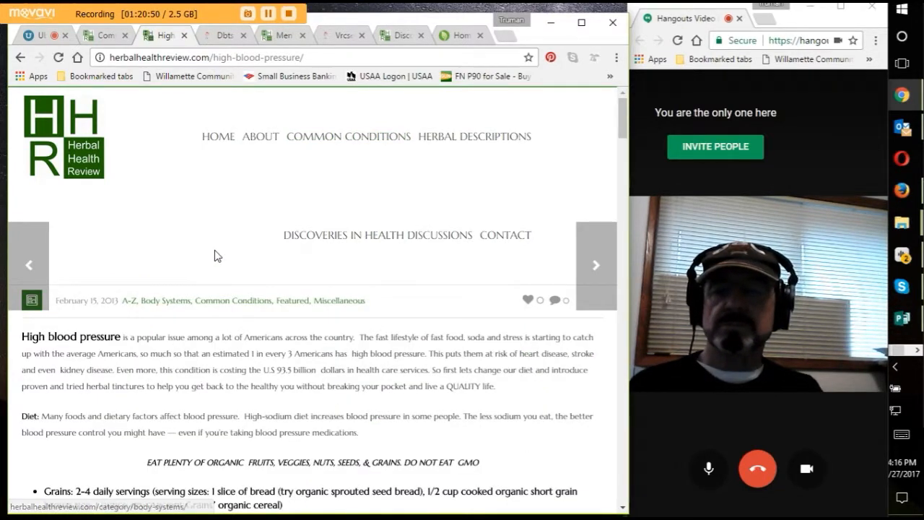
{"action": "scroll", "scroll_direction": "down", "scroll_amount": 3}
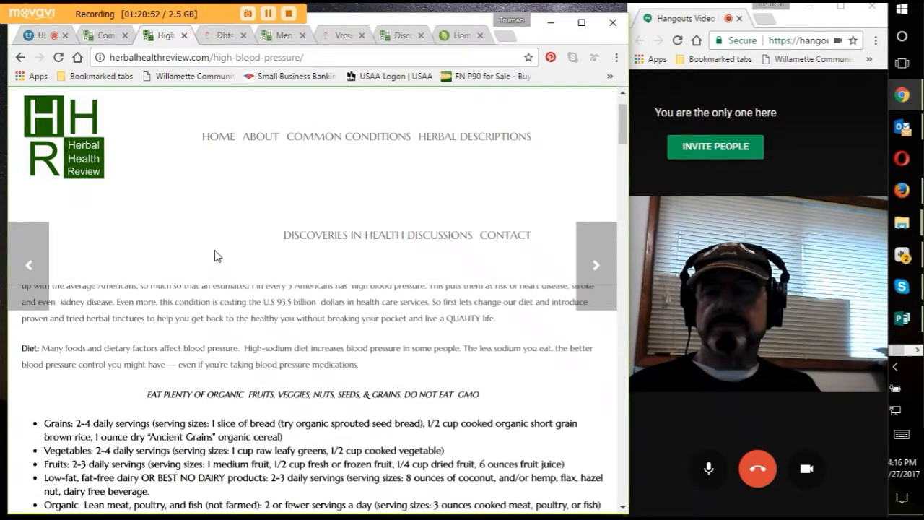
{"action": "scroll", "scroll_direction": "up", "scroll_amount": 3}
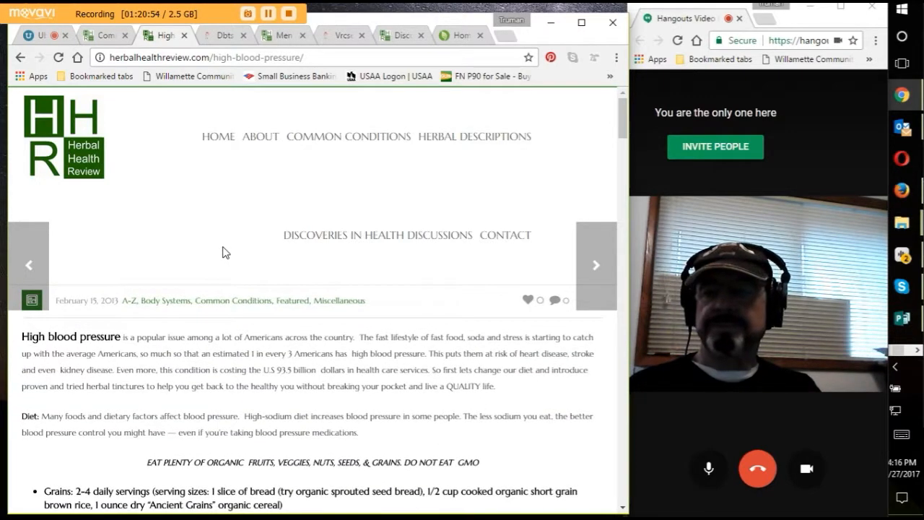
{"action": "mouse_move", "coordinate": [331, 234]}
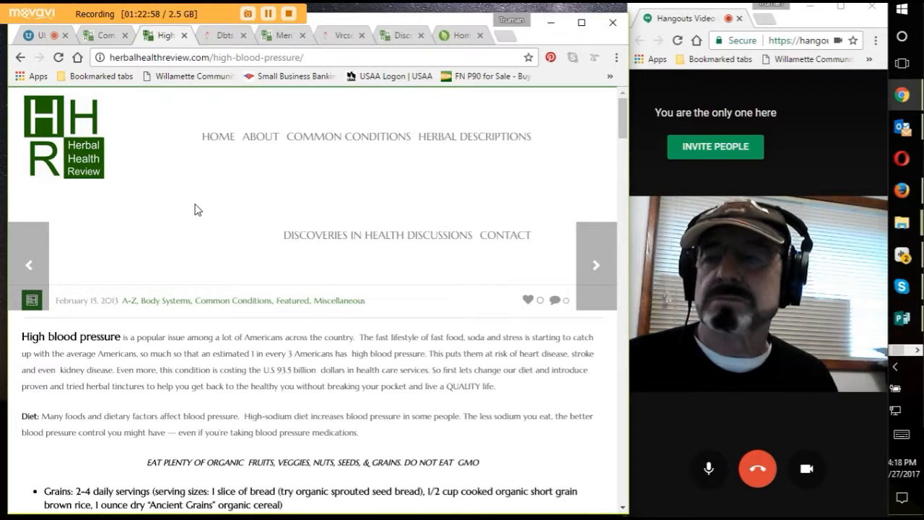
{"action": "scroll", "scroll_direction": "down", "scroll_amount": 3}
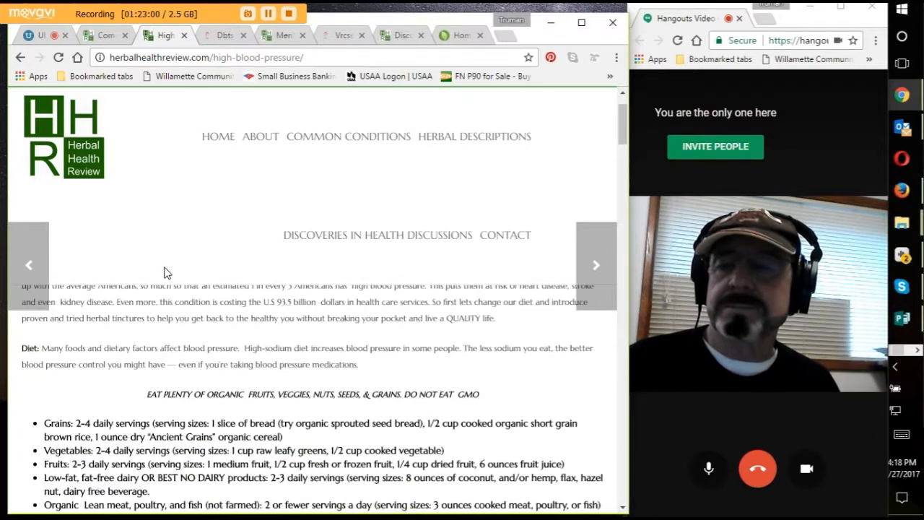
{"action": "scroll", "scroll_direction": "up", "scroll_amount": 3}
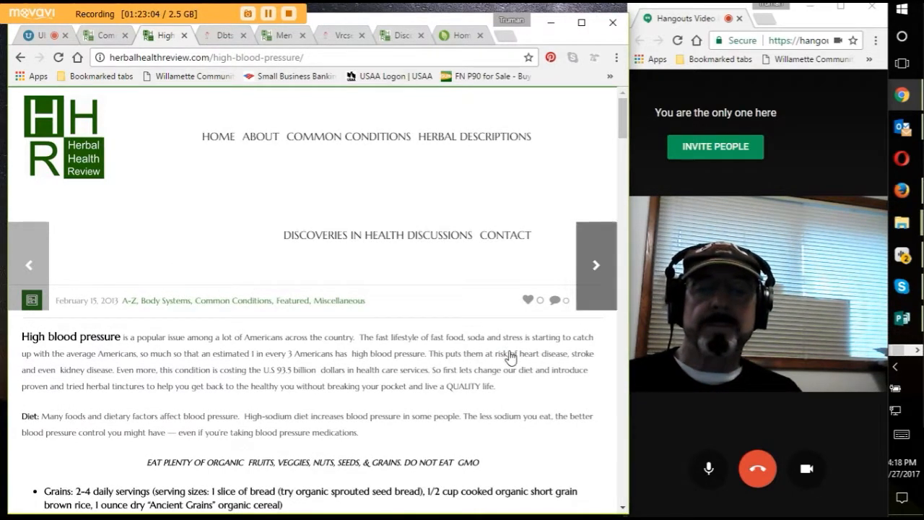
{"action": "mouse_move", "coordinate": [260, 368]}
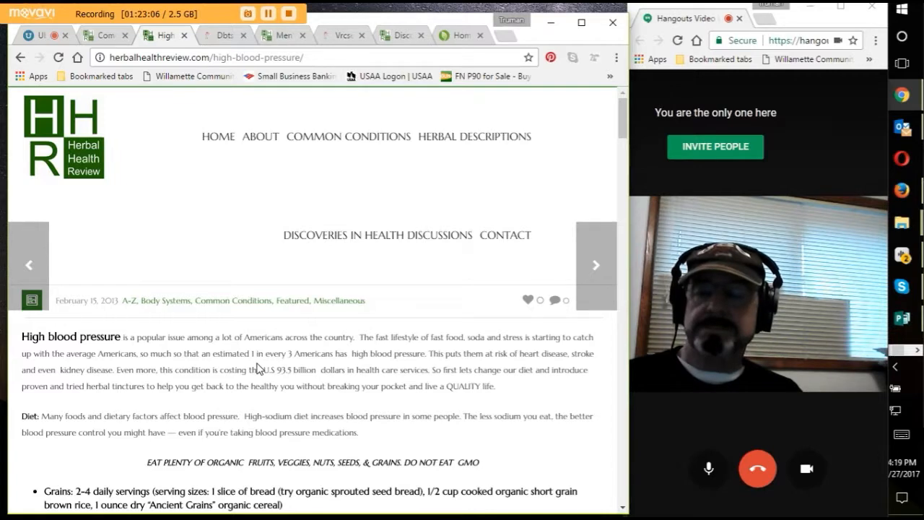
{"action": "mouse_move", "coordinate": [220, 230]}
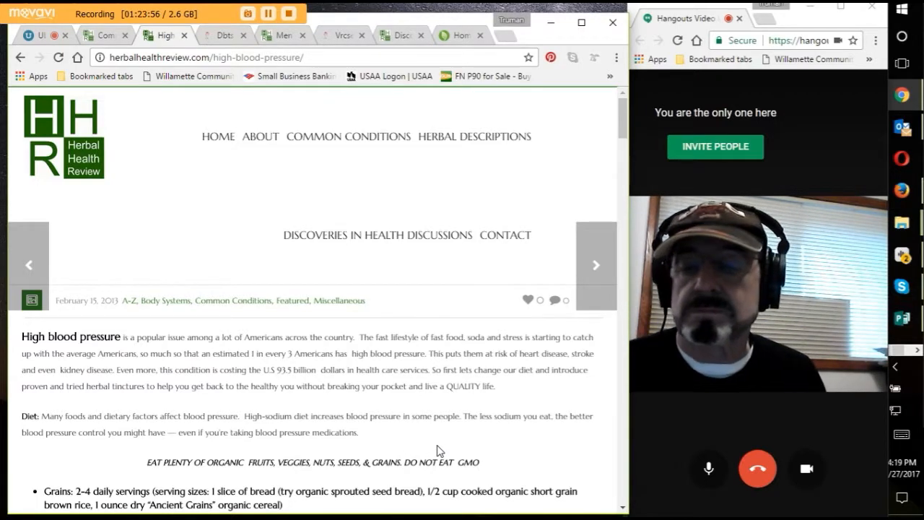
{"action": "scroll", "scroll_direction": "down", "scroll_amount": 3}
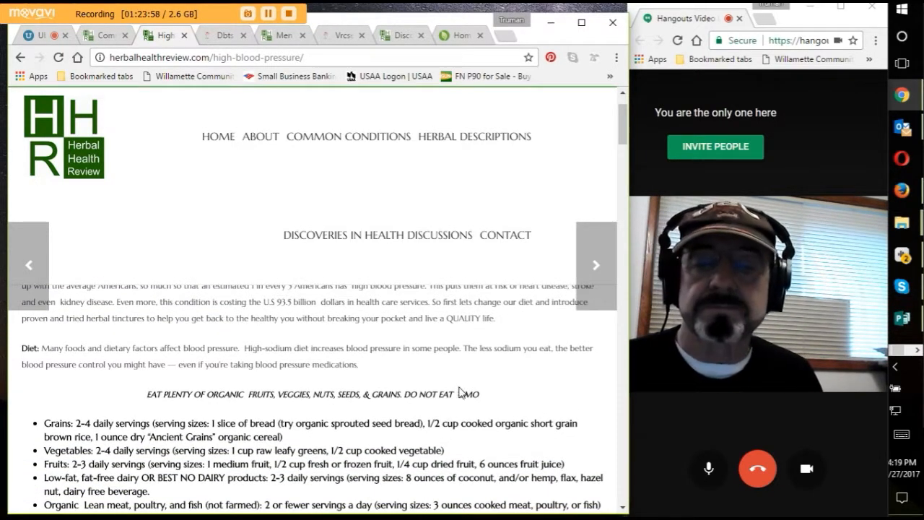
{"action": "scroll", "scroll_direction": "up", "scroll_amount": 3}
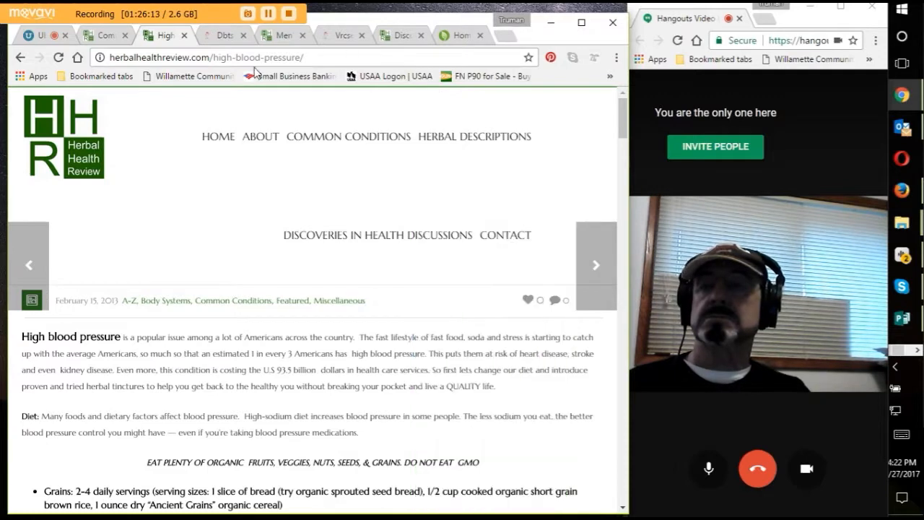
{"action": "left_click", "coordinate": [40, 34]}
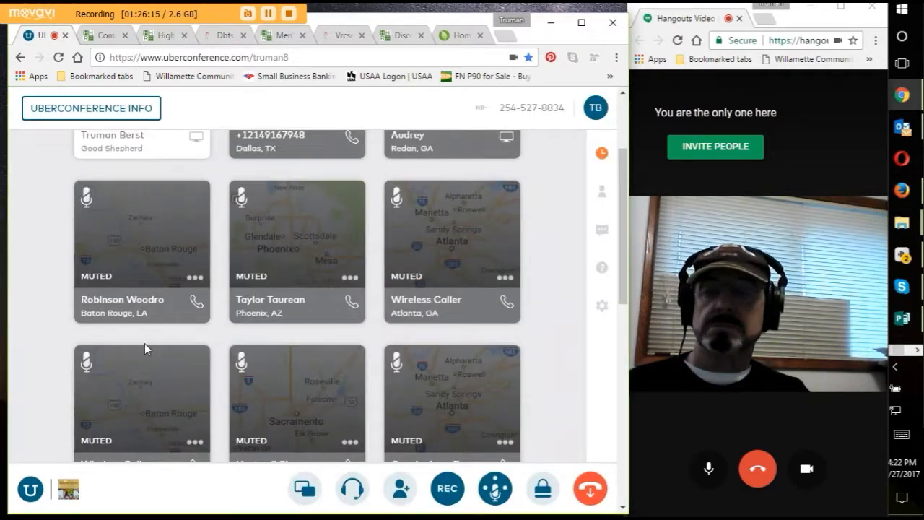
{"action": "scroll", "scroll_direction": "down", "scroll_amount": 3}
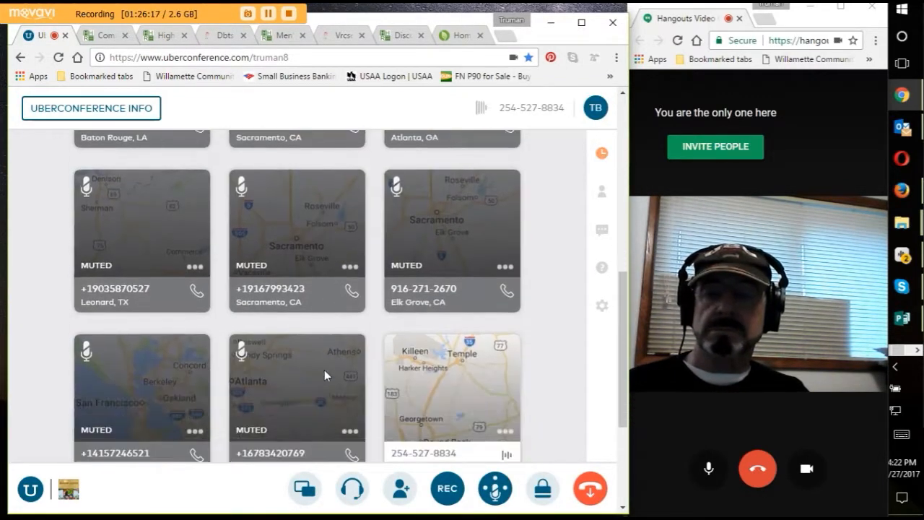
{"action": "scroll", "scroll_direction": "down", "scroll_amount": 3}
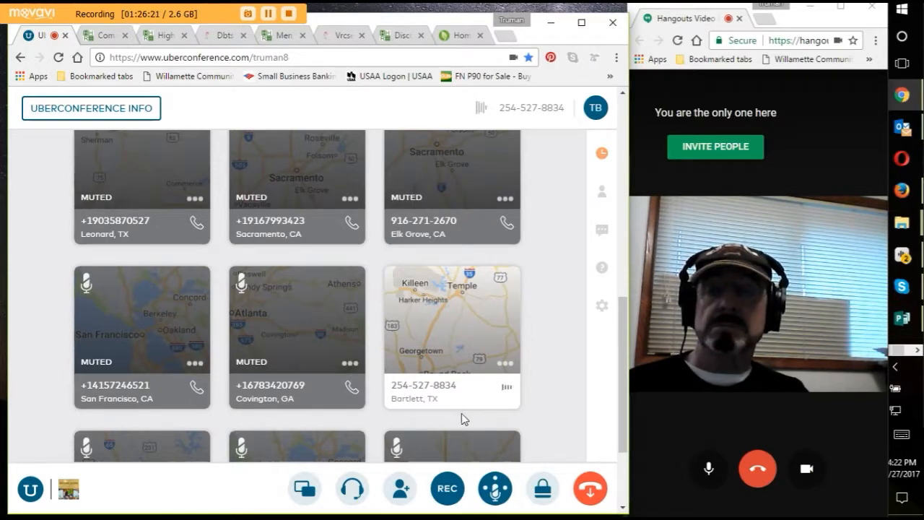
{"action": "scroll", "scroll_direction": "down", "scroll_amount": 3}
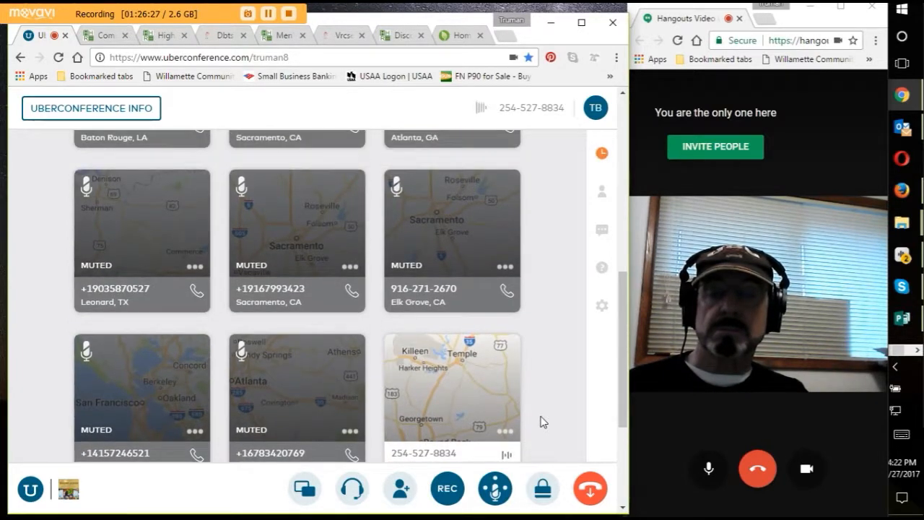
{"action": "scroll", "scroll_direction": "down", "scroll_amount": 3}
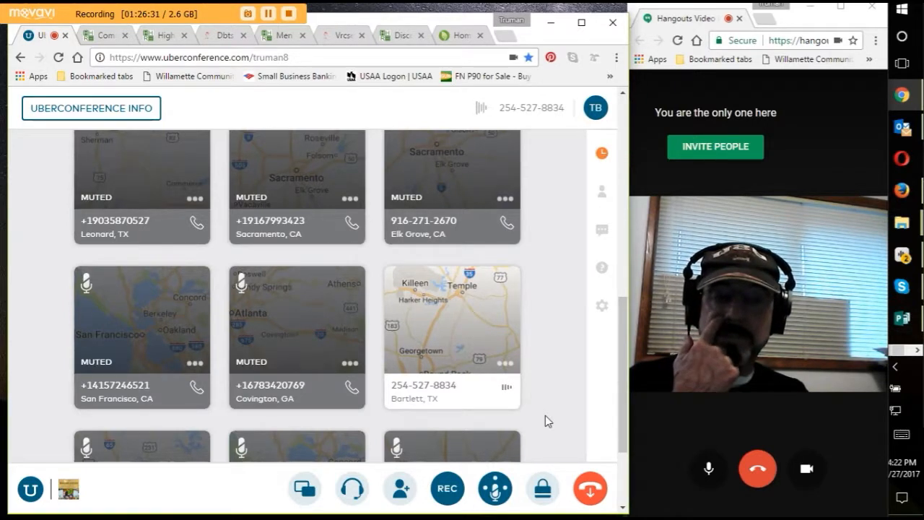
{"action": "mouse_move", "coordinate": [531, 430]}
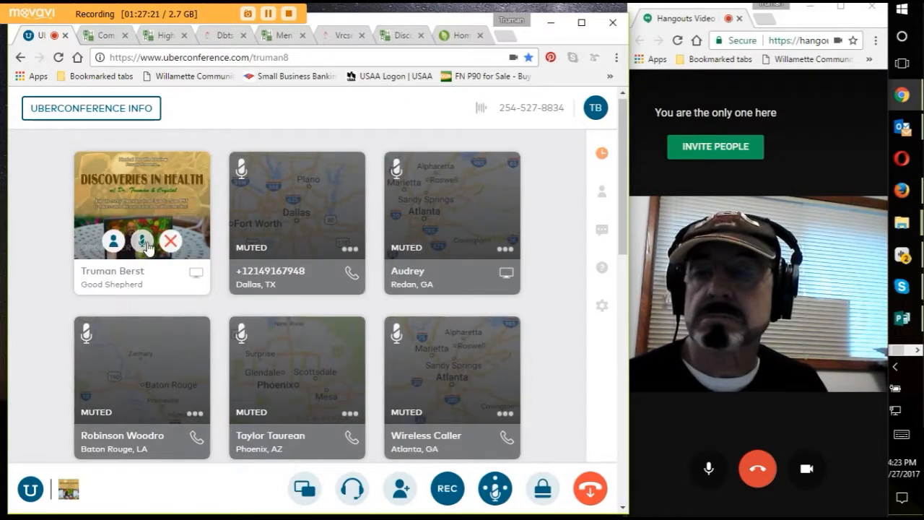
Step: Toggle the microphone on the organizer's tile to mute their line
{"action": "left_click", "coordinate": [142, 241]}
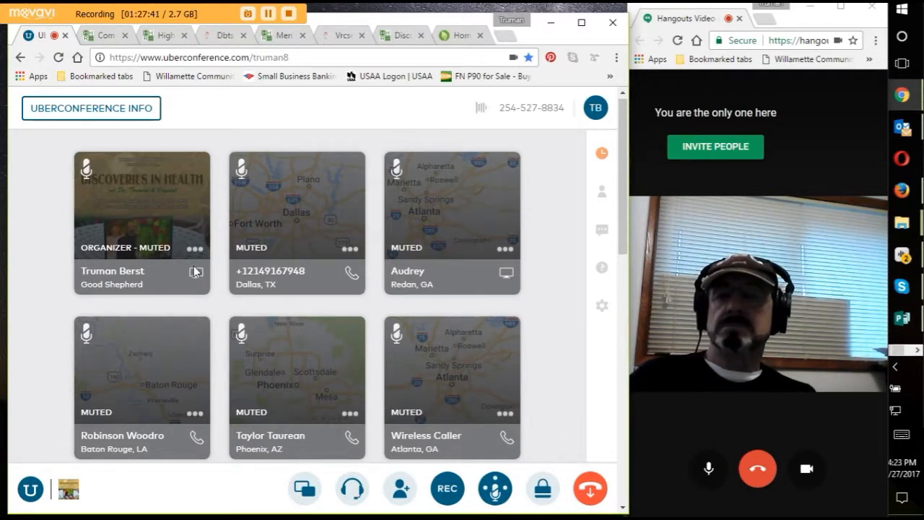
{"action": "mouse_move", "coordinate": [153, 133]}
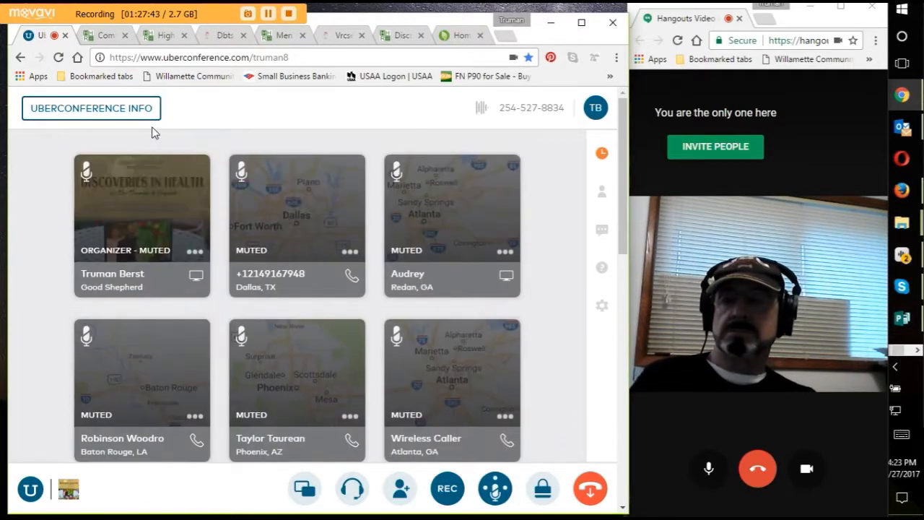
{"action": "mouse_move", "coordinate": [126, 347]}
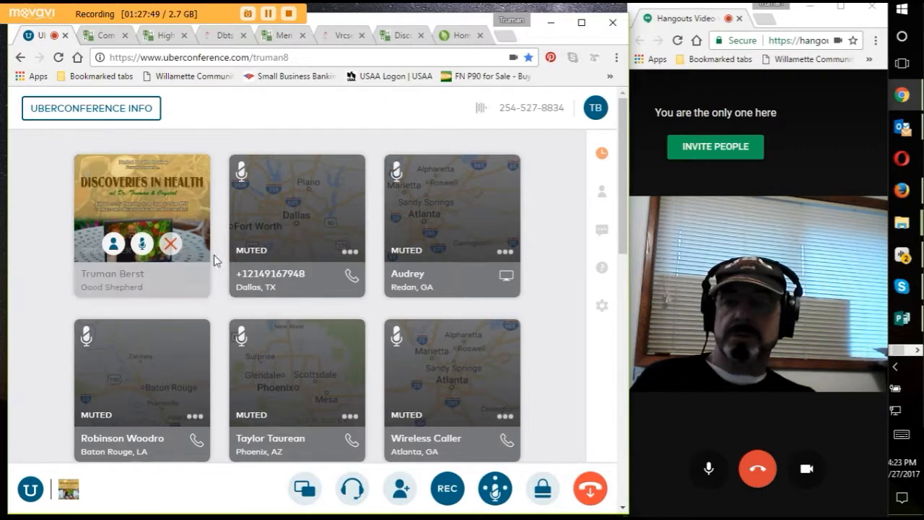
{"action": "mouse_move", "coordinate": [545, 286]}
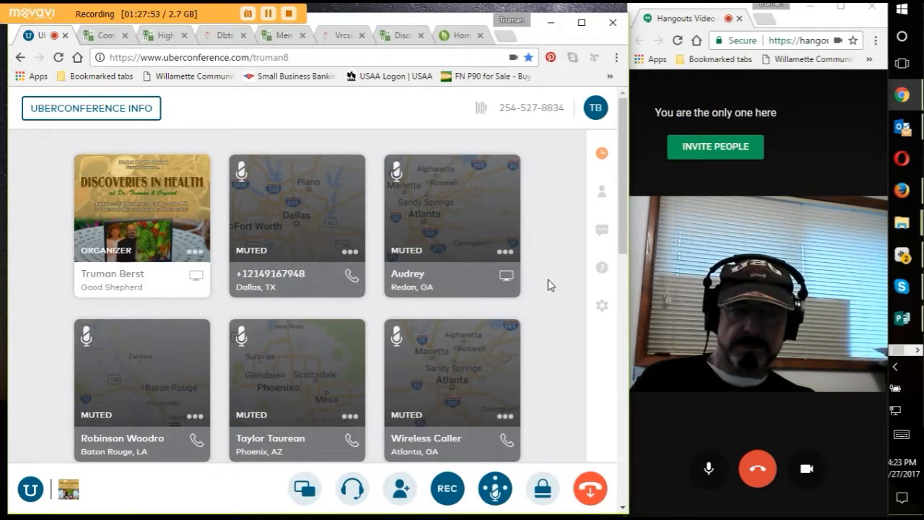
Step: Scroll the UberConference participant grid down to its last callers
{"action": "scroll", "scroll_direction": "down", "scroll_amount": 3}
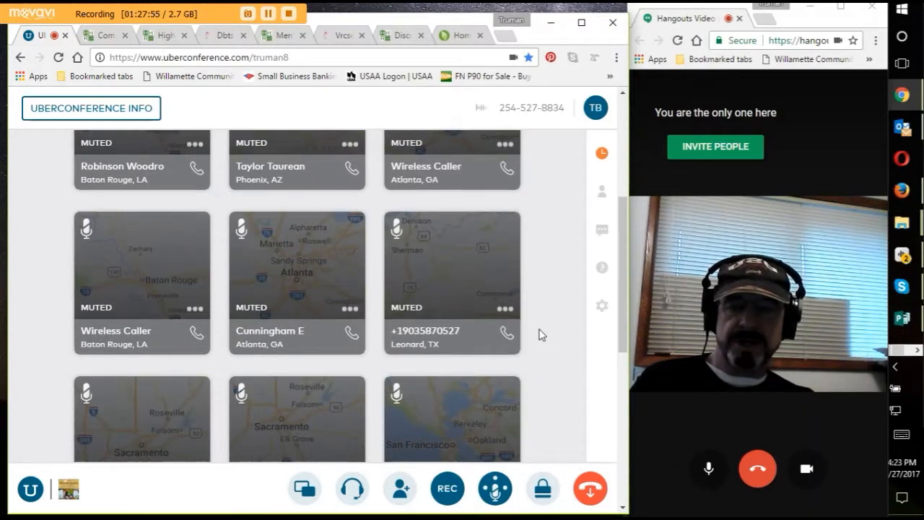
{"action": "scroll", "scroll_direction": "down", "scroll_amount": 3}
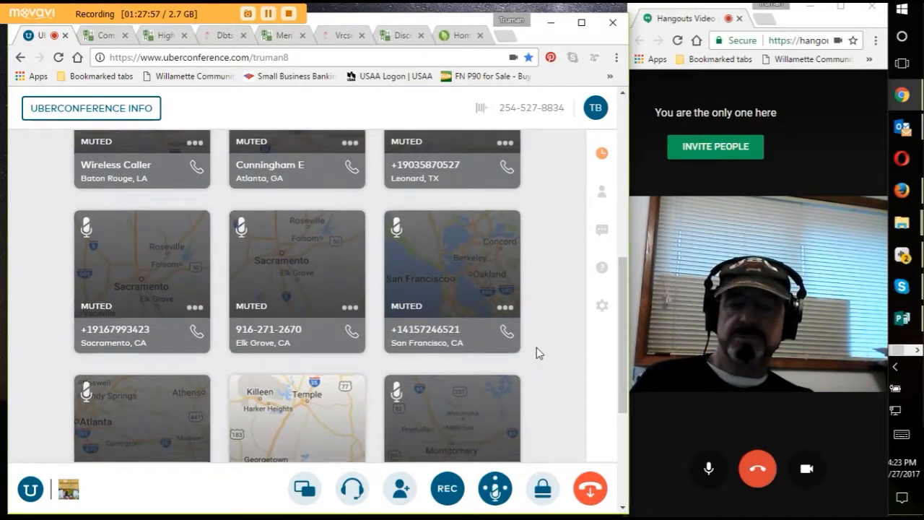
{"action": "scroll", "scroll_direction": "down", "scroll_amount": 3}
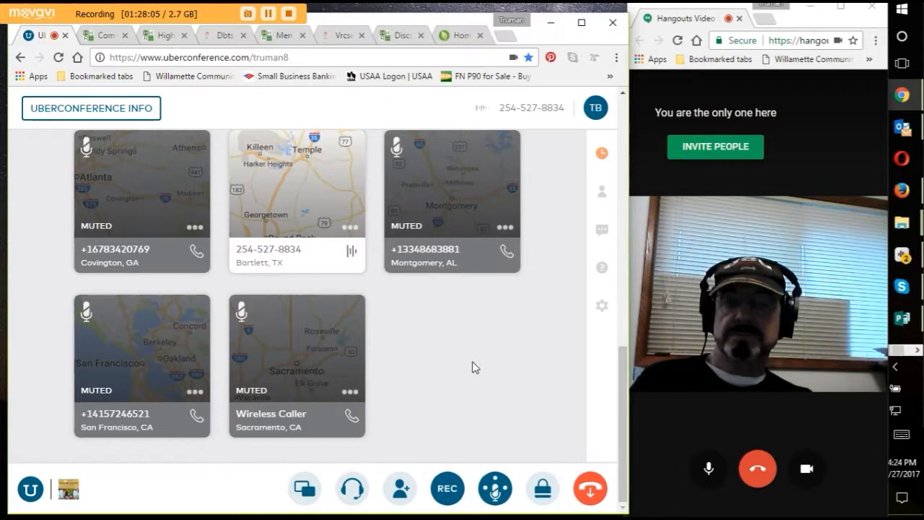
{"action": "mouse_move", "coordinate": [485, 362]}
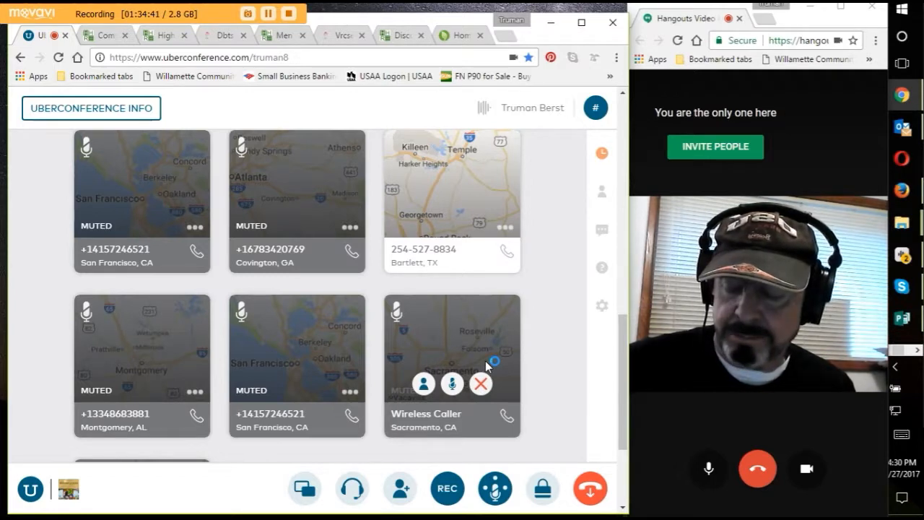
{"action": "mouse_move", "coordinate": [487, 366]}
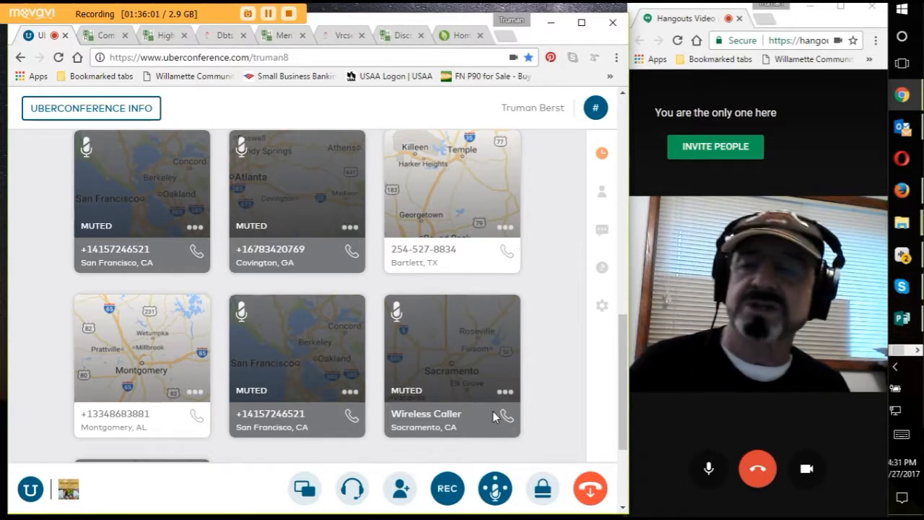
{"action": "mouse_move", "coordinate": [556, 432]}
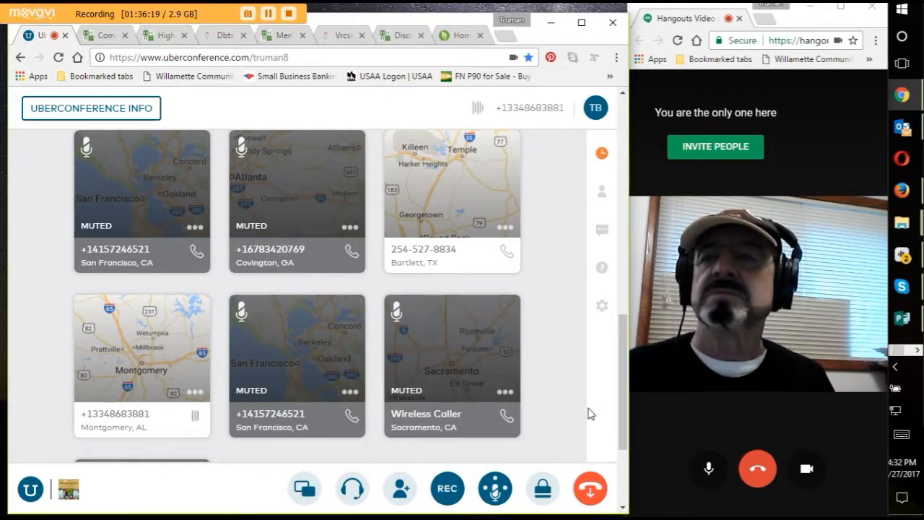
Step: Switch to the Herbal Health Review tab and scroll to the Foot Fungus through Hemorrhage entries
{"action": "left_click", "coordinate": [101, 34]}
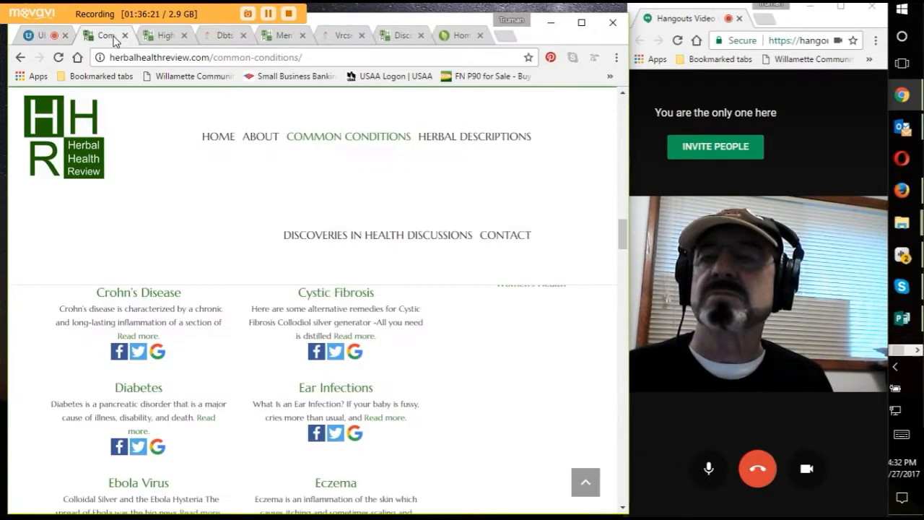
{"action": "mouse_move", "coordinate": [207, 170]}
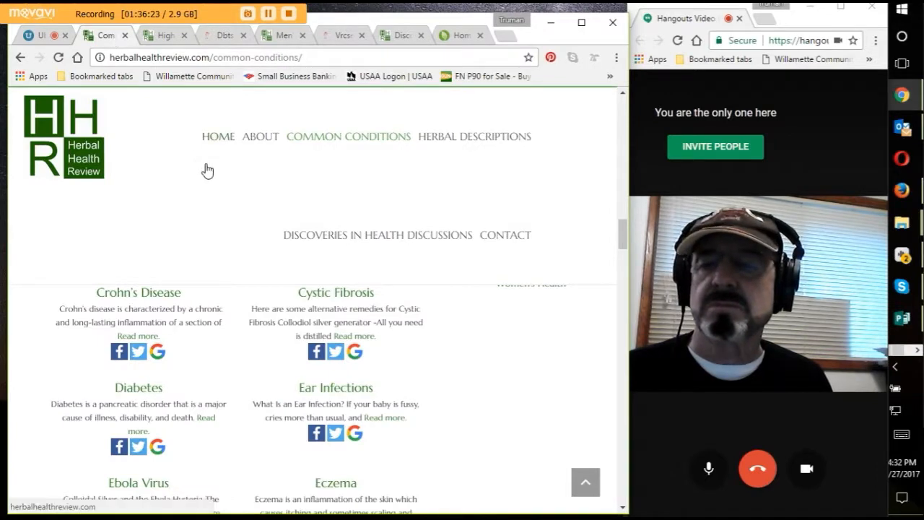
{"action": "scroll", "scroll_direction": "down", "scroll_amount": 3}
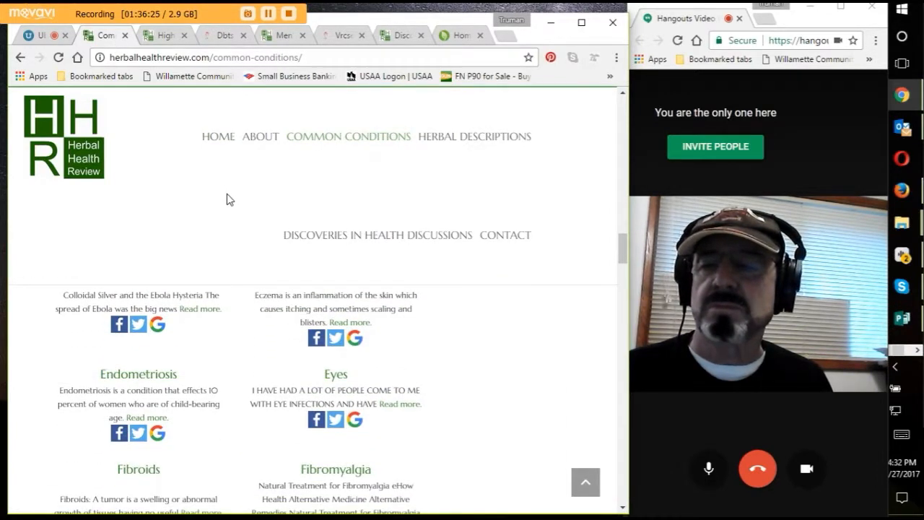
{"action": "scroll", "scroll_direction": "up", "scroll_amount": 3}
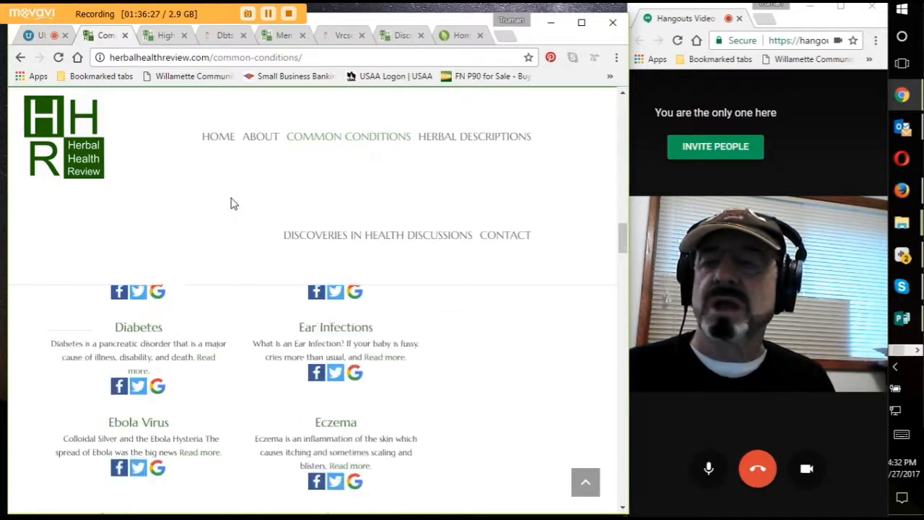
{"action": "scroll", "scroll_direction": "down", "scroll_amount": 3}
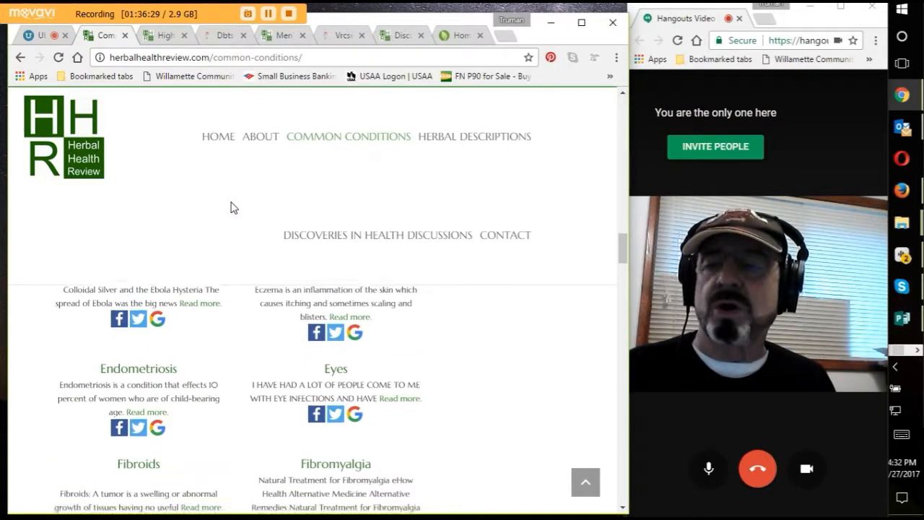
{"action": "scroll", "scroll_direction": "down", "scroll_amount": 3}
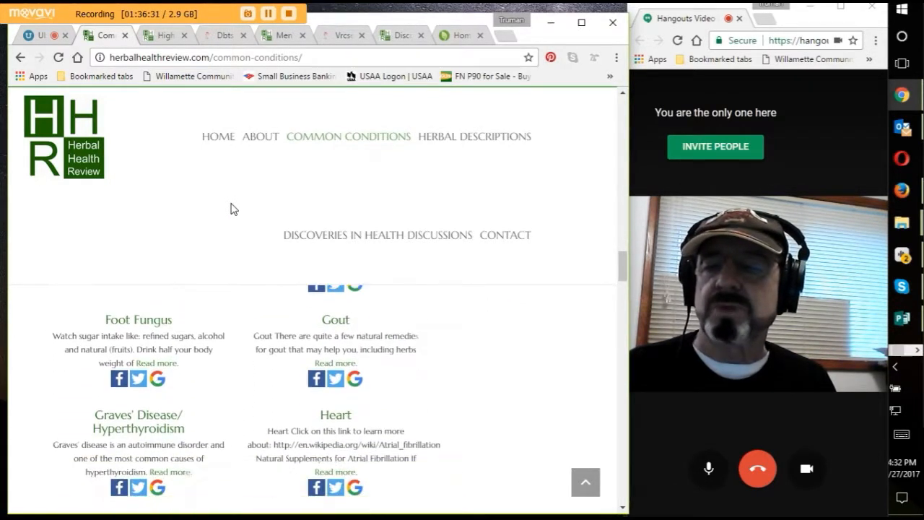
{"action": "scroll", "scroll_direction": "down", "scroll_amount": 3}
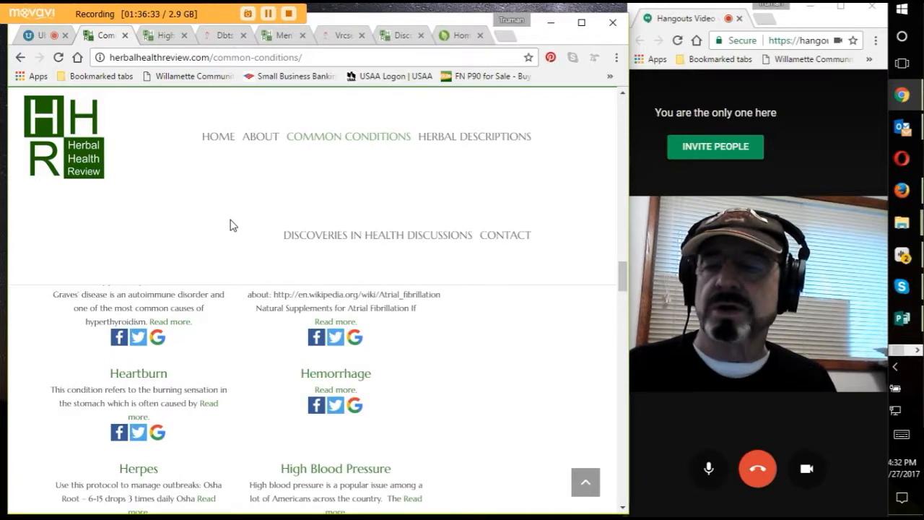
{"action": "scroll", "scroll_direction": "up", "scroll_amount": 3}
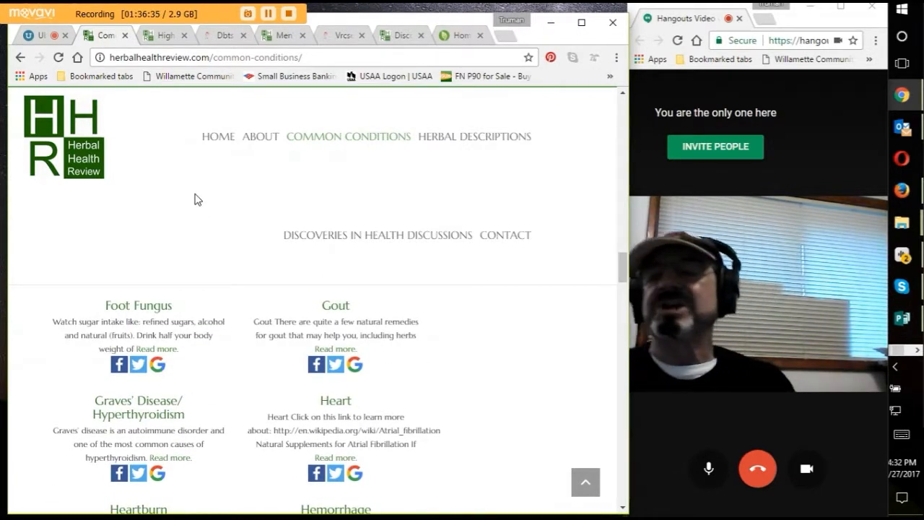
{"action": "mouse_move", "coordinate": [212, 270]}
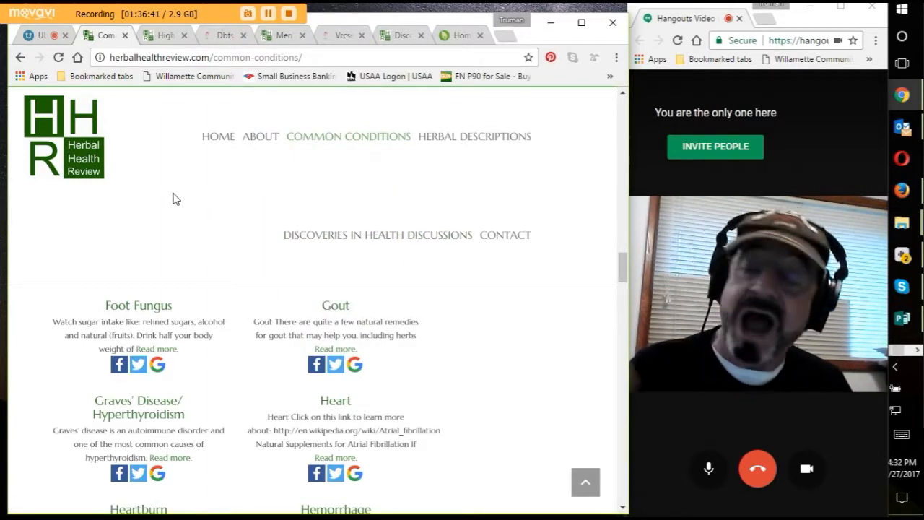
{"action": "mouse_move", "coordinate": [180, 186]}
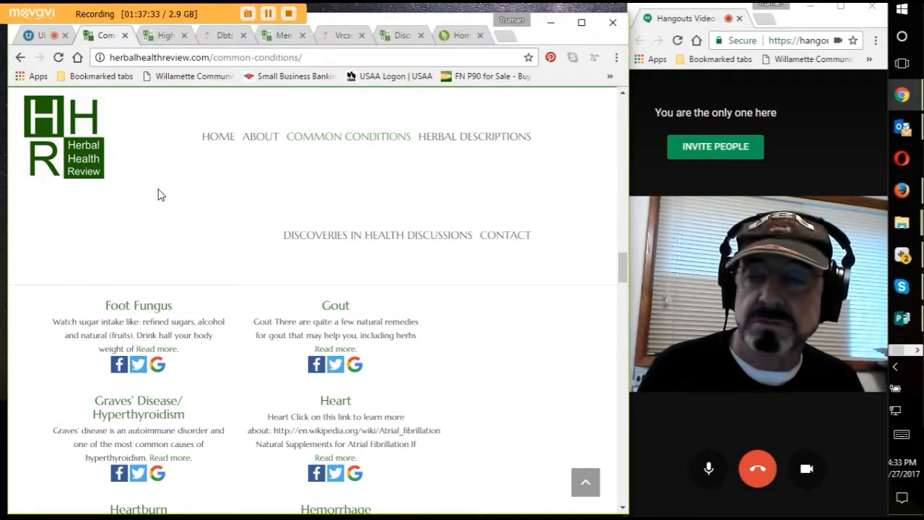
{"action": "scroll", "scroll_direction": "down", "scroll_amount": 3}
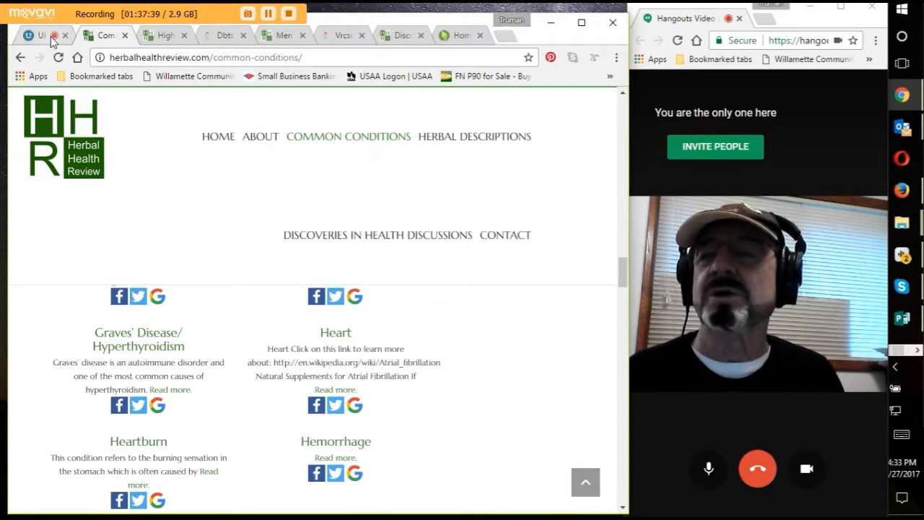
Step: Bring the UberConference tab back to the front, showing the participant grid
{"action": "left_click", "coordinate": [40, 35]}
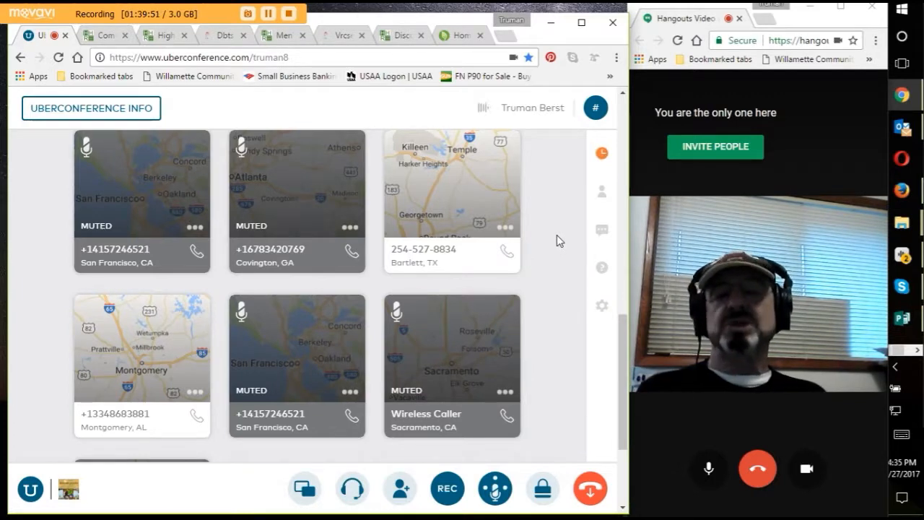
{"action": "mouse_move", "coordinate": [576, 235]}
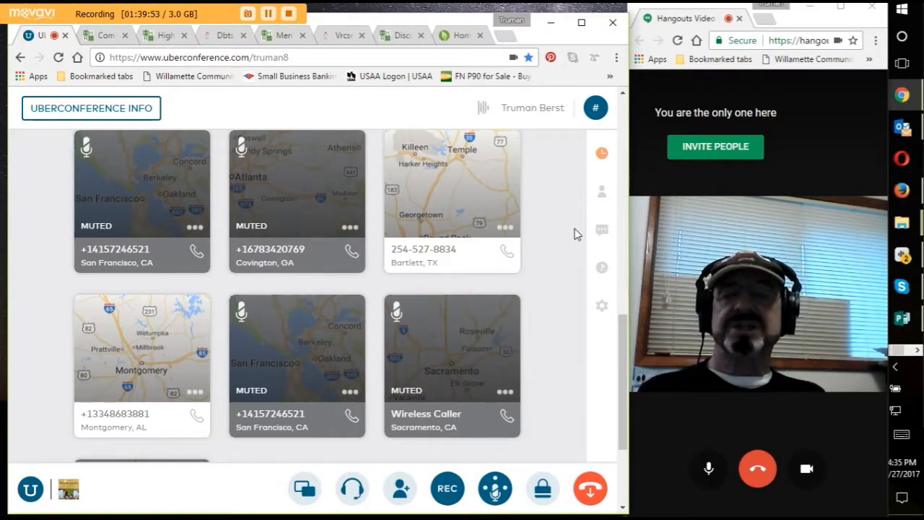